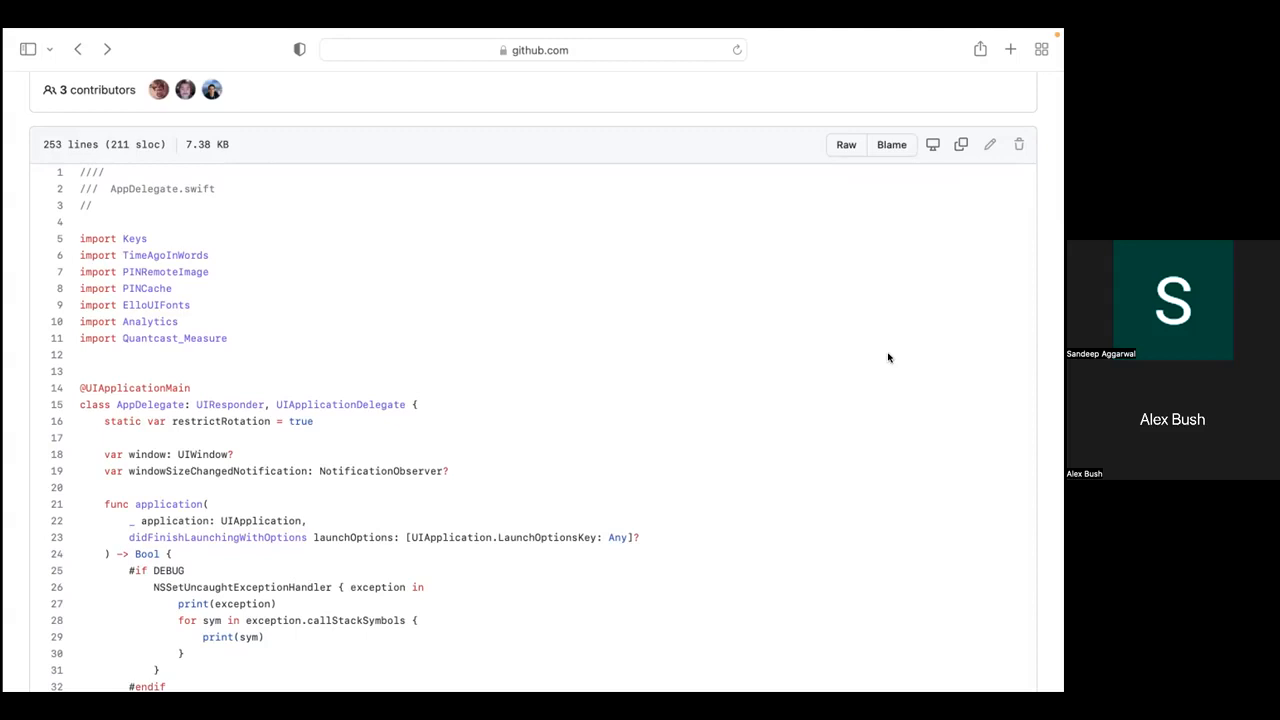
Scroll through AppDelegate.swift to review its lifecycle methods.
scroll("down", 3)
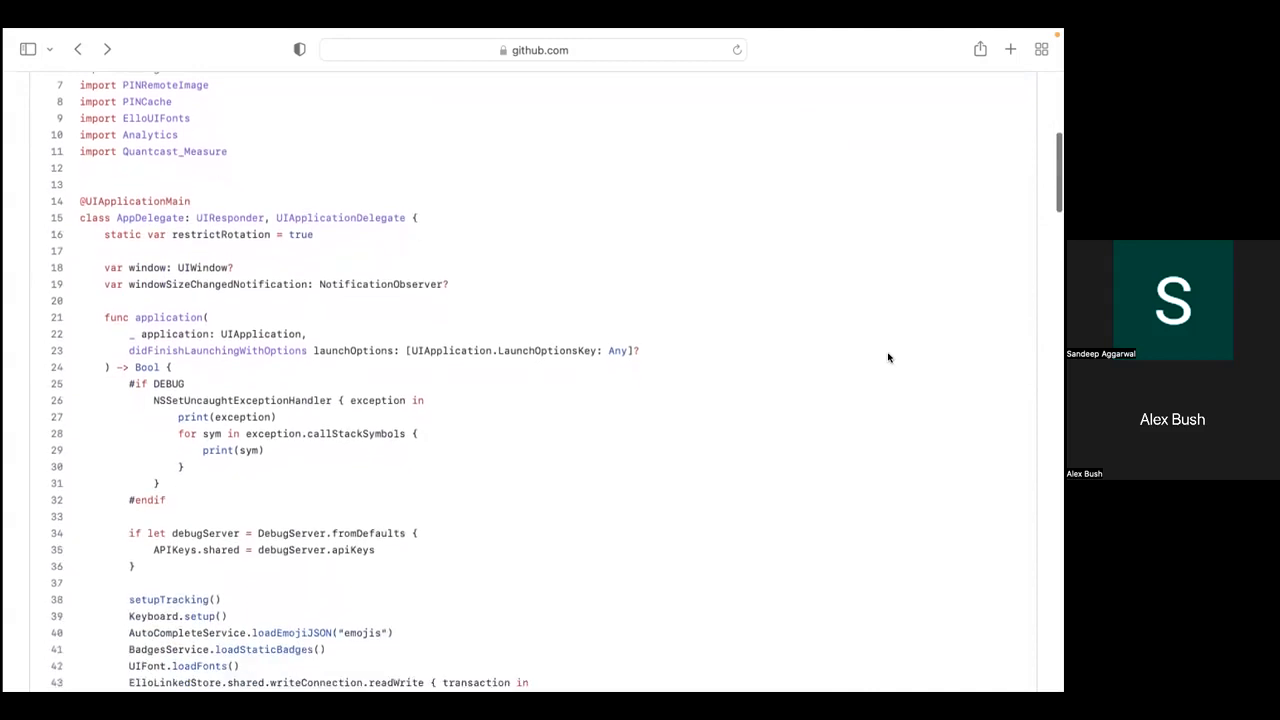
scroll("down", 3)
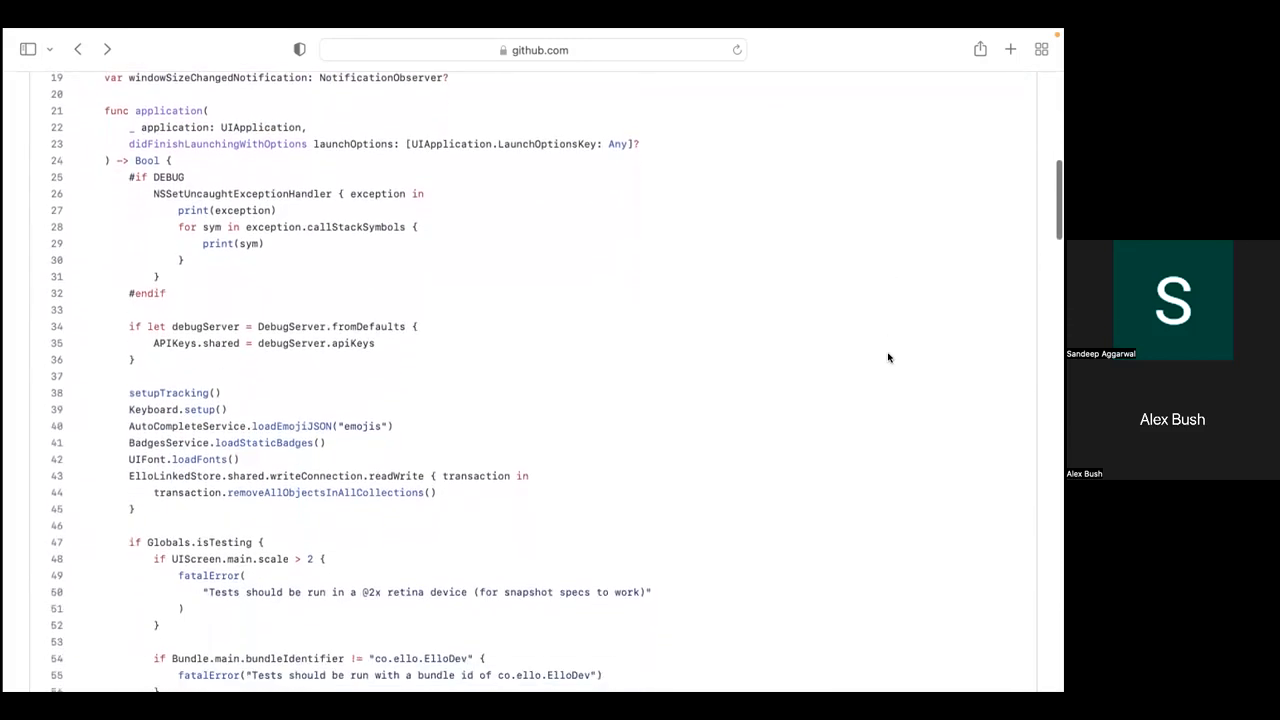
scroll("down", 3)
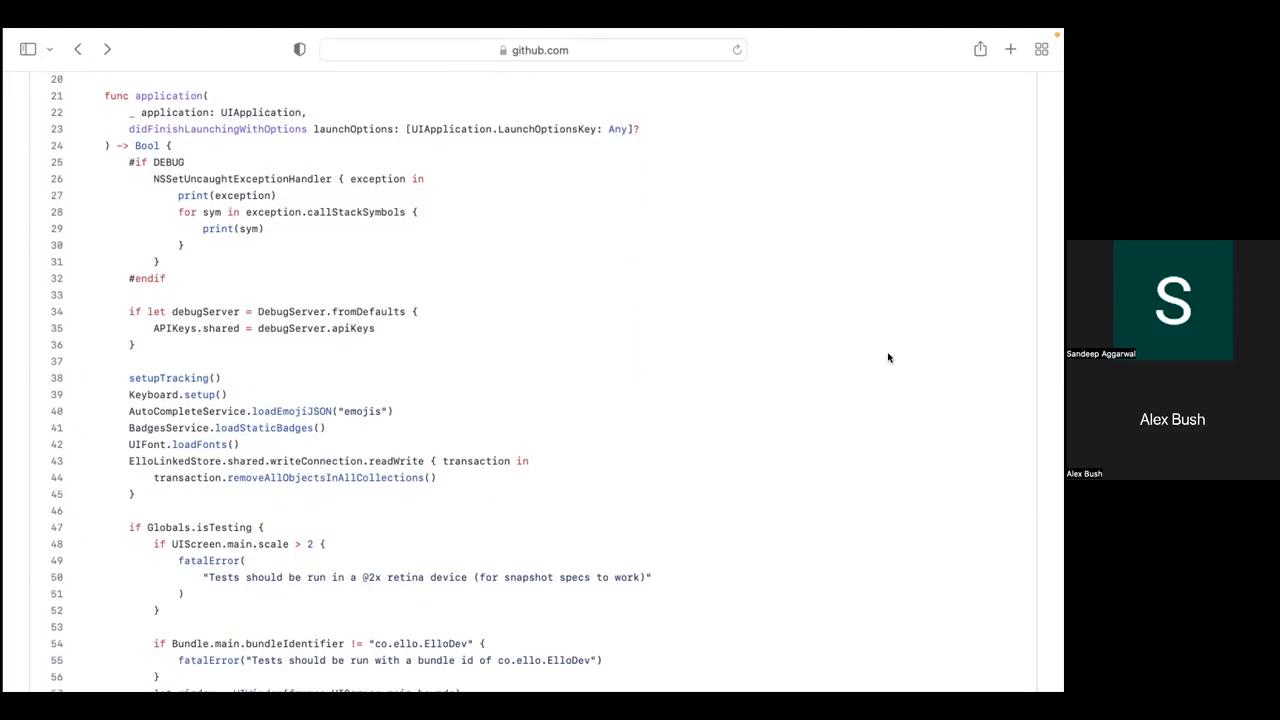
scroll("down", 3)
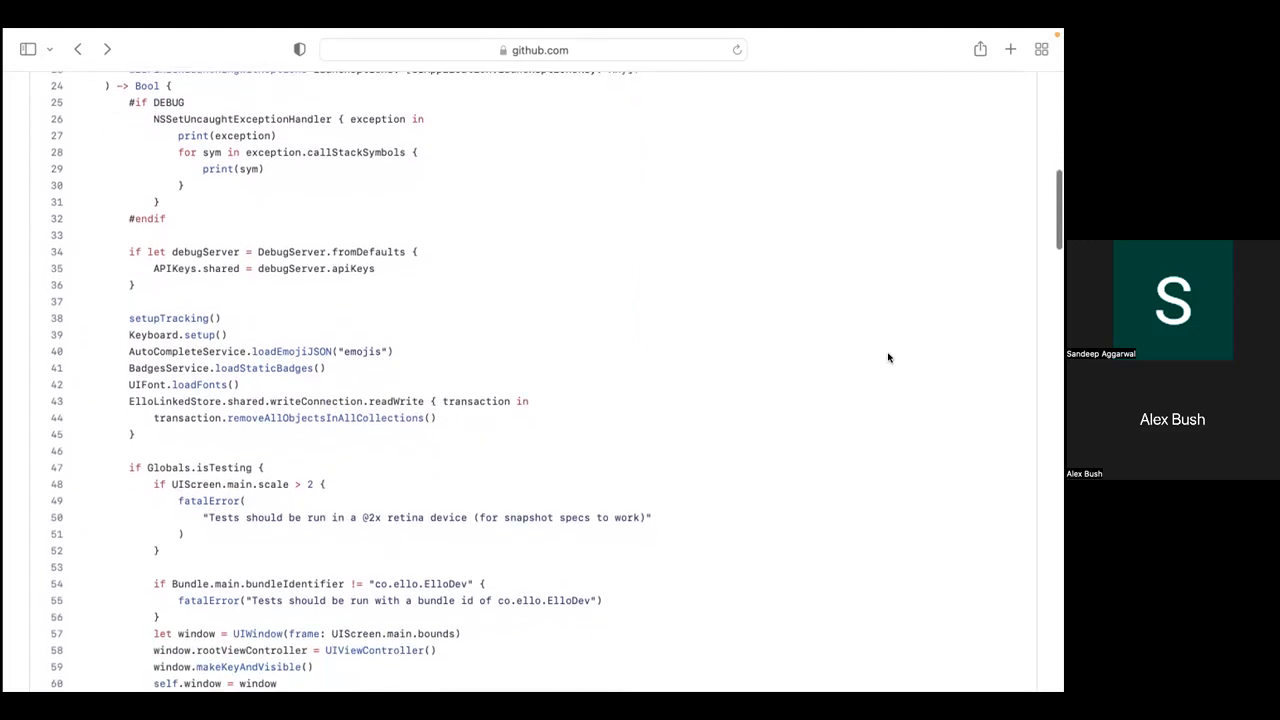
scroll("down", 3)
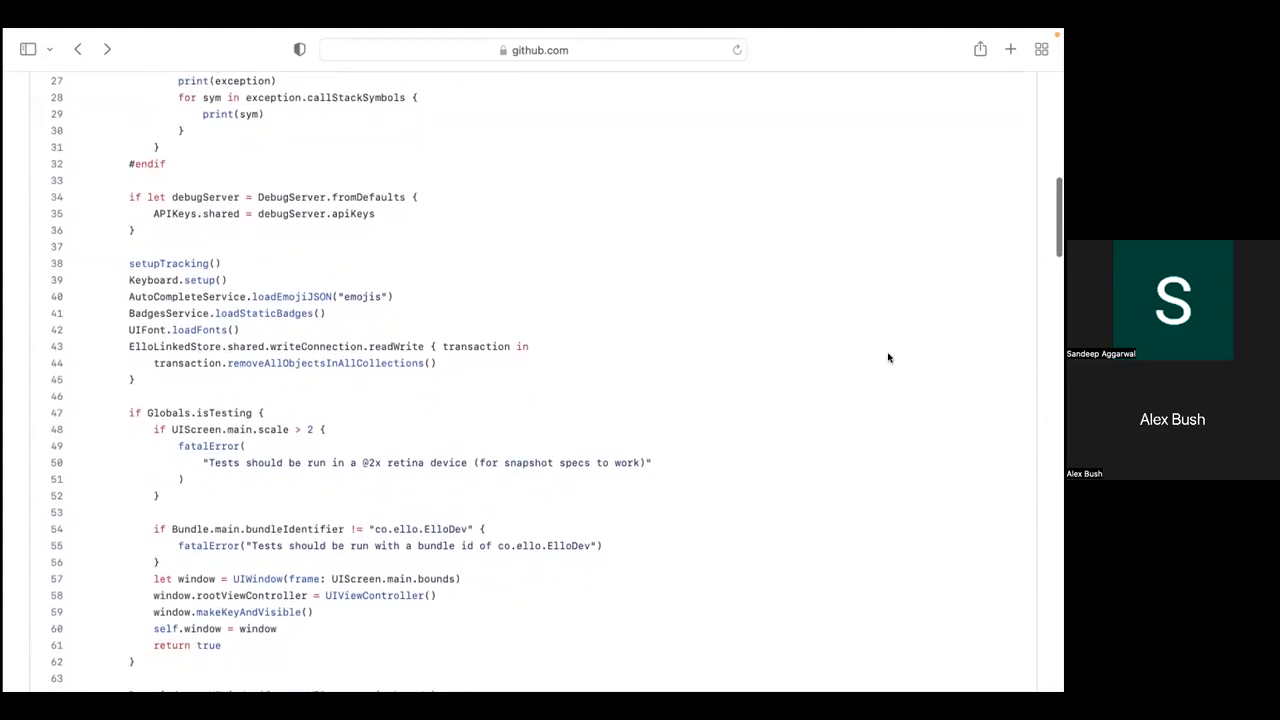
scroll("down", 3)
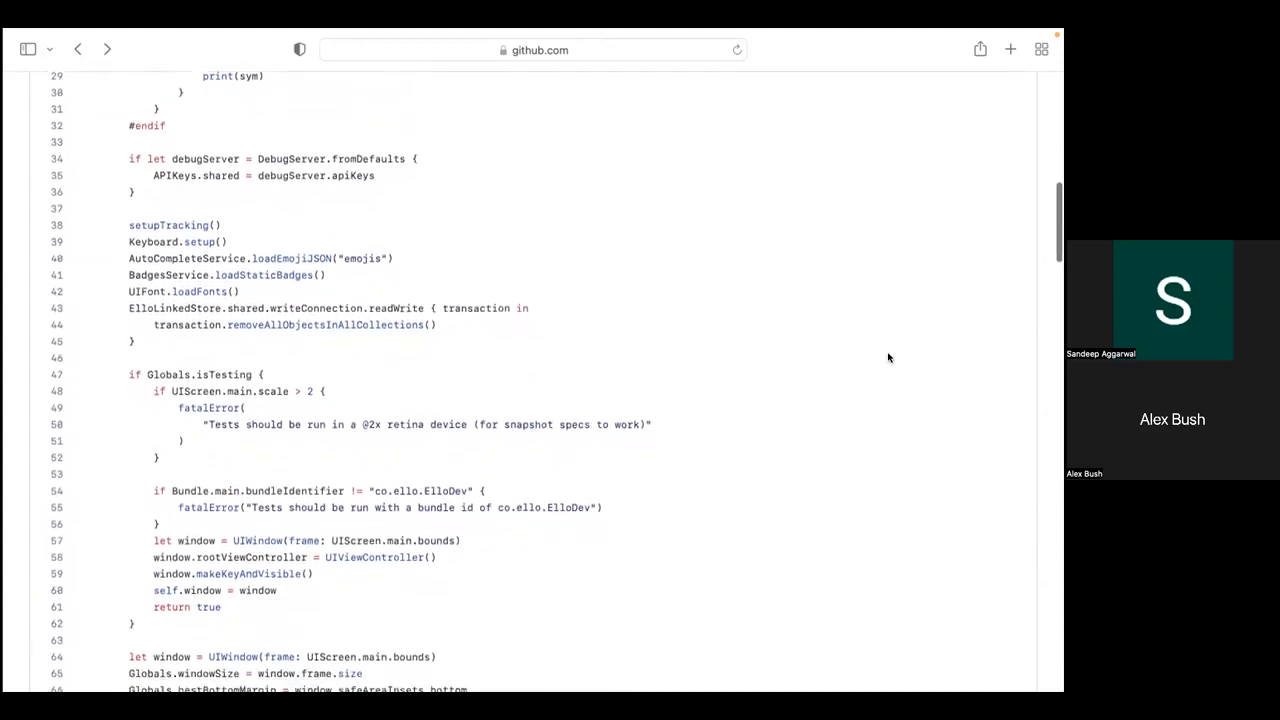
scroll("down", 3)
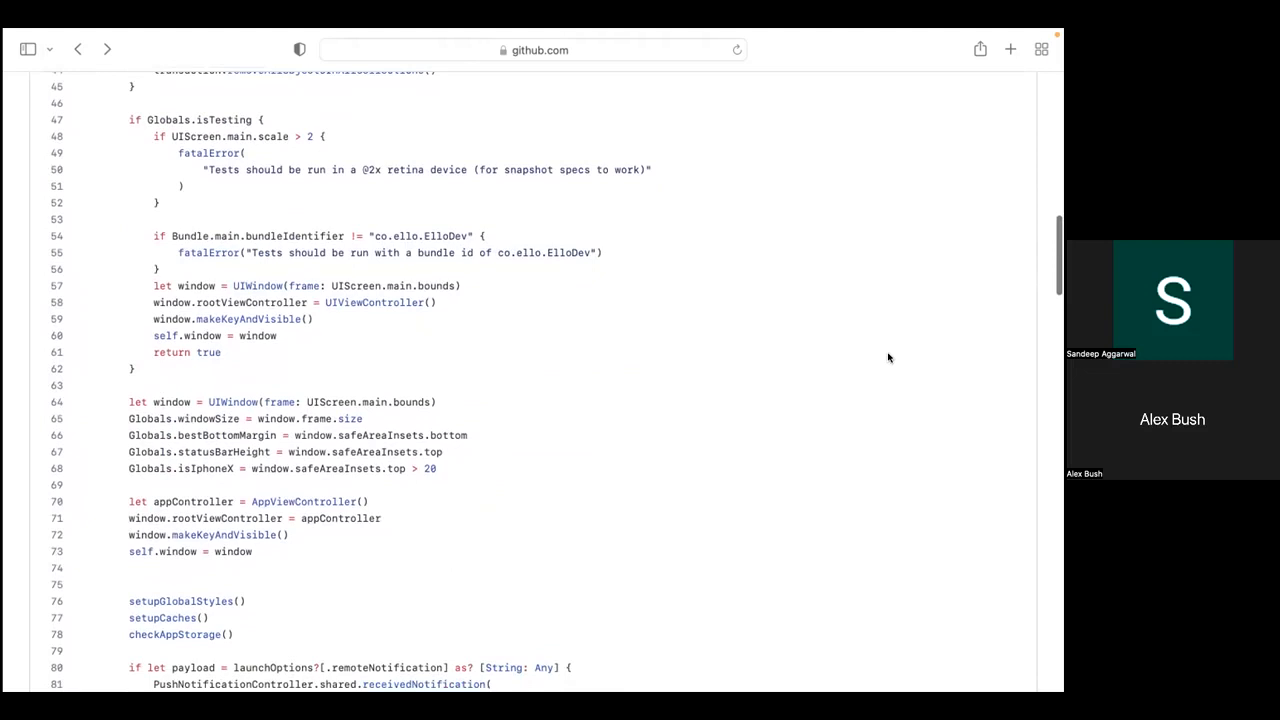
scroll("down", 3)
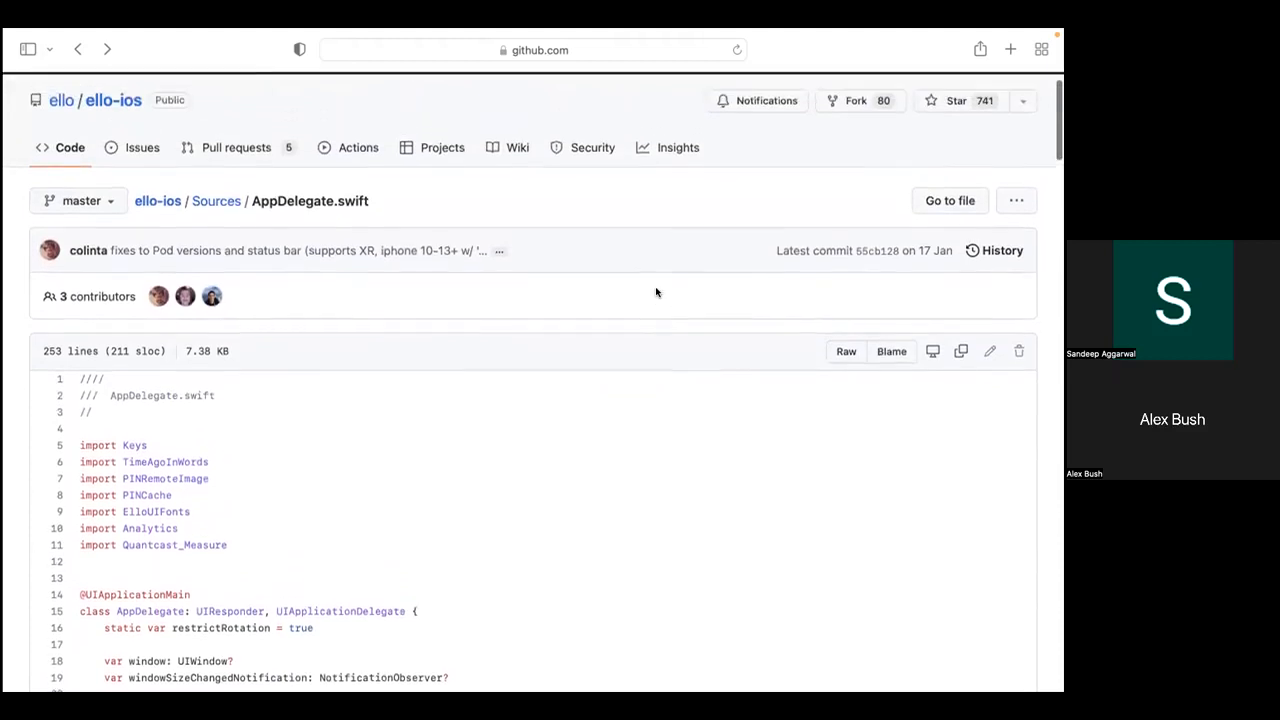
scroll("down", 3)
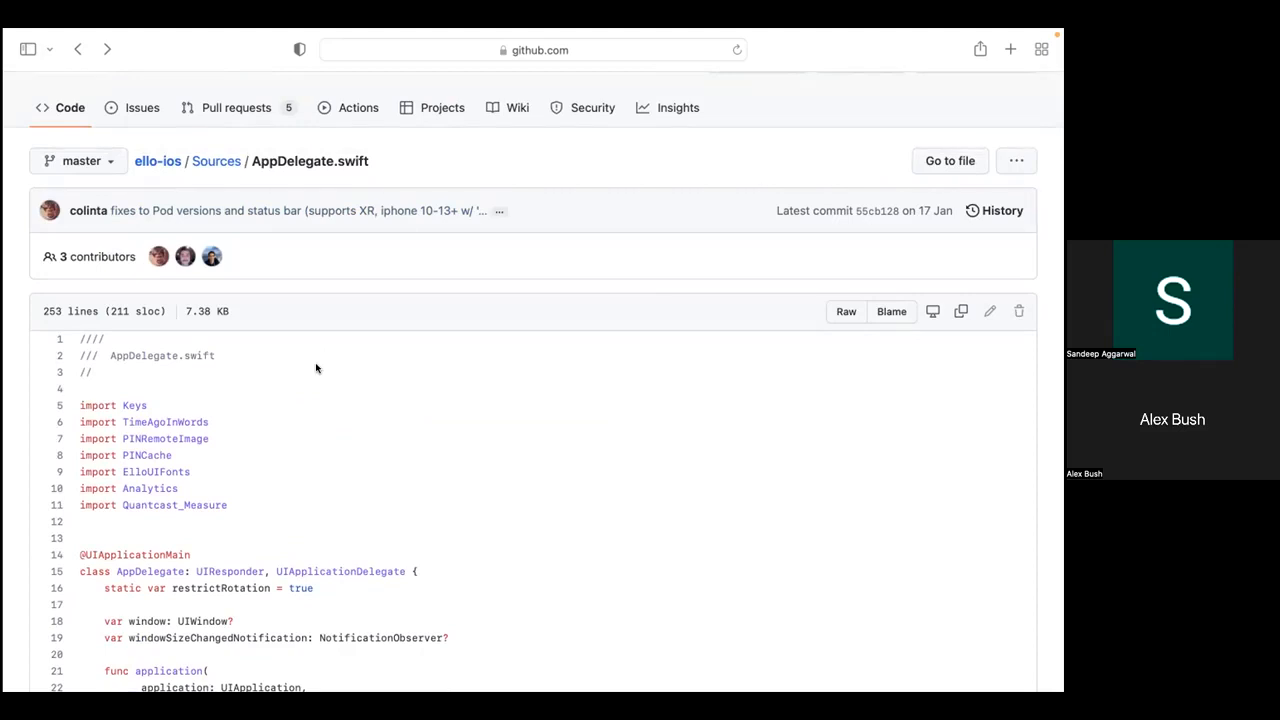
scroll("down", 3)
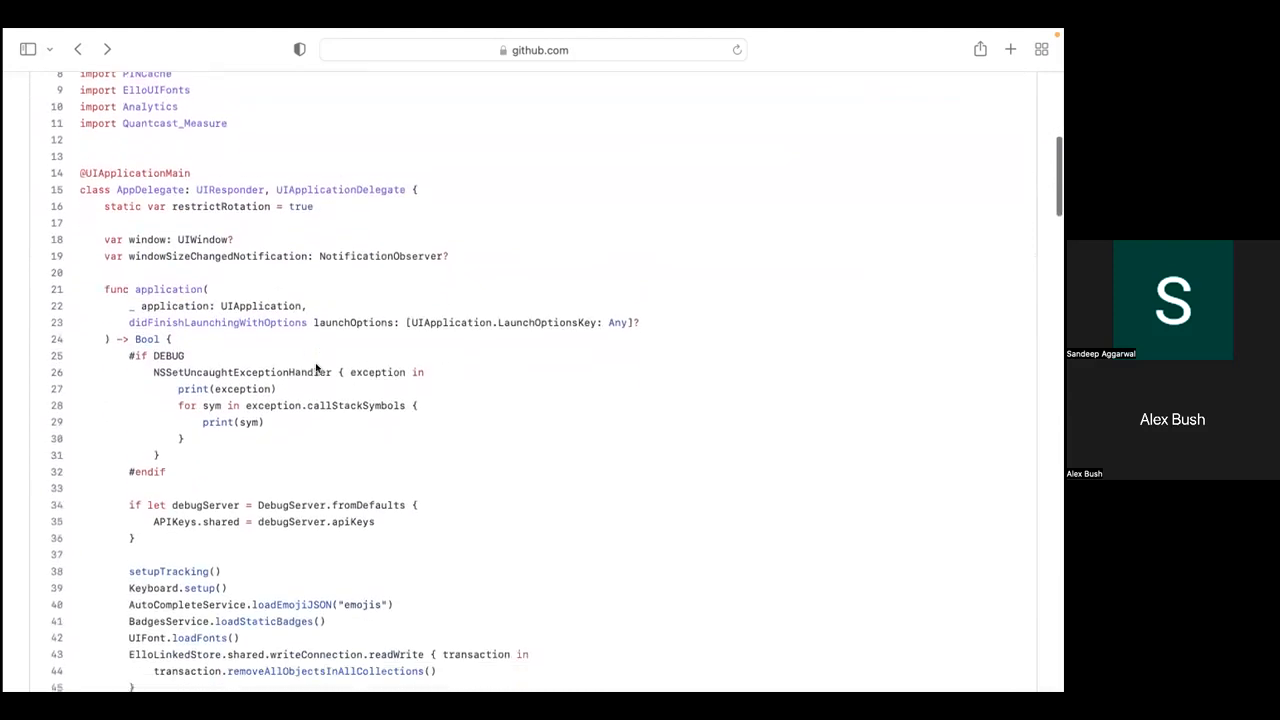
scroll("down", 3)
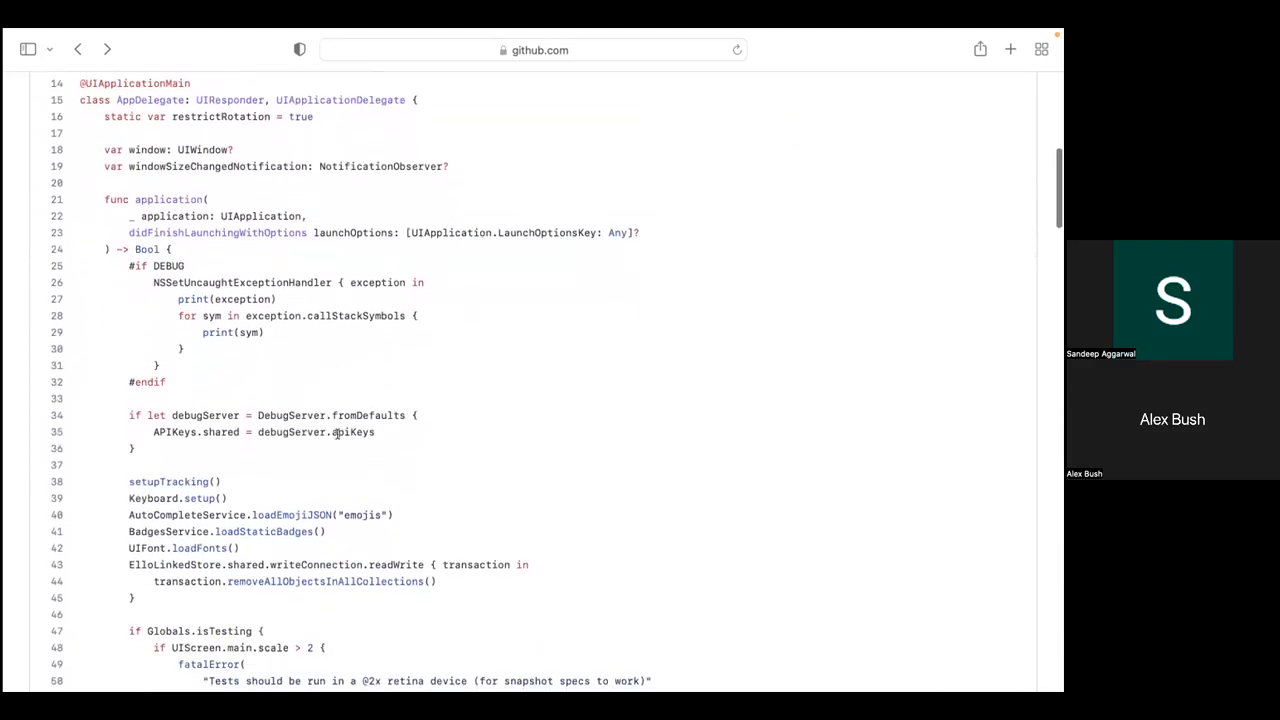
scroll("down", 3)
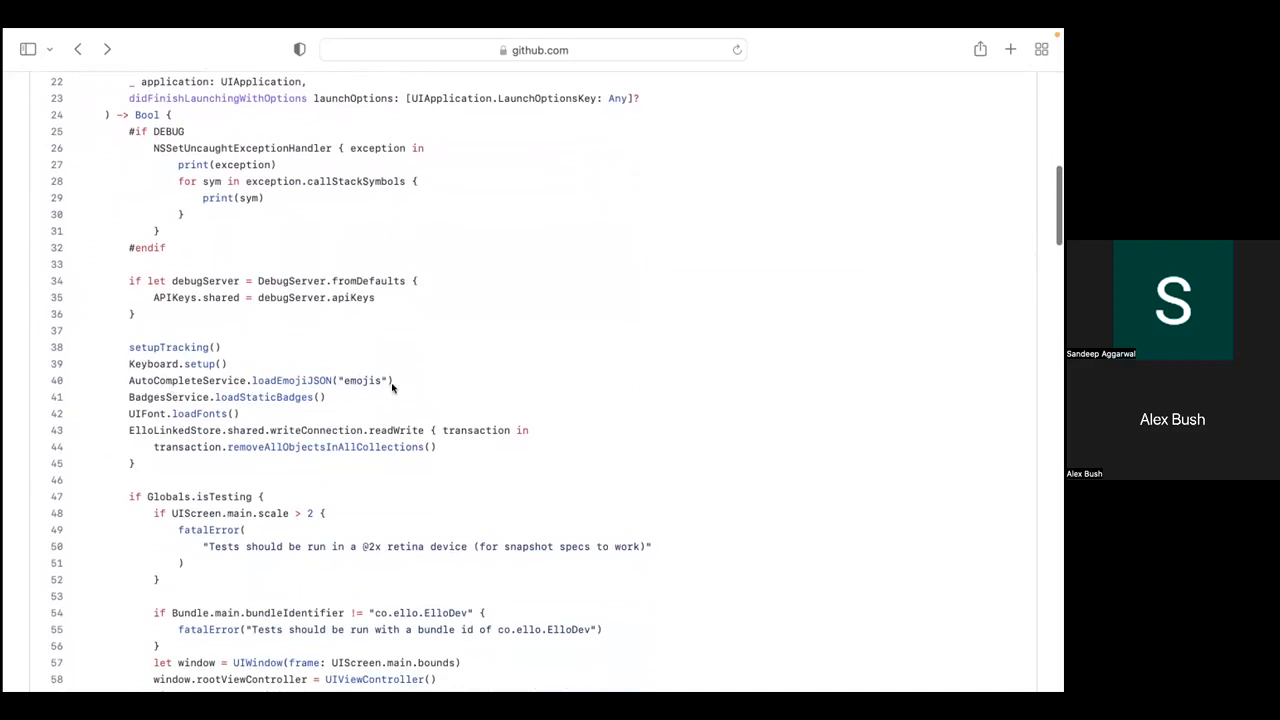
mouse_move(289, 530)
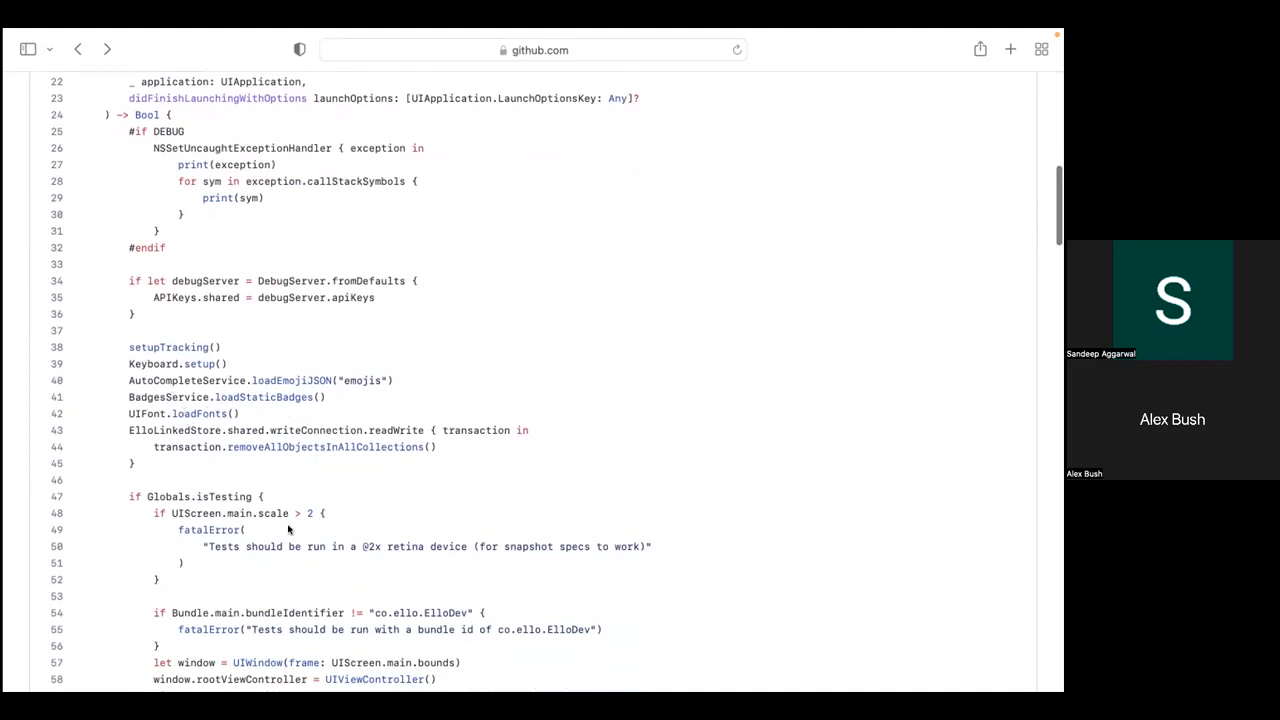
scroll("down", 3)
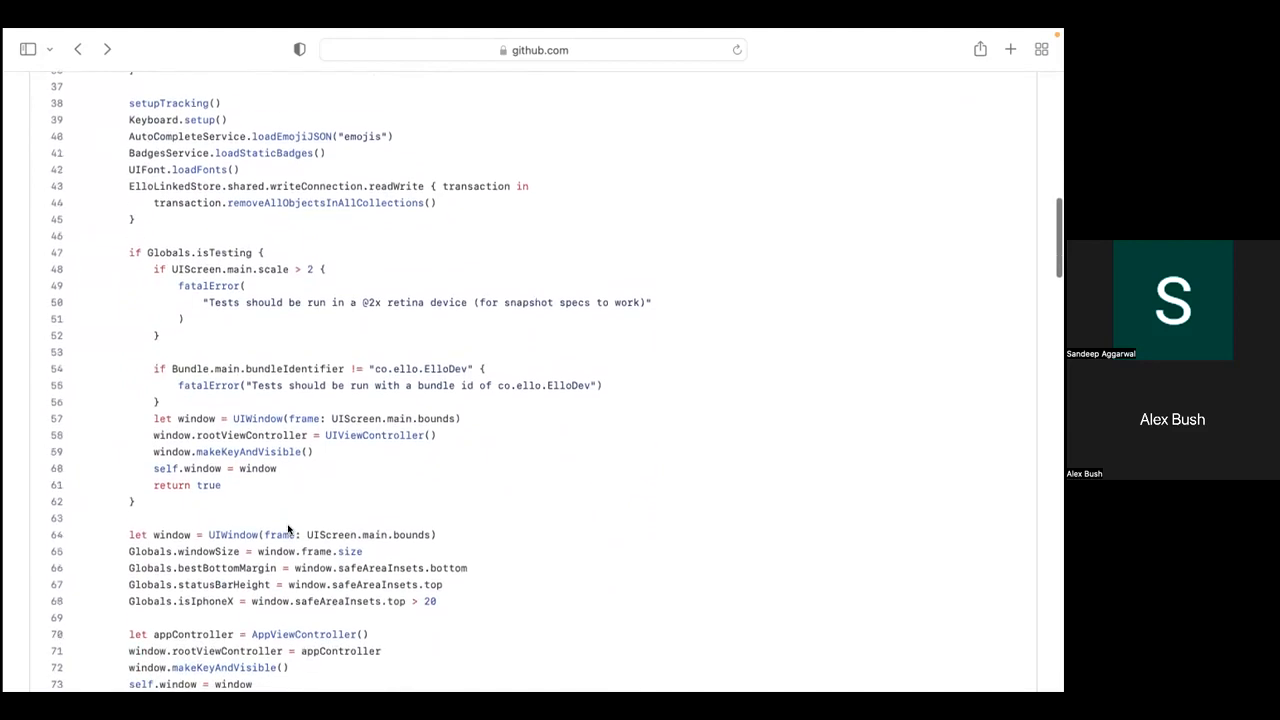
scroll("down", 3)
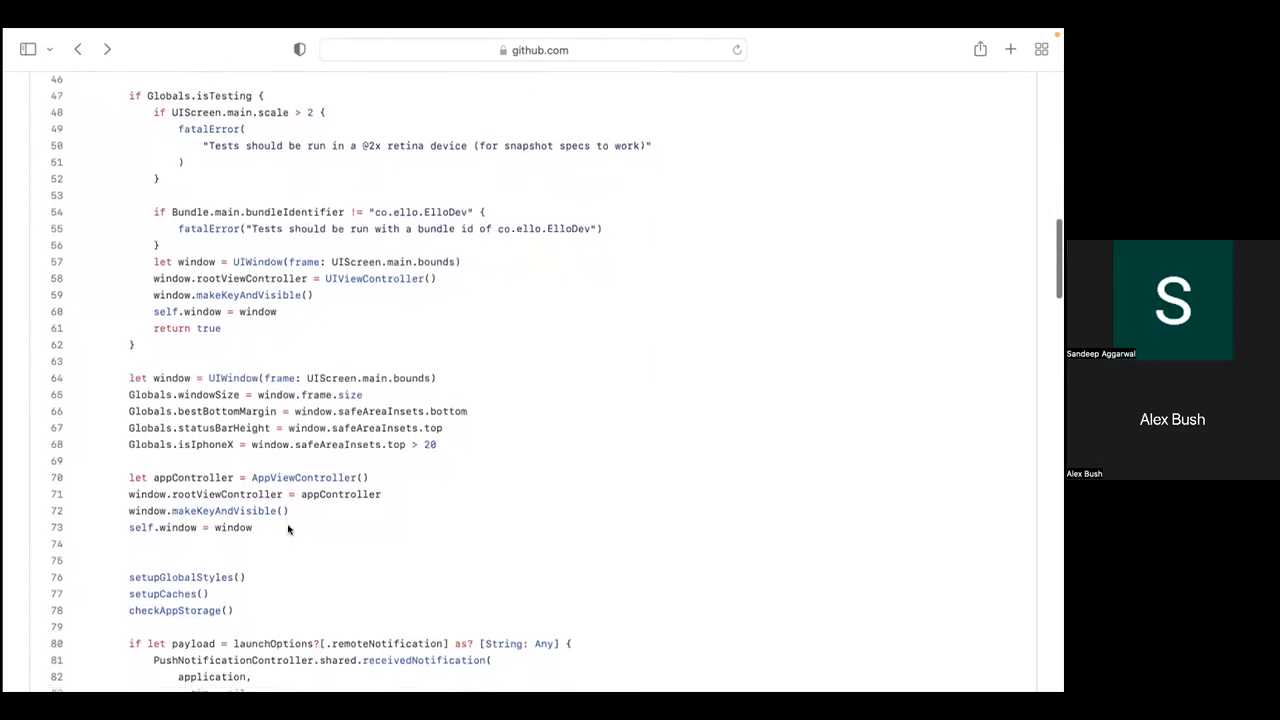
scroll("down", 3)
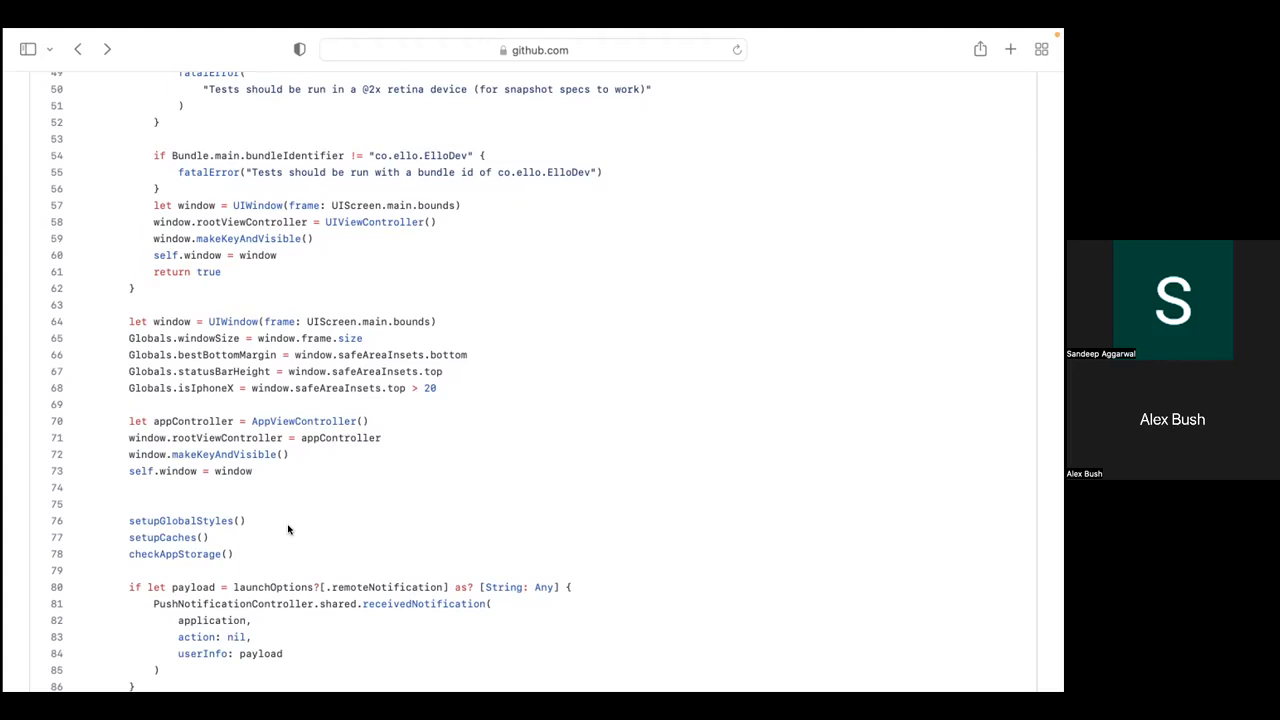
scroll("down", 3)
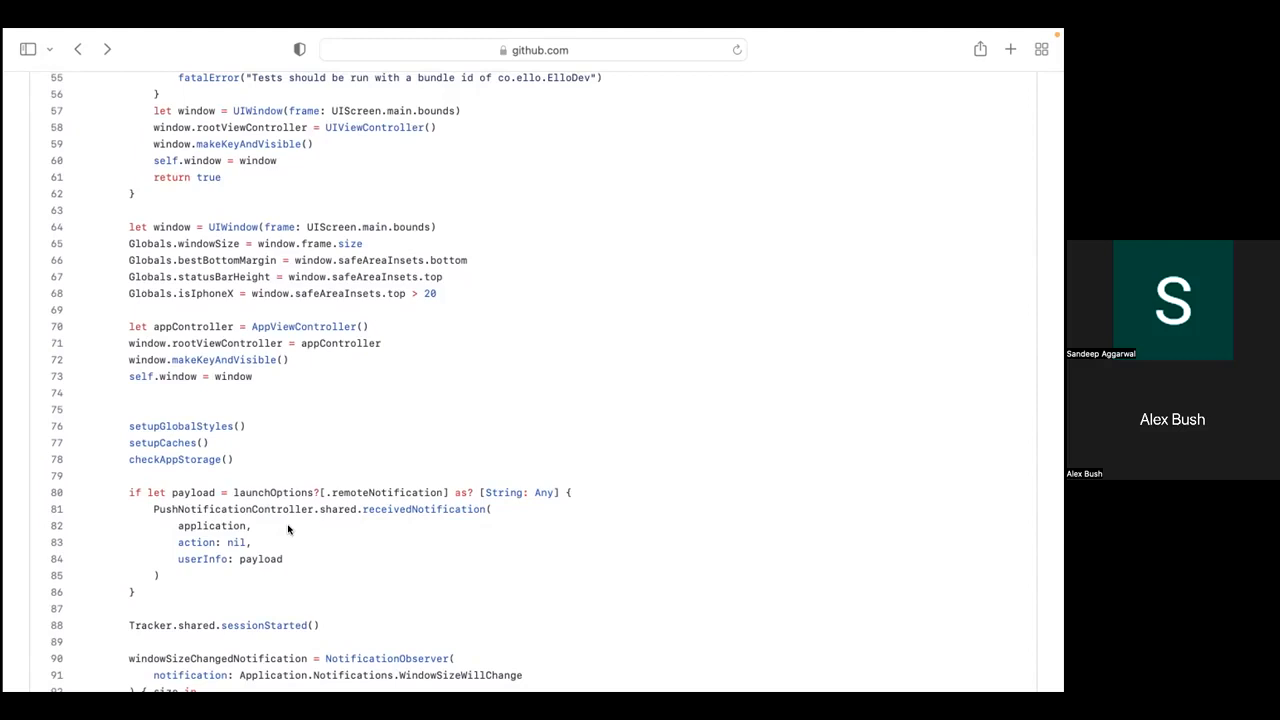
scroll("down", 3)
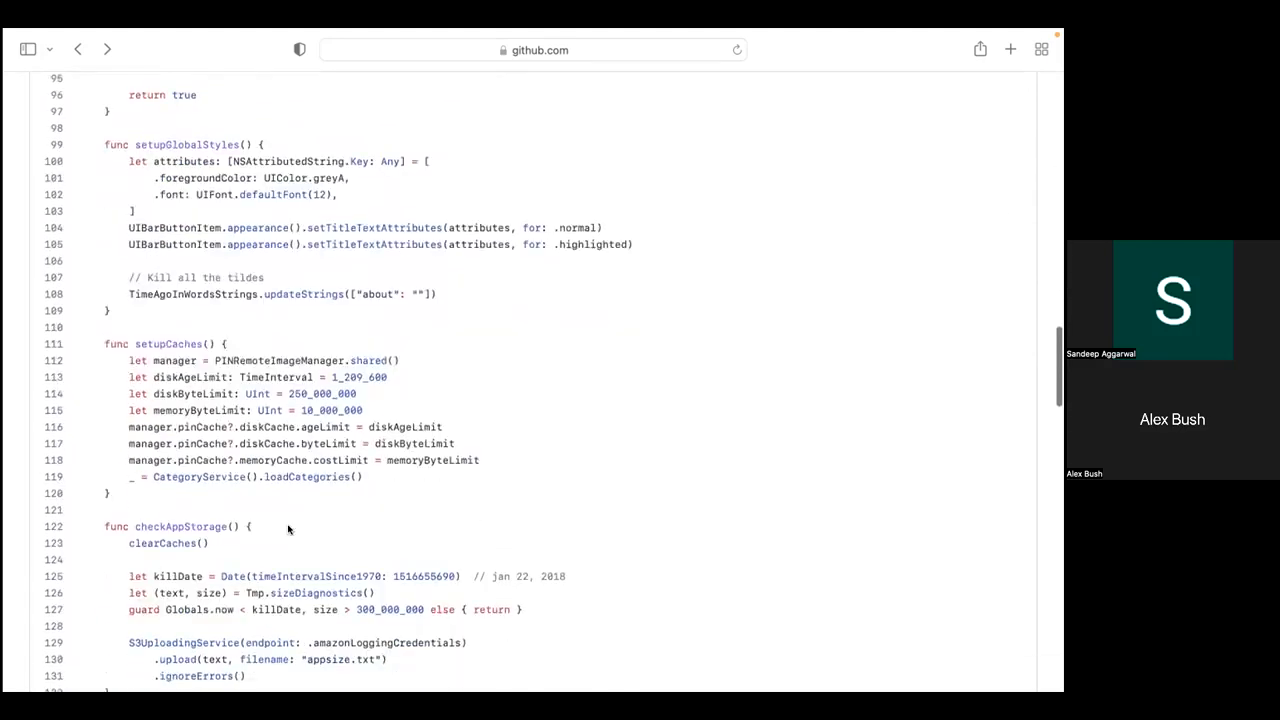
scroll("down", 3)
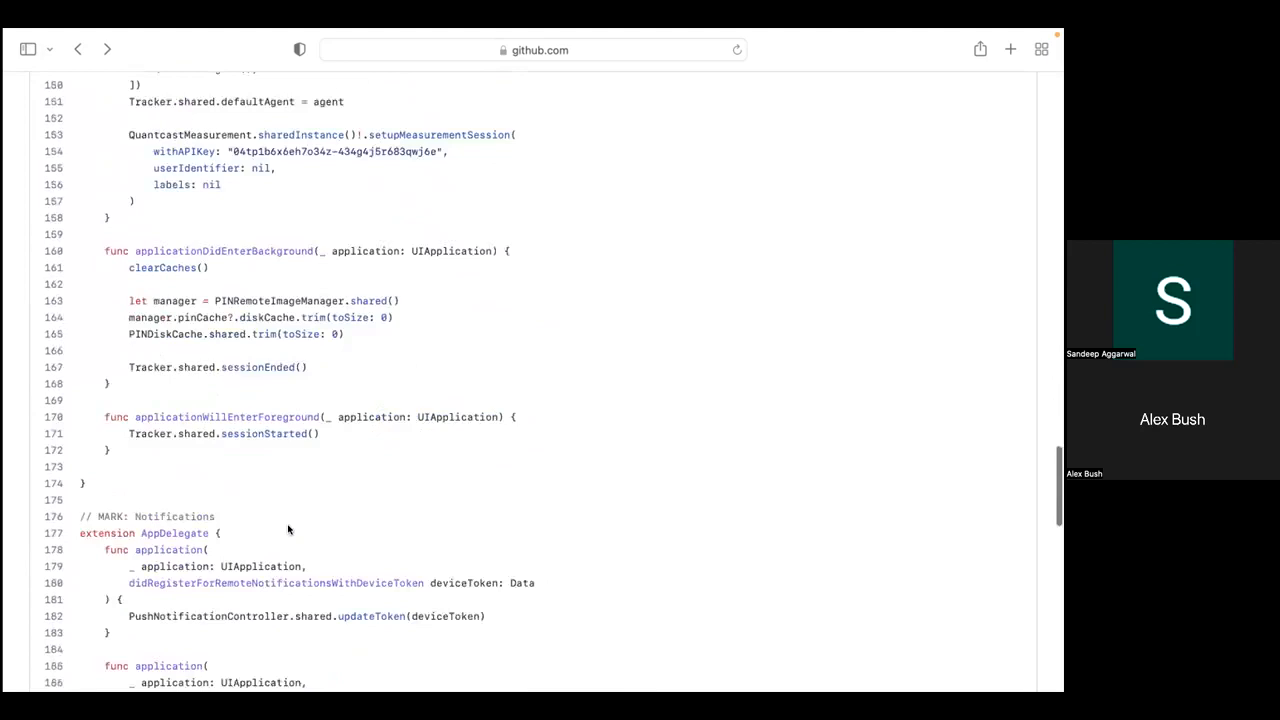
scroll("down", 3)
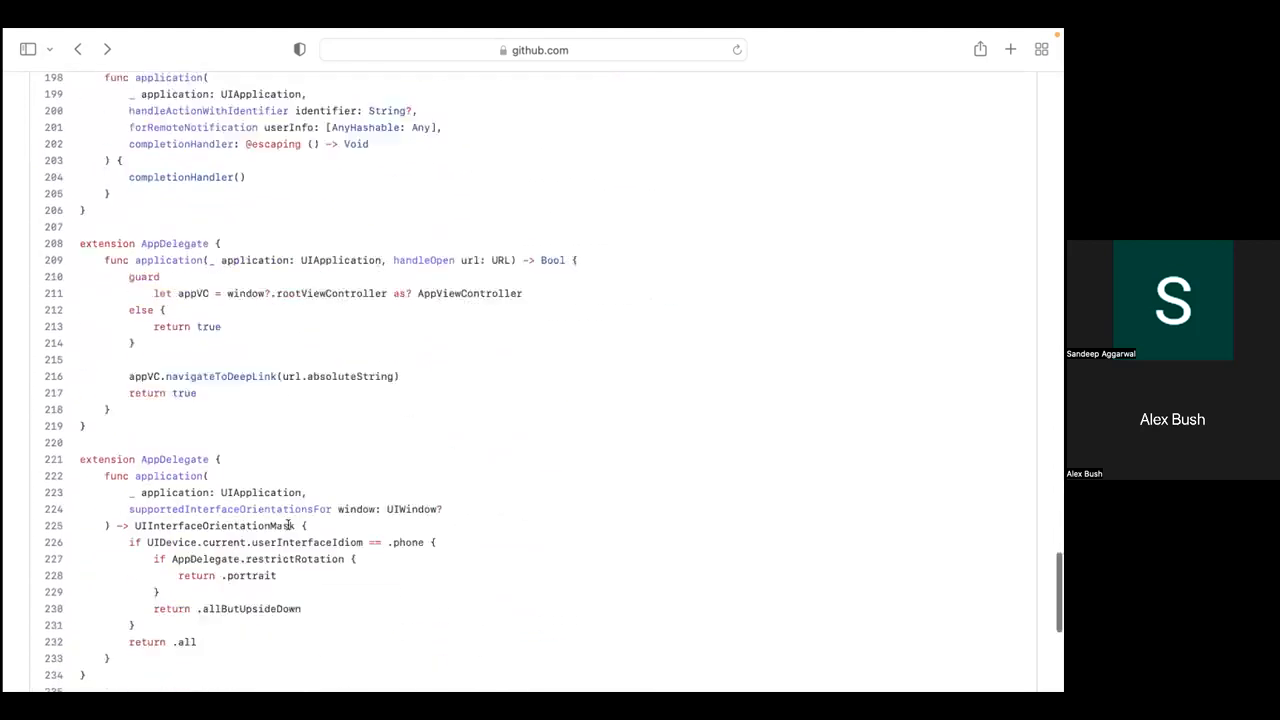
scroll("down", 3)
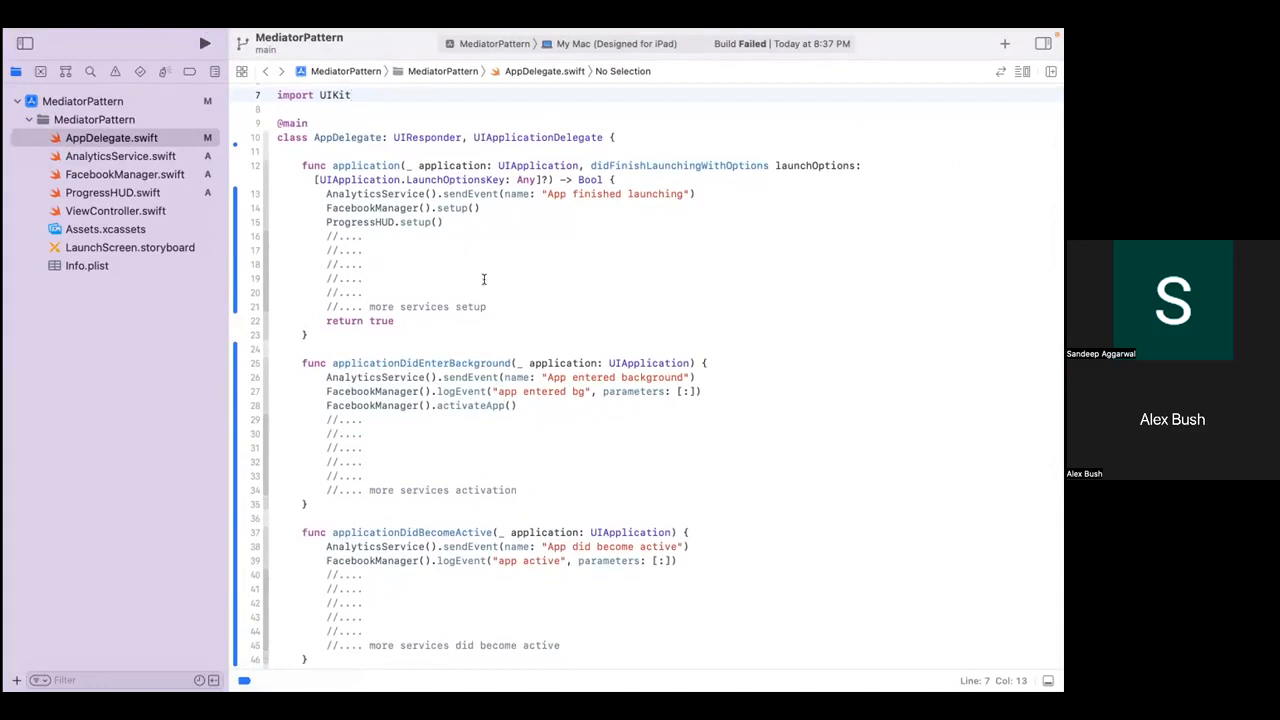
mouse_move(584, 268)
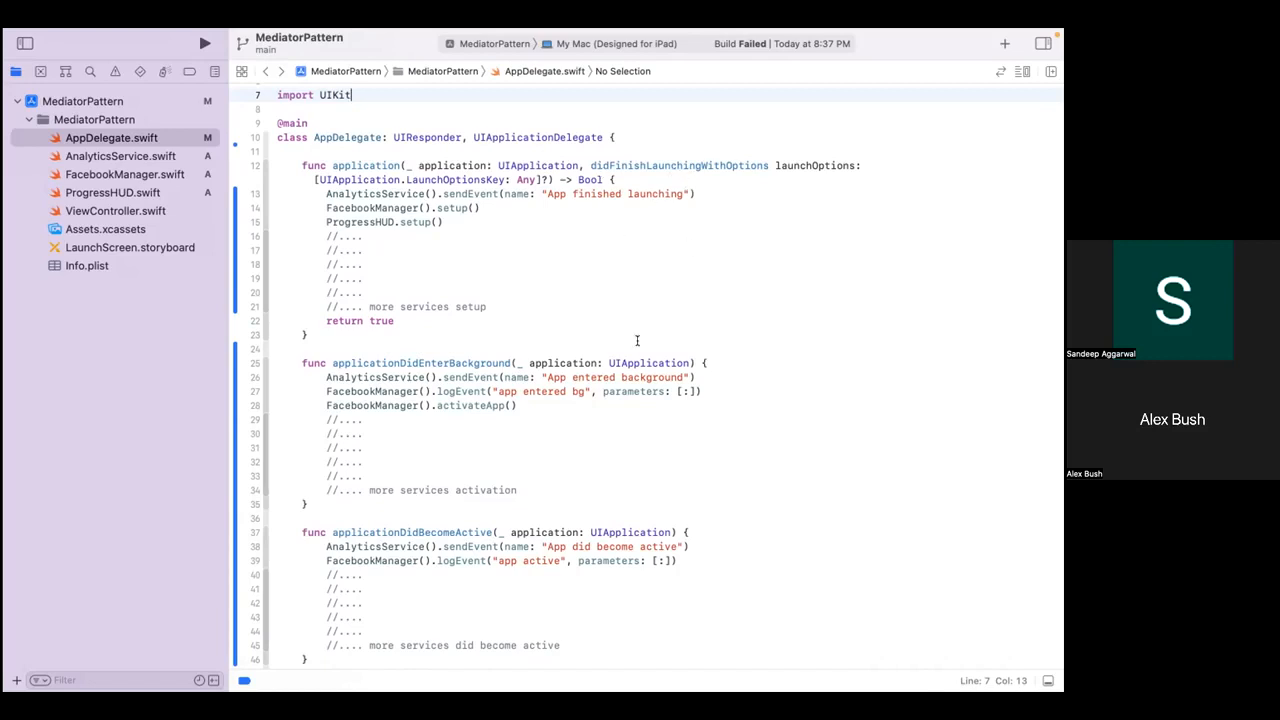
mouse_move(544, 531)
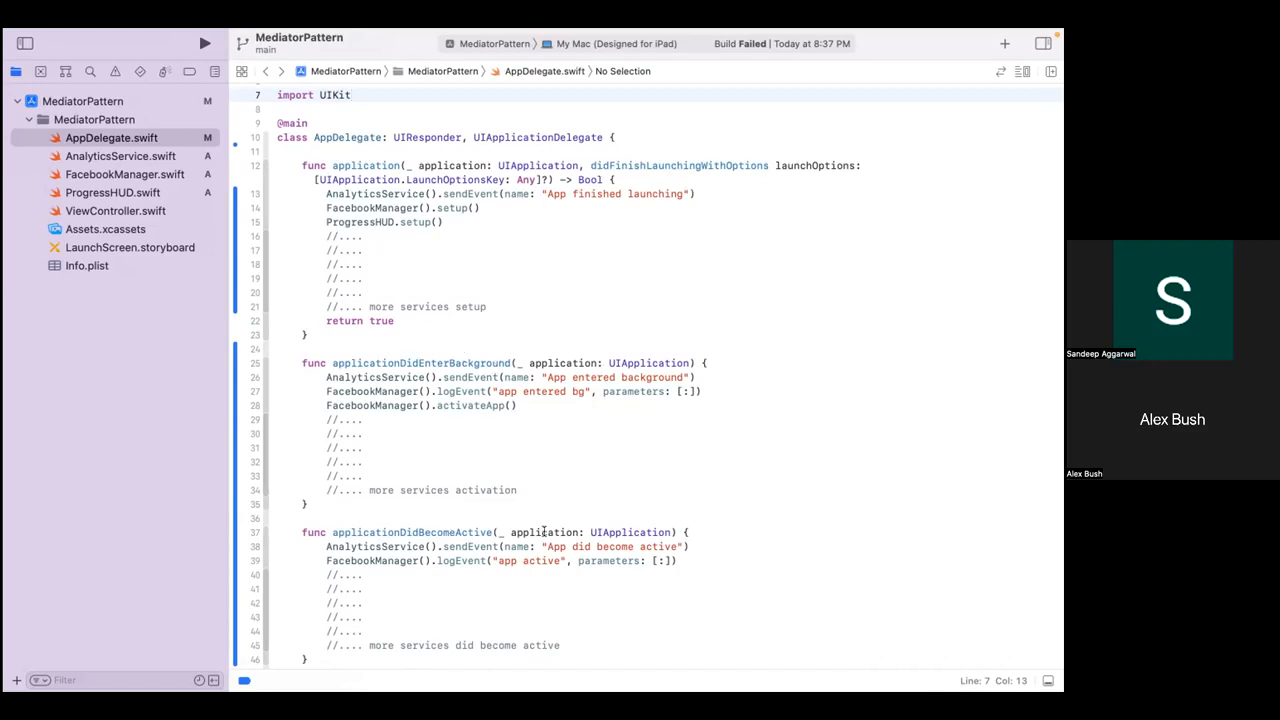
scroll("down", 3)
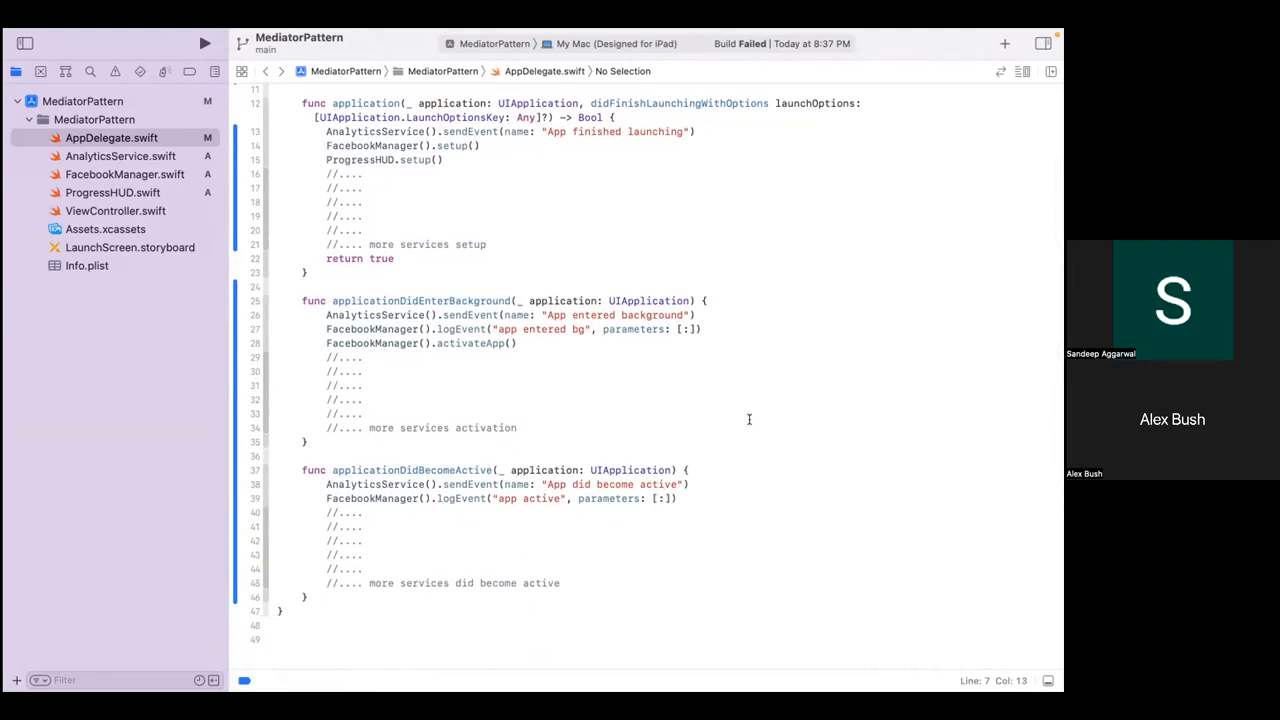
mouse_move(739, 289)
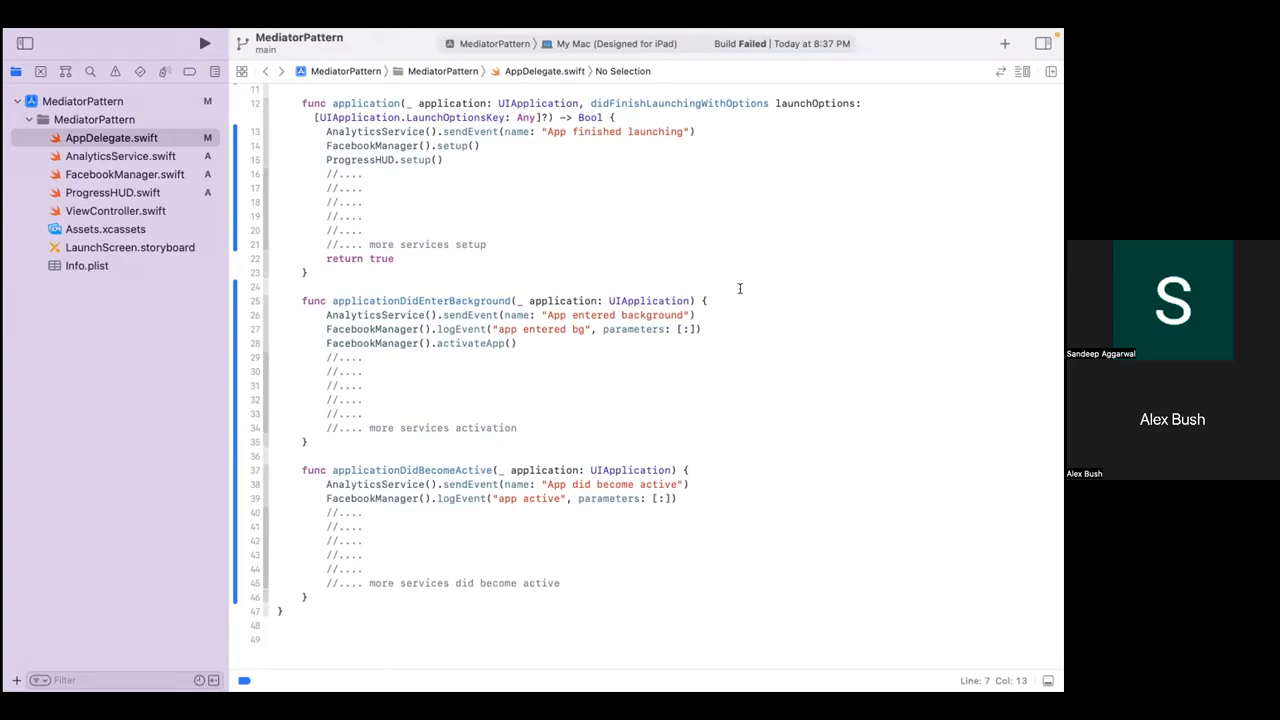
mouse_move(761, 248)
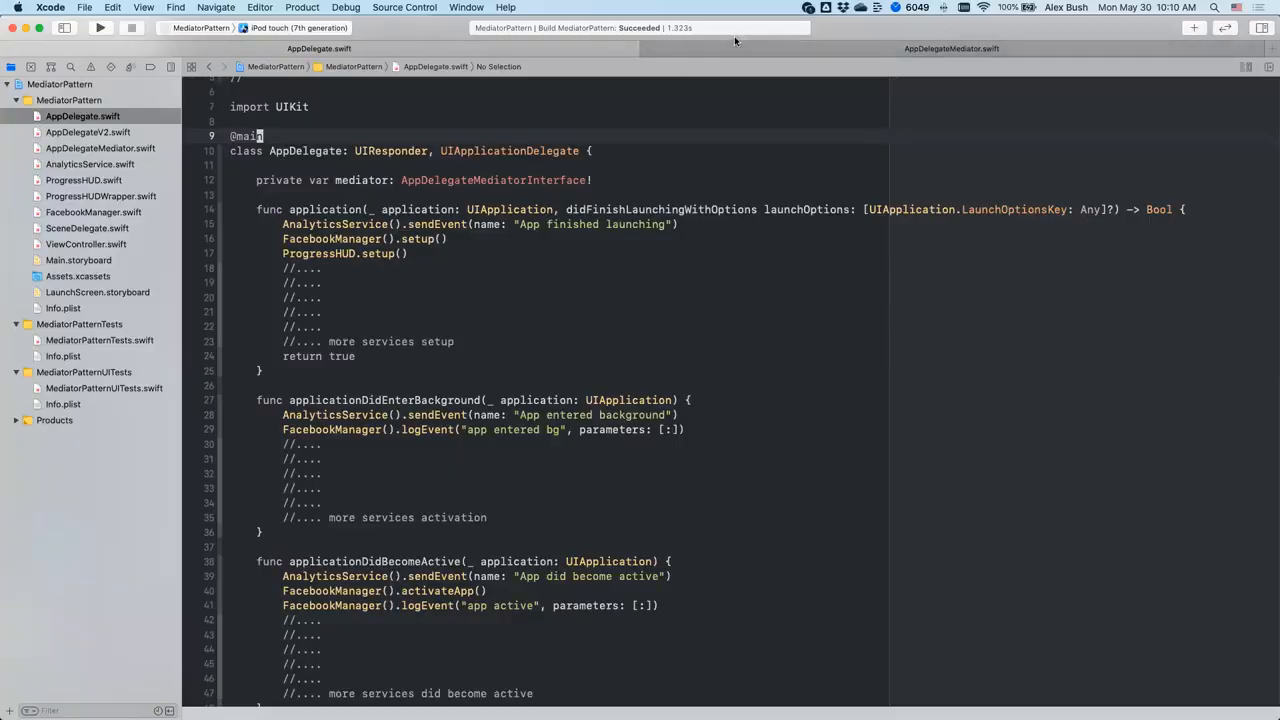
Compare AppDelegateMediator.swift with AppDelegate's applicationDidBecomeActive method.
left_click(100, 148)
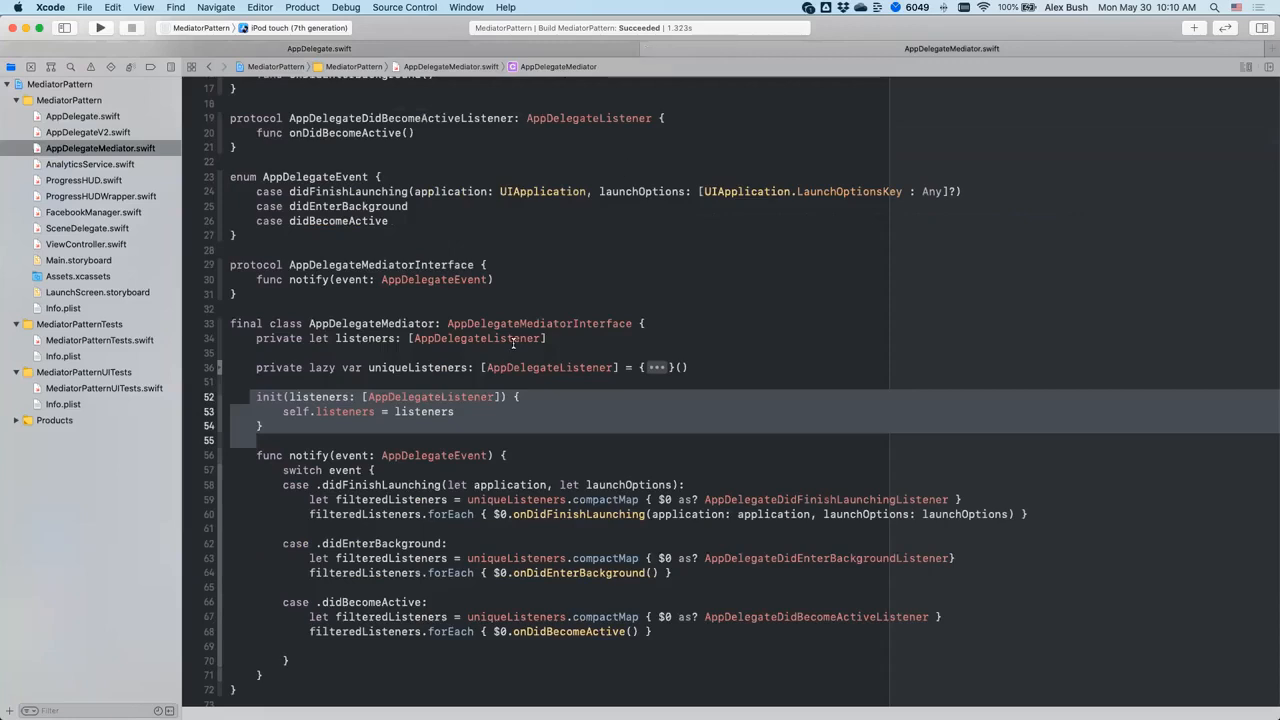
scroll("down", 3)
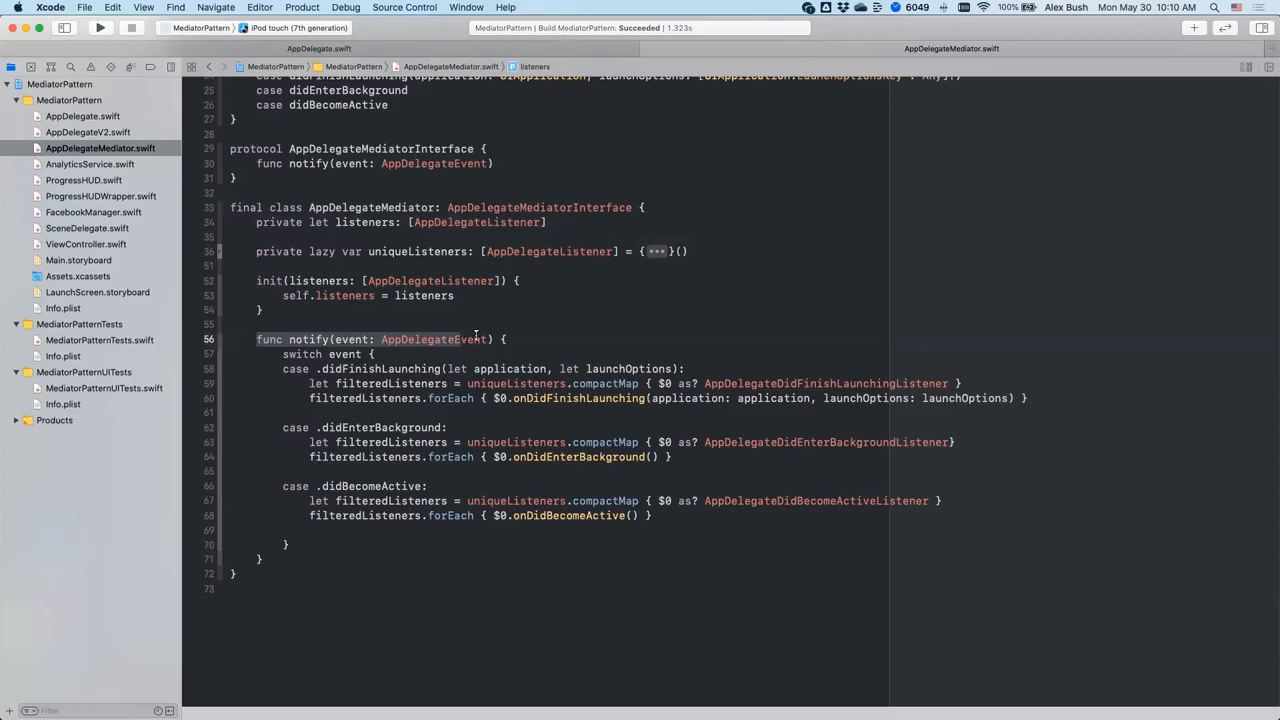
left_click(82, 116)
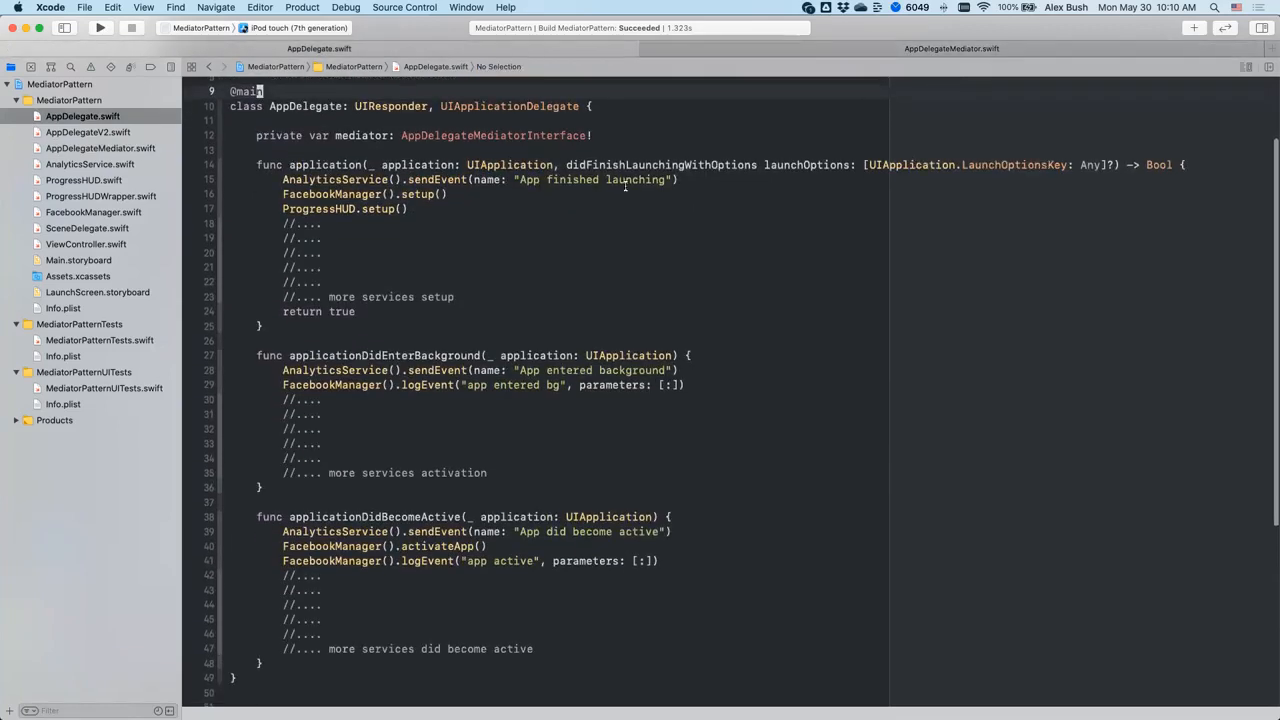
double_click(659, 165)
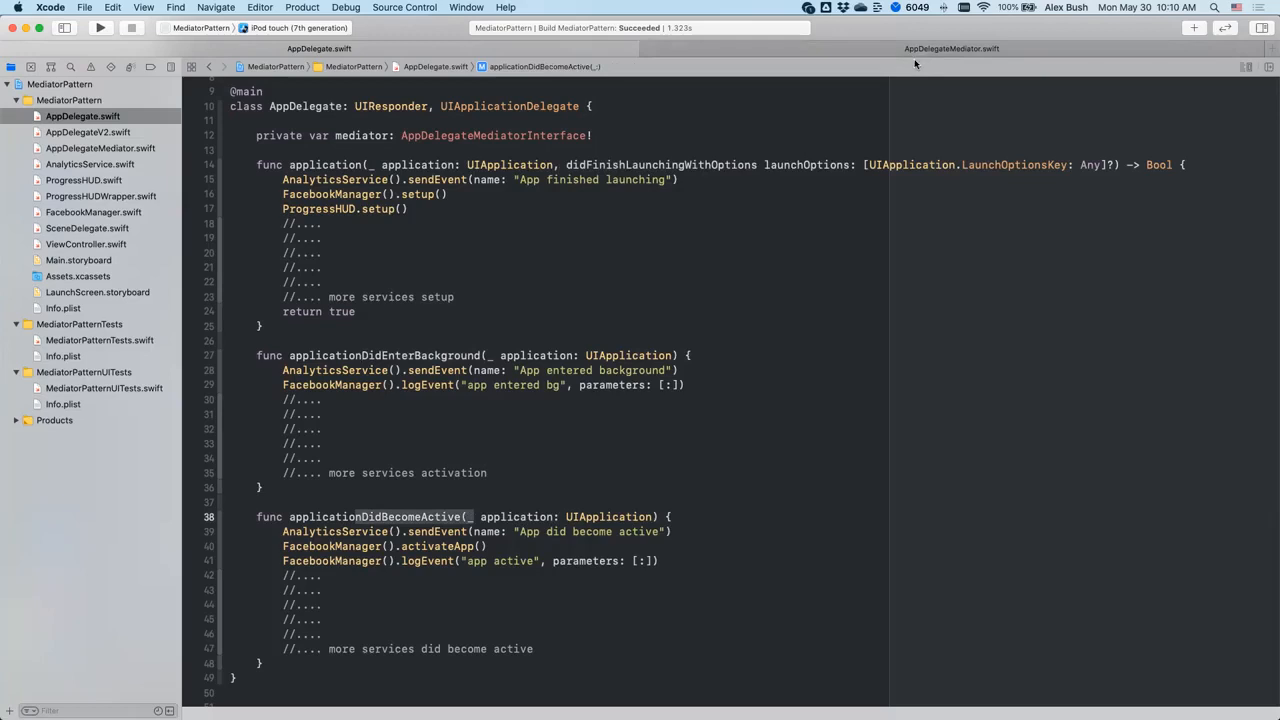
left_click(100, 148)
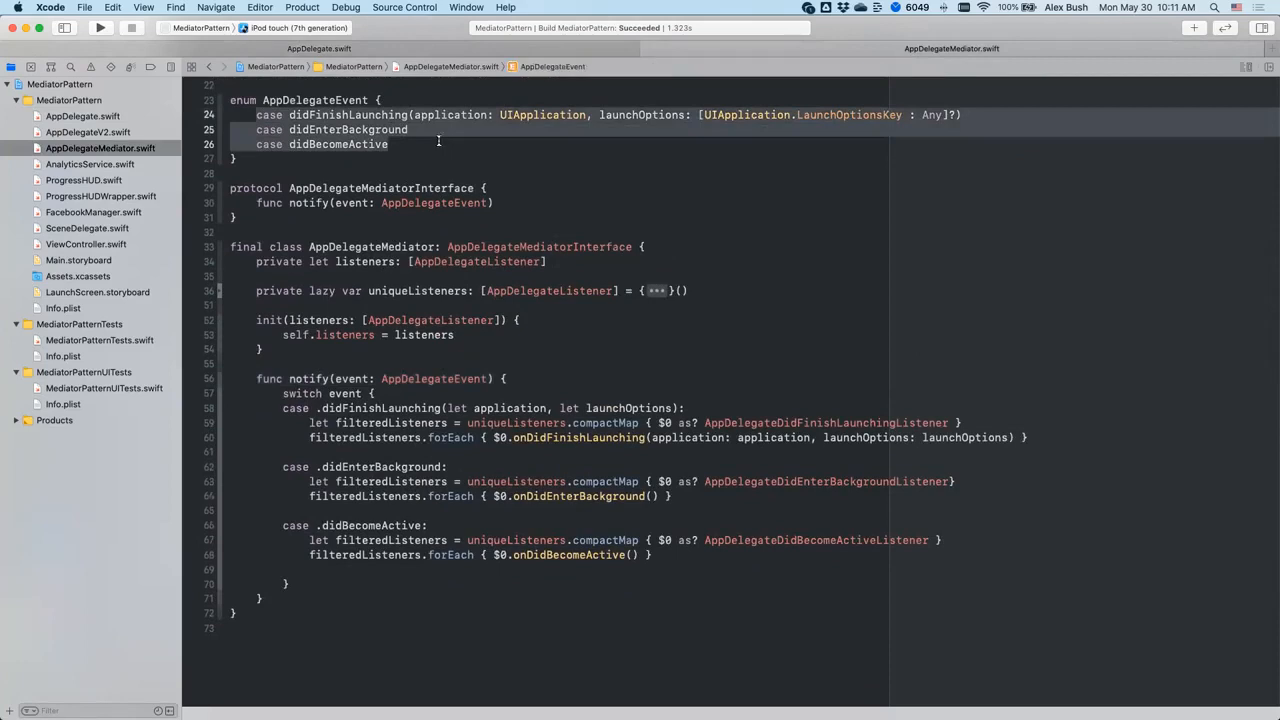
left_click(82, 116)
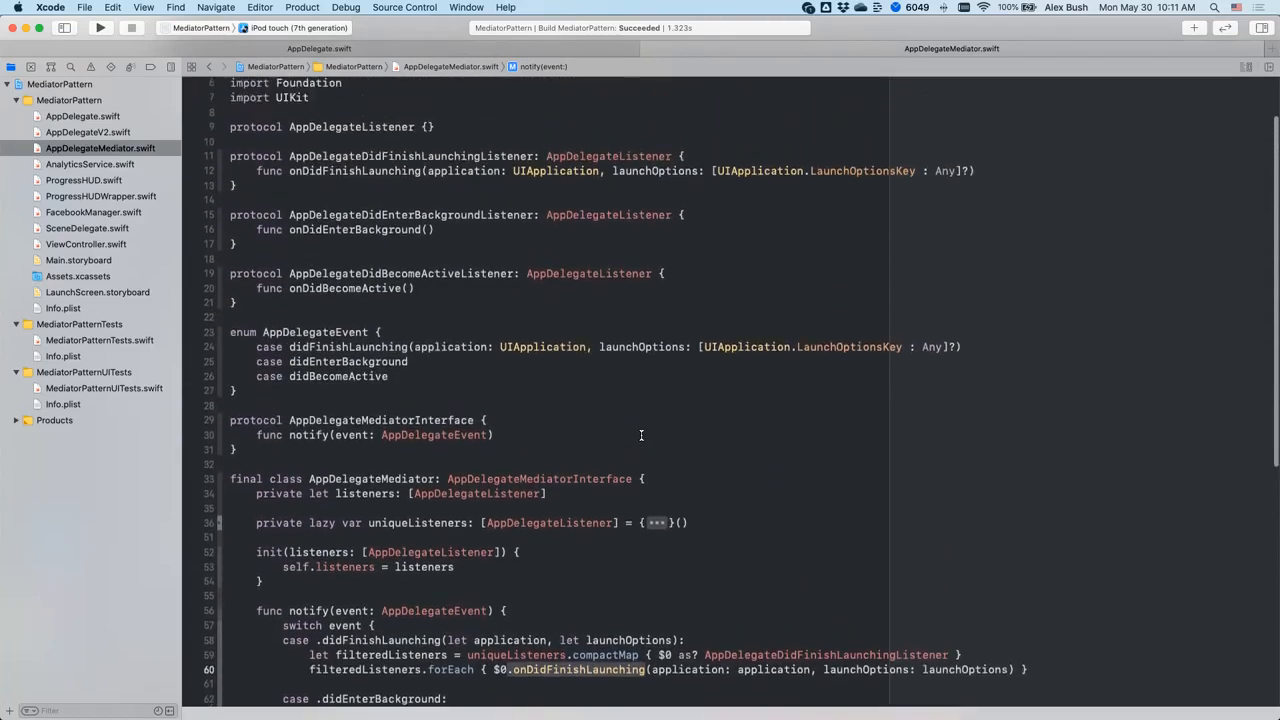
Check the listener protocols, then add mediator.notify(event: .didFinishLaunching(...)) with the launch options.
scroll("down", 3)
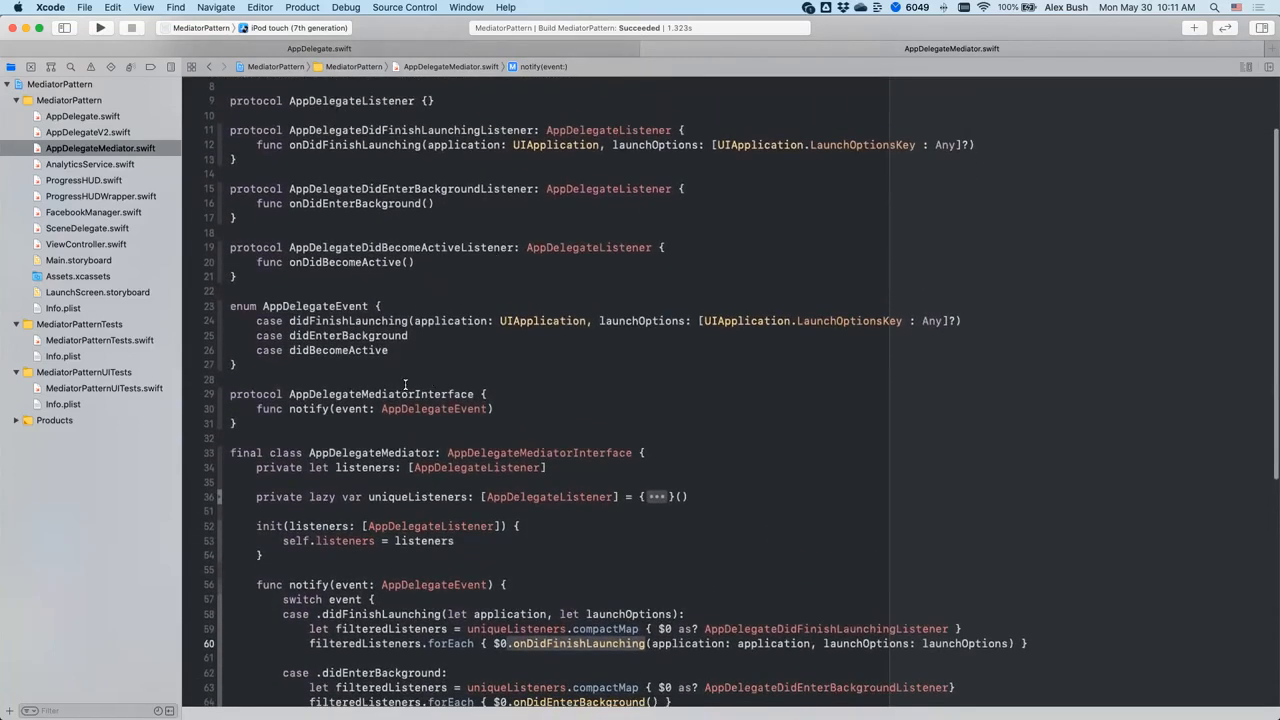
double_click(475, 467)
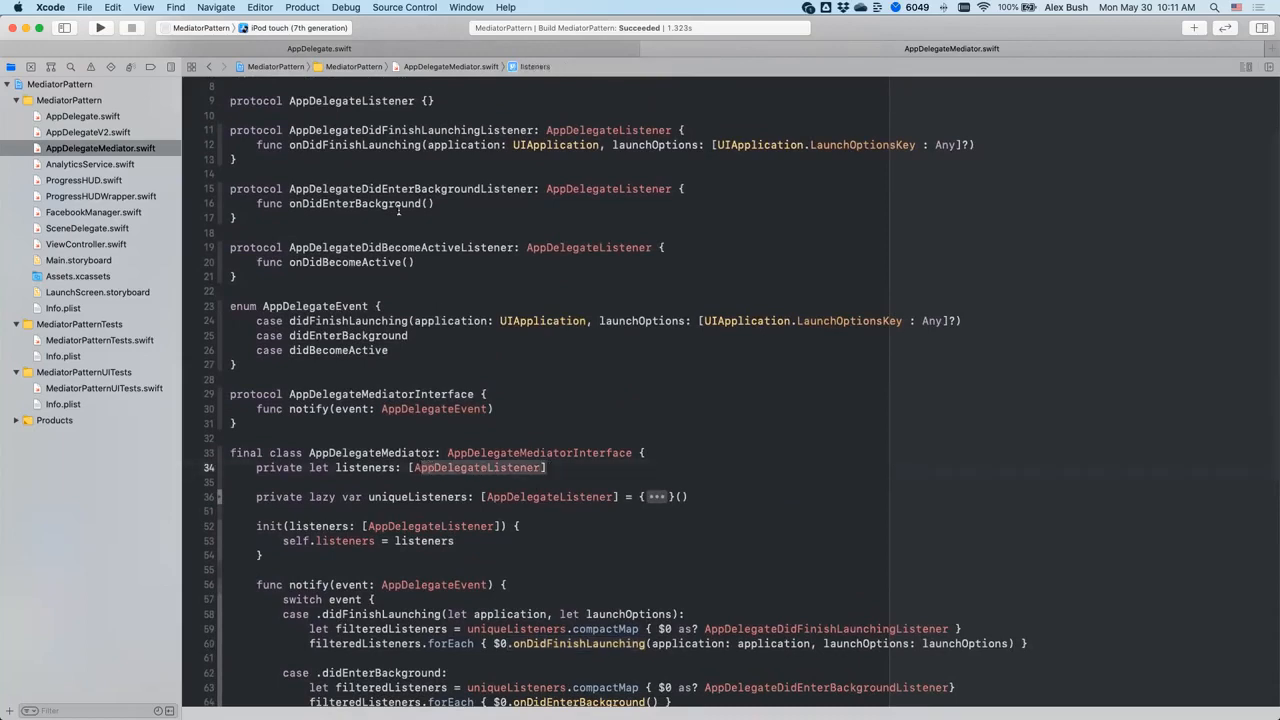
double_click(351, 100)
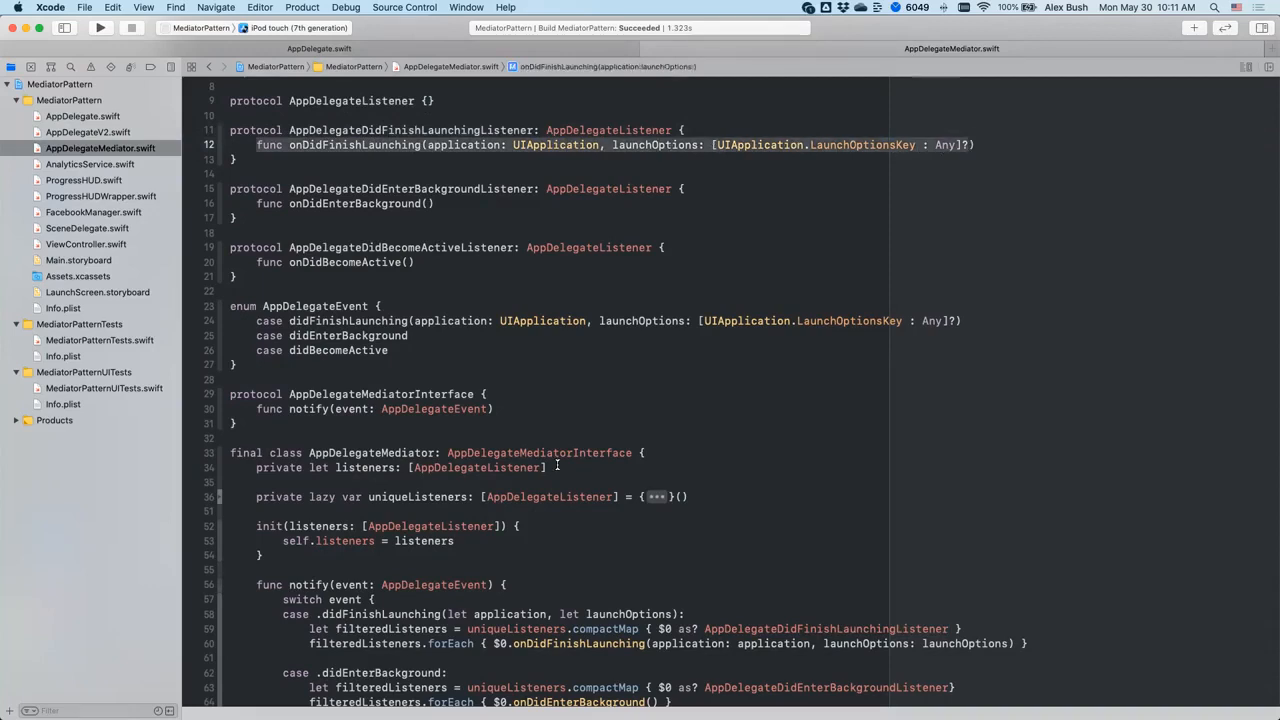
scroll("down", 3)
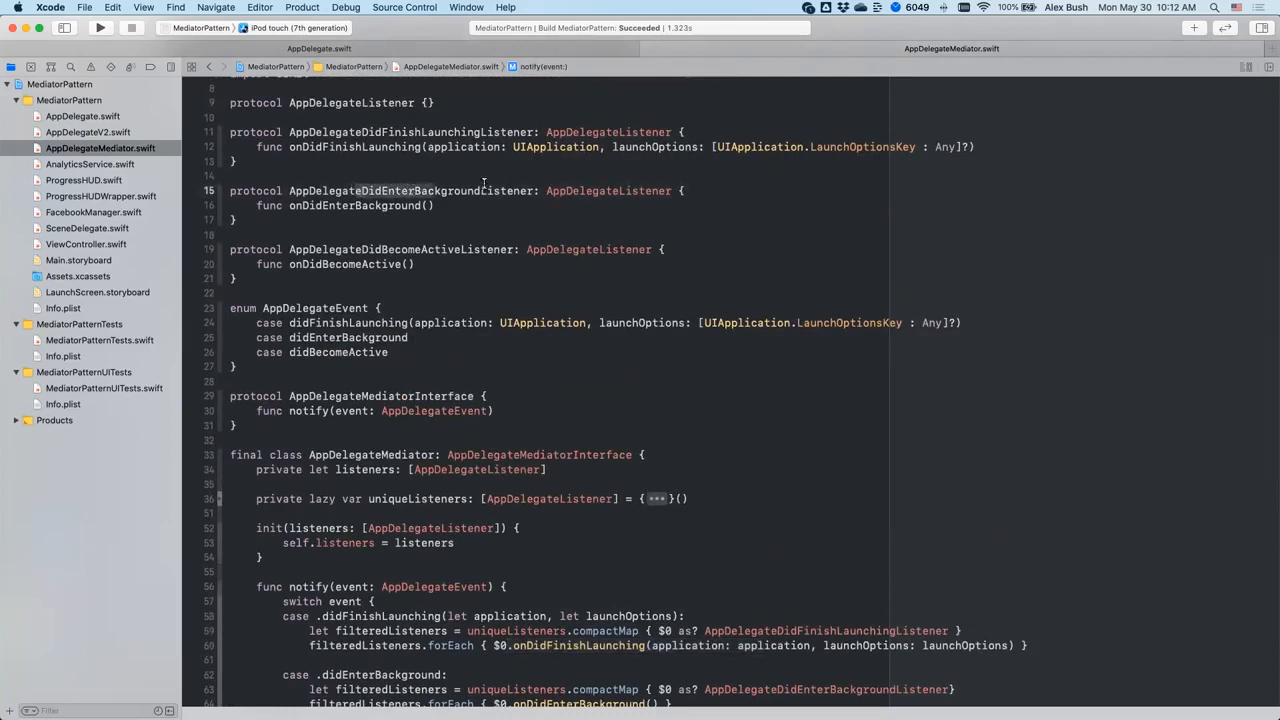
double_click(410, 191)
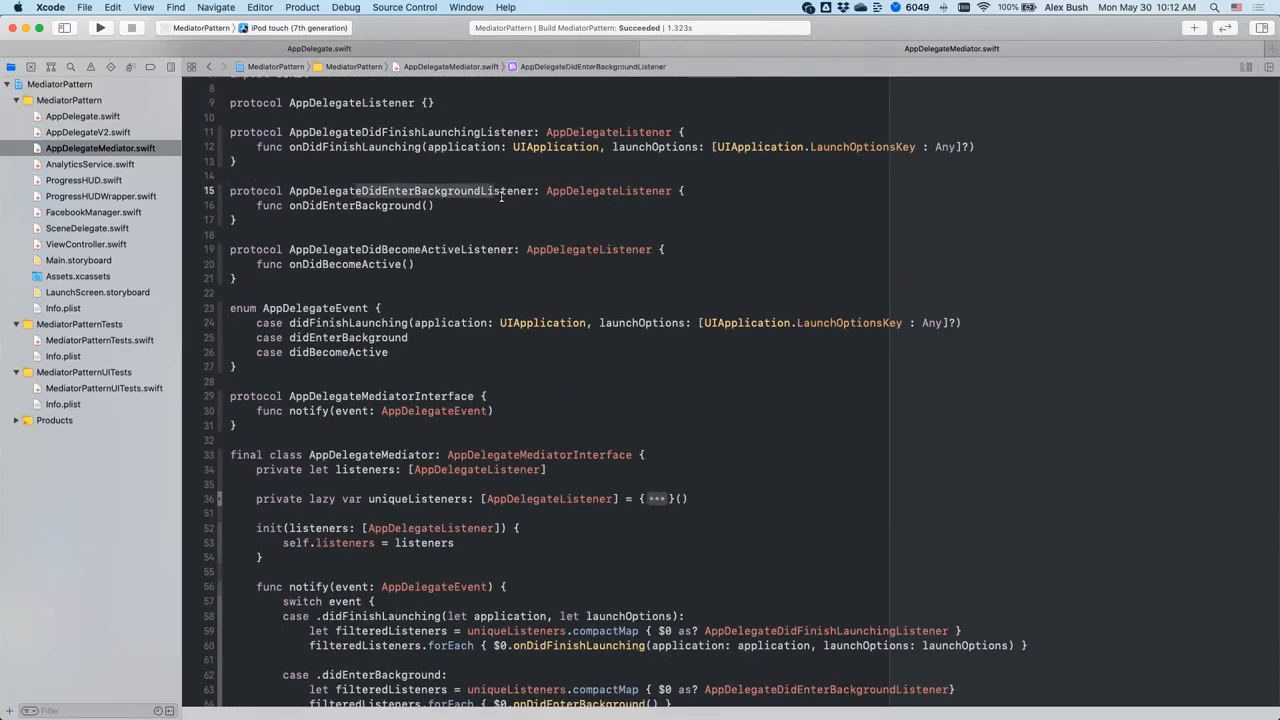
left_click(434, 205)
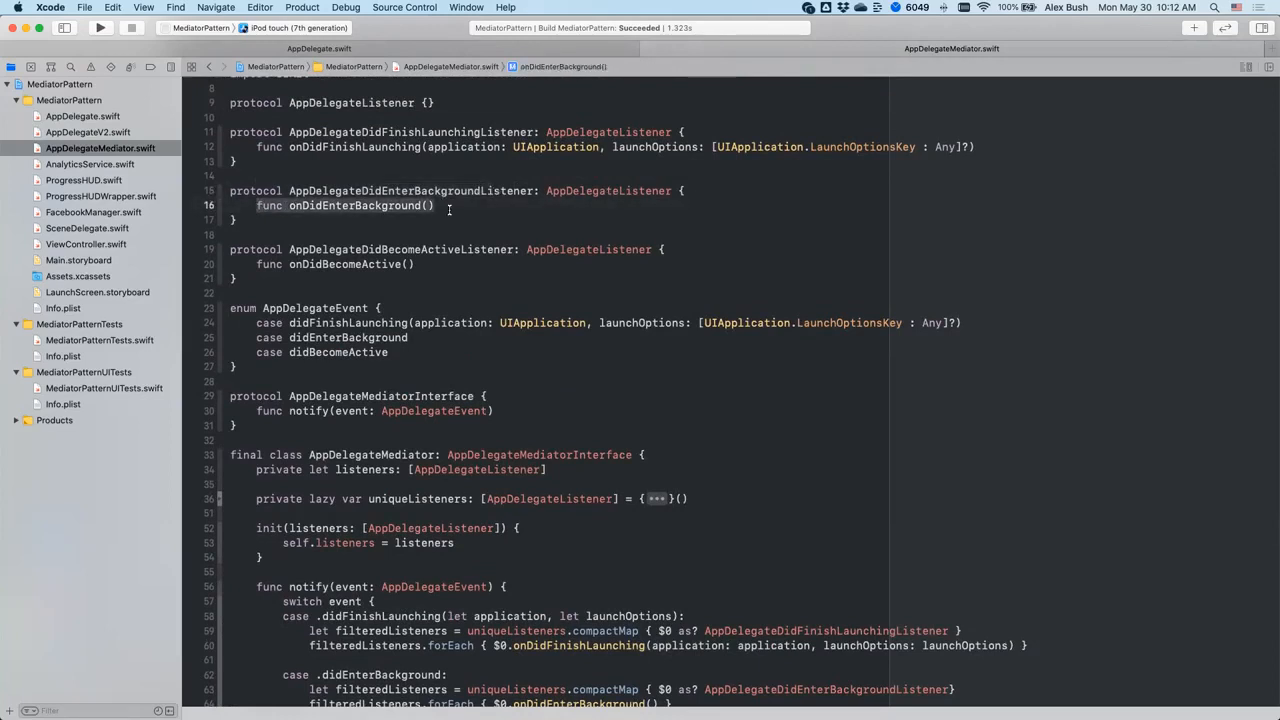
scroll("down", 3)
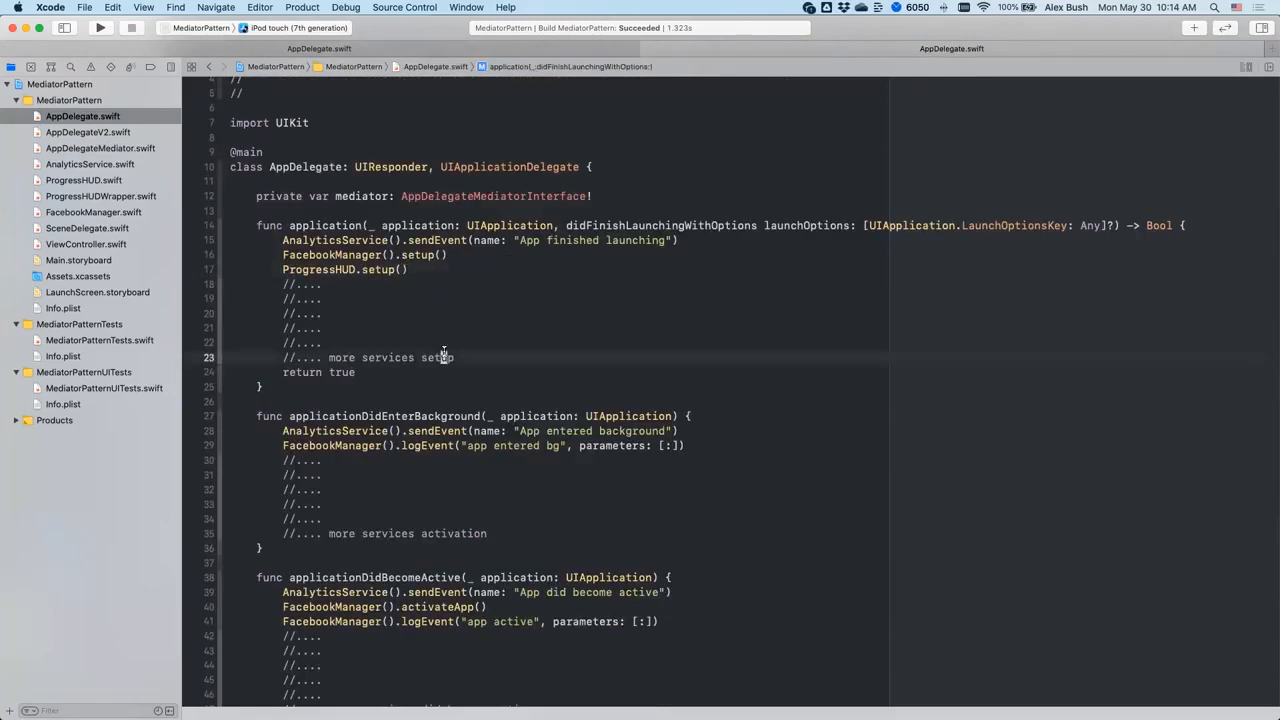
mouse_move(622, 351)
type("let mediator = AppDelegateMediator(listeners: [])")
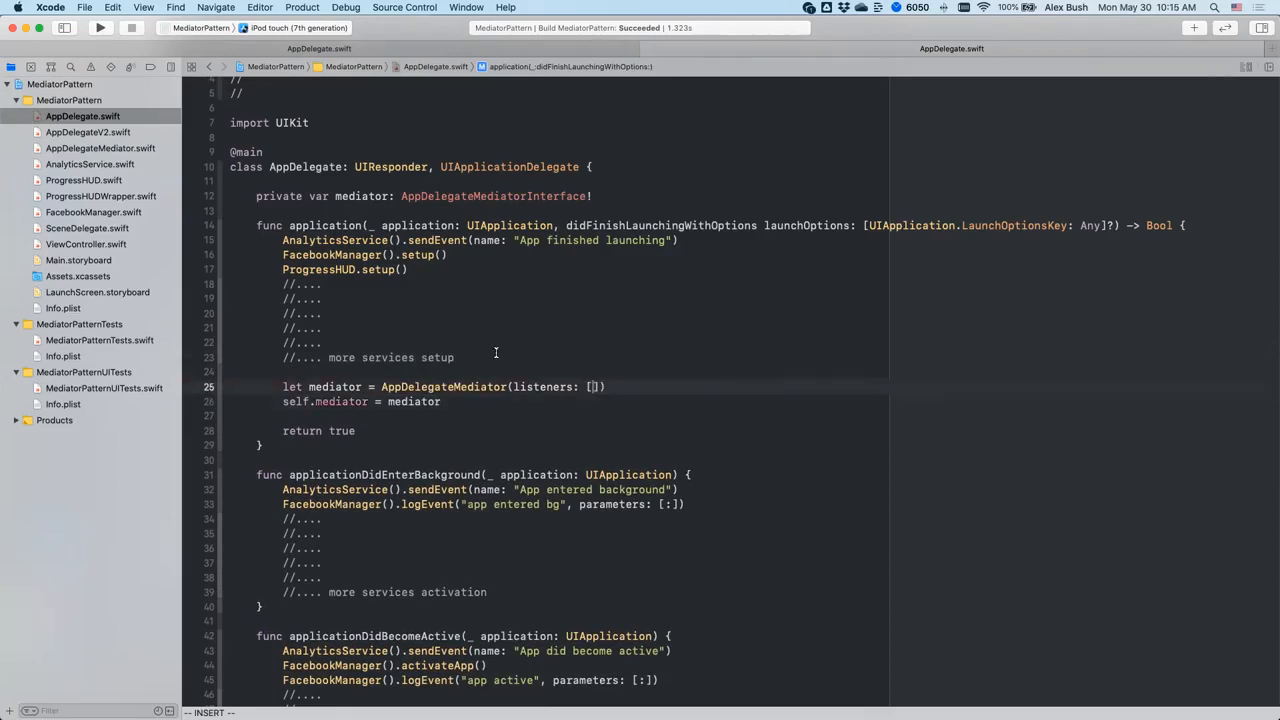
mouse_move(374, 207)
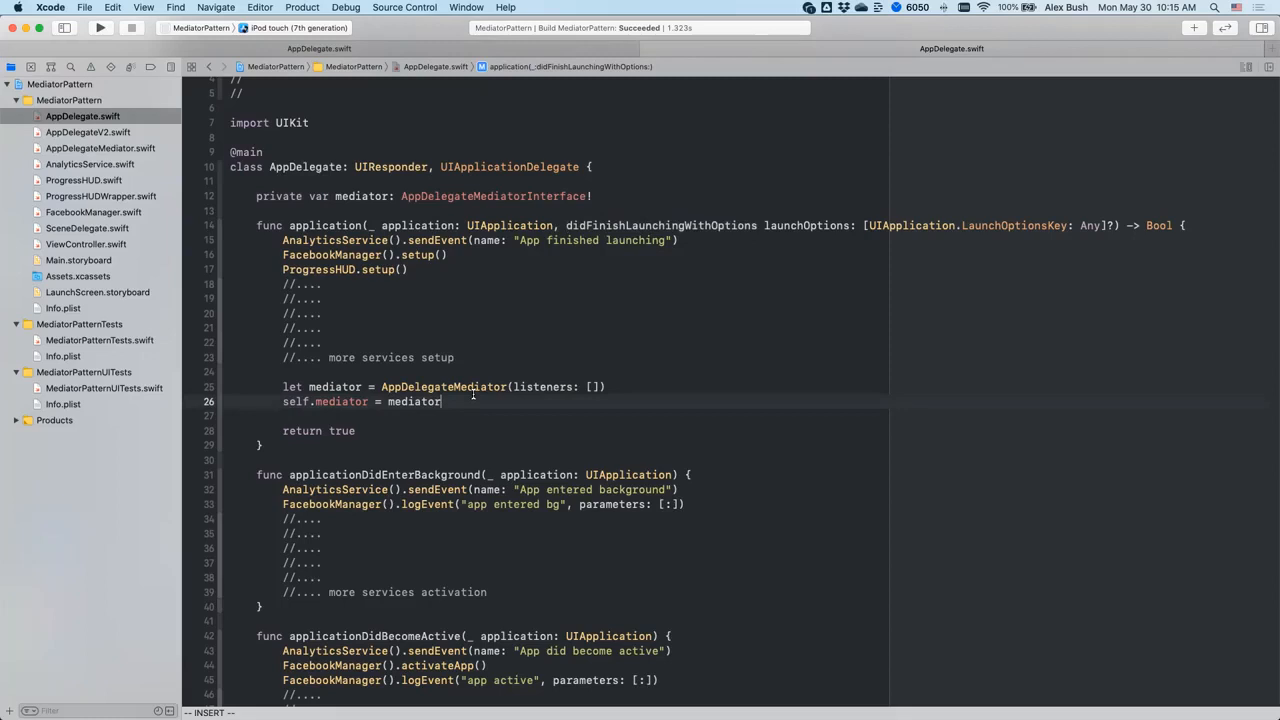
type("mediator.notify(event: .didFinishLaunching(application: application, launchOptions: launchOptions))")
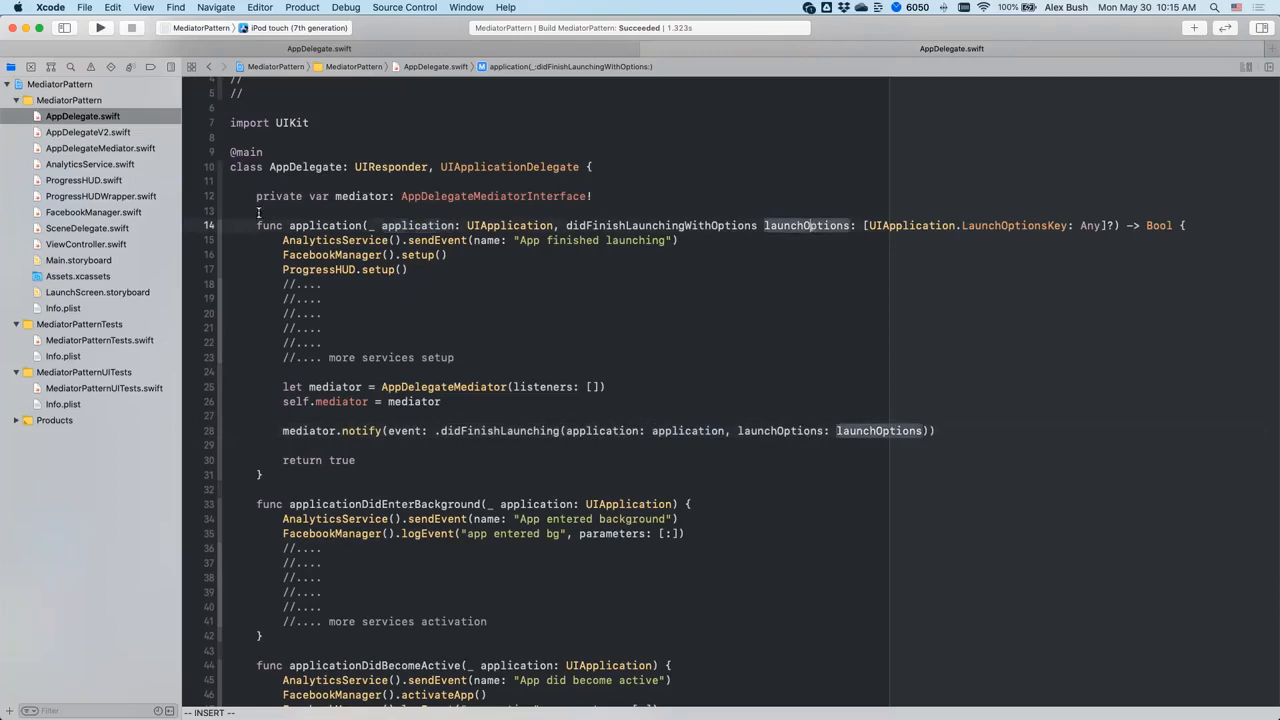
scroll("down", 3)
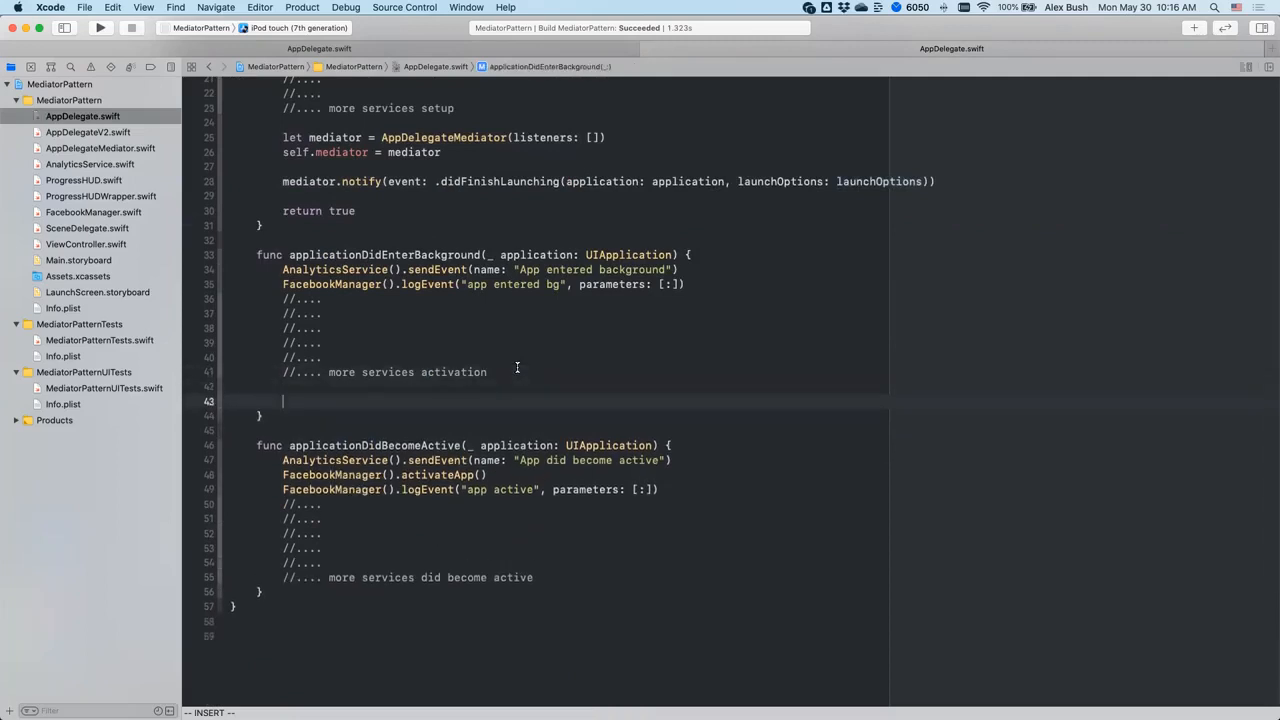
Add mediator.notify(event: .didEnterBackground) and mediator.notify(event: .didBecomeActive) atop both methods.
type("m")
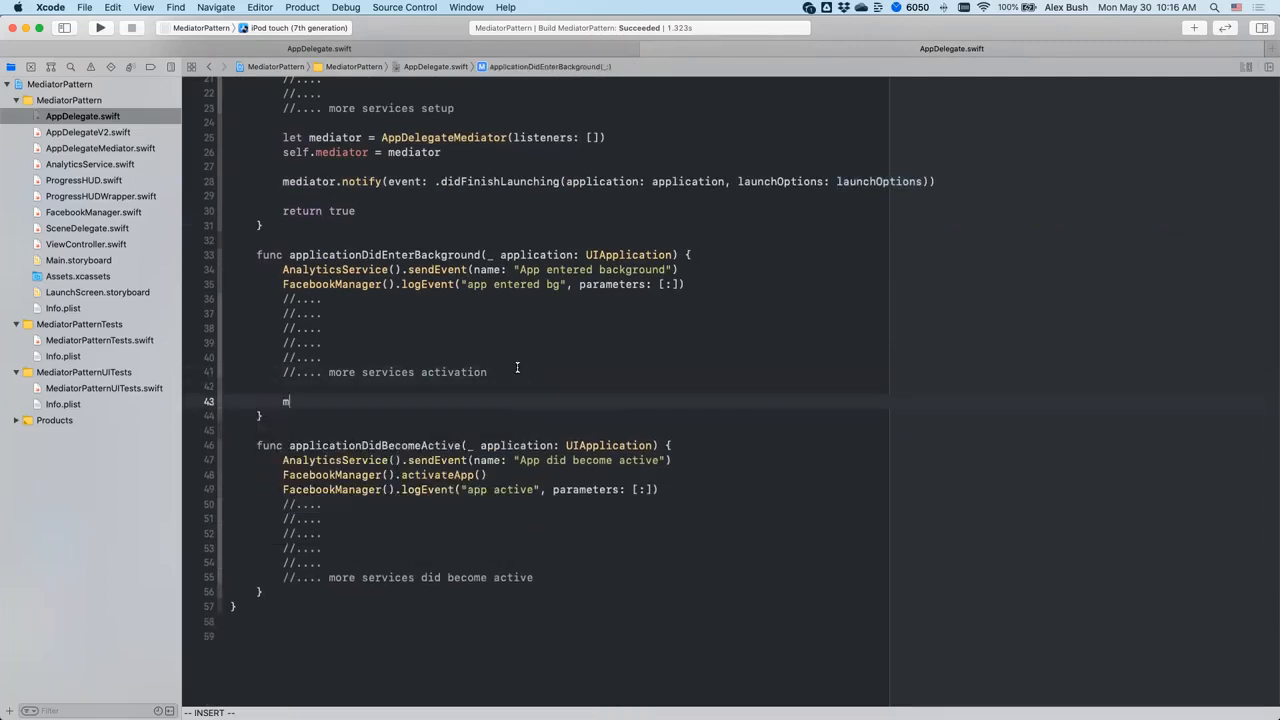
type("ediator.notify(event: .didEnterBackground)")
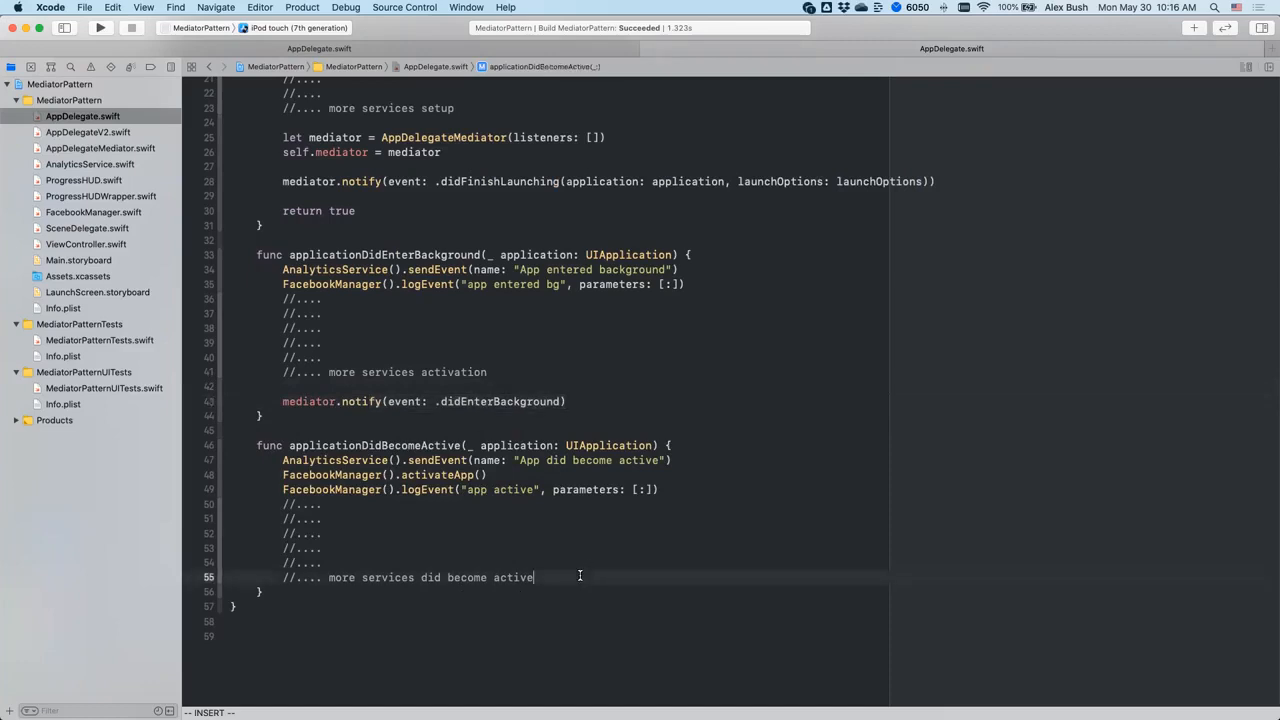
type("no")
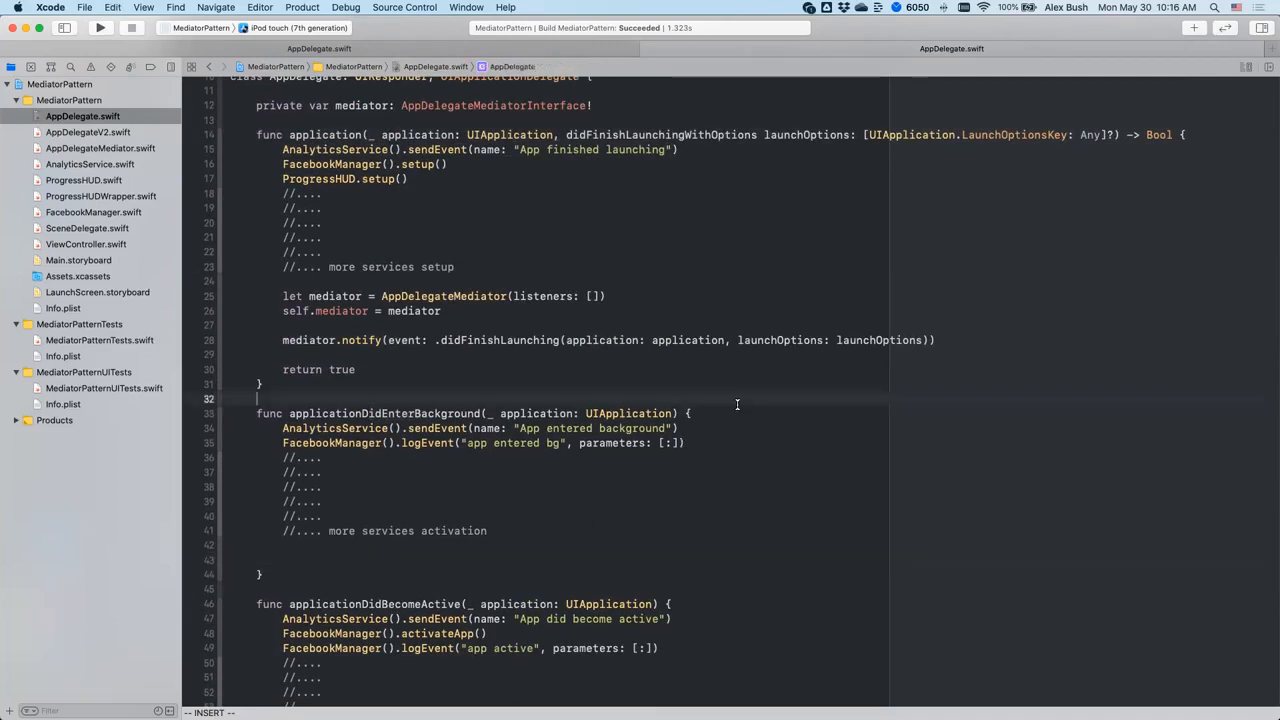
type("mediator.notify(event: .didEnterBackground)")
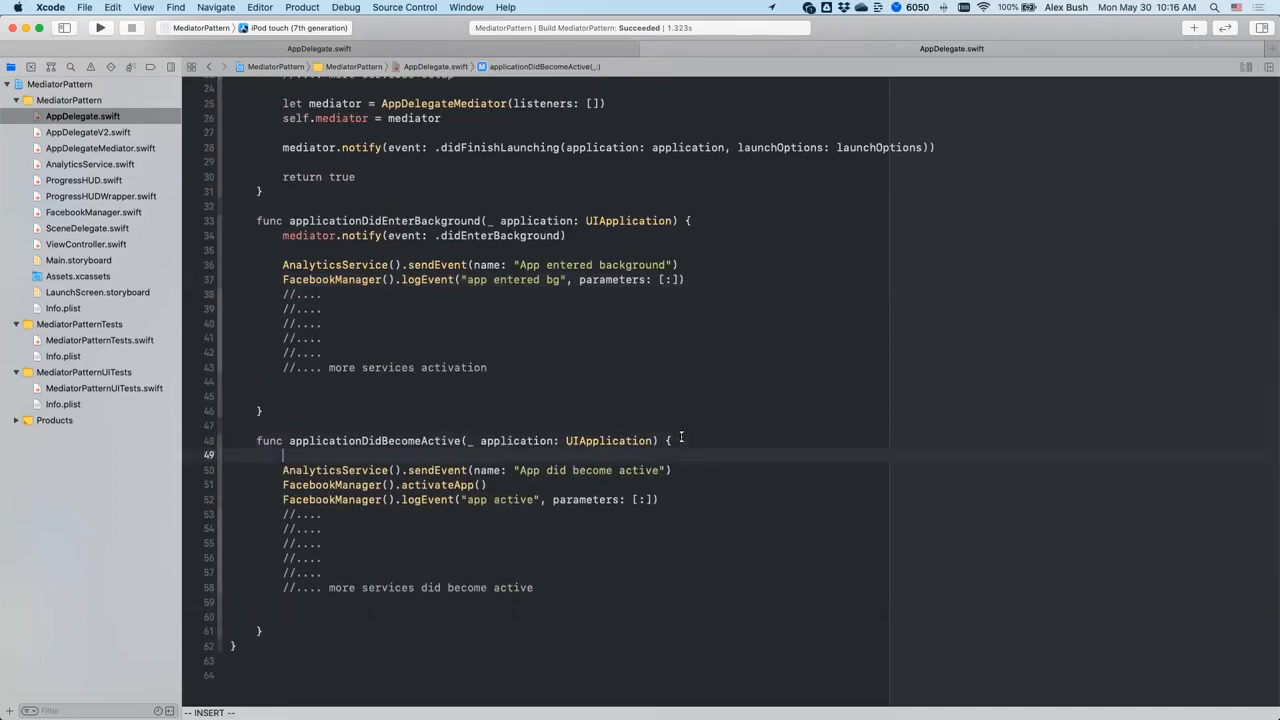
type("mediator.notify(event: .didBecomeActive)")
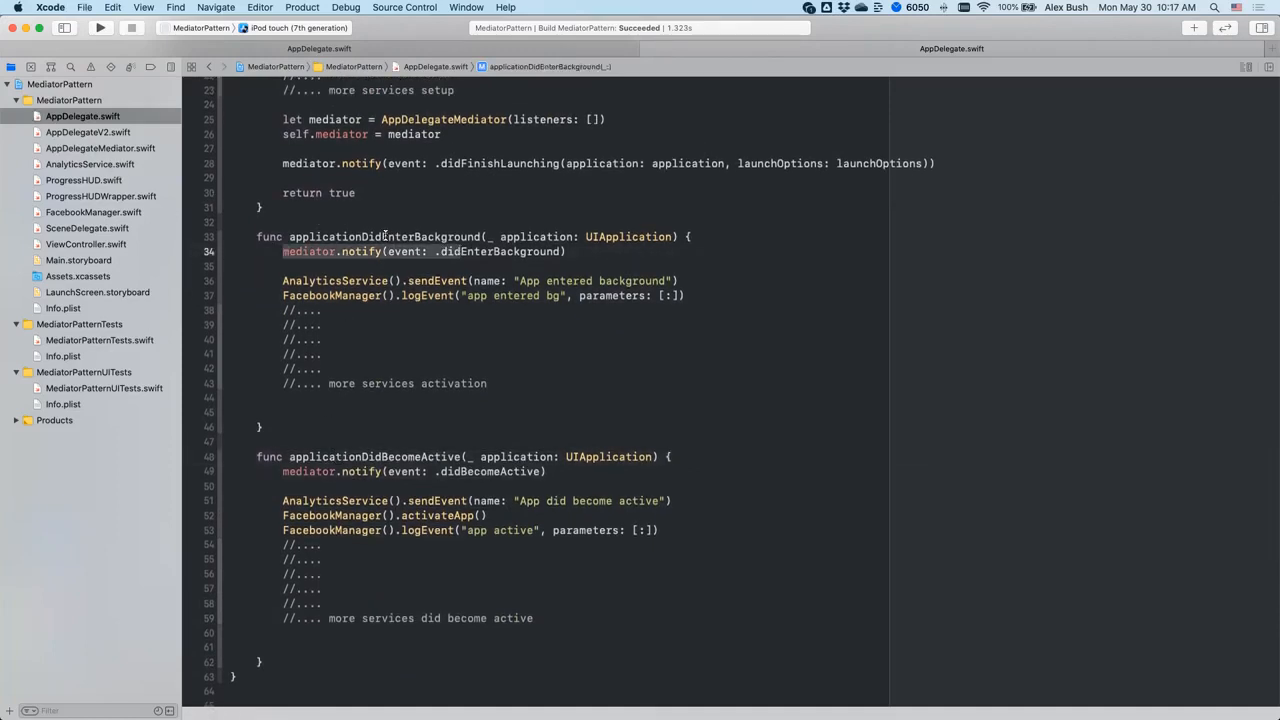
left_click(100, 148)
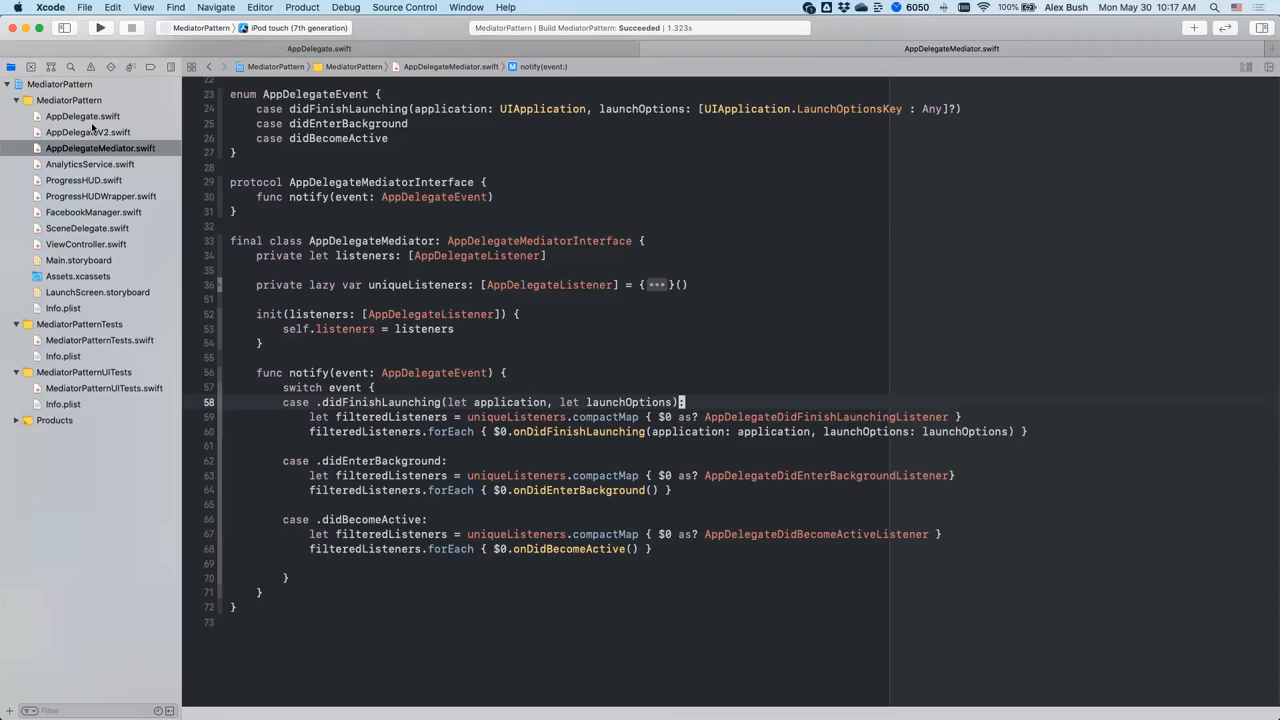
Return to AppDelegate.swift and scroll through its code.
left_click(83, 116)
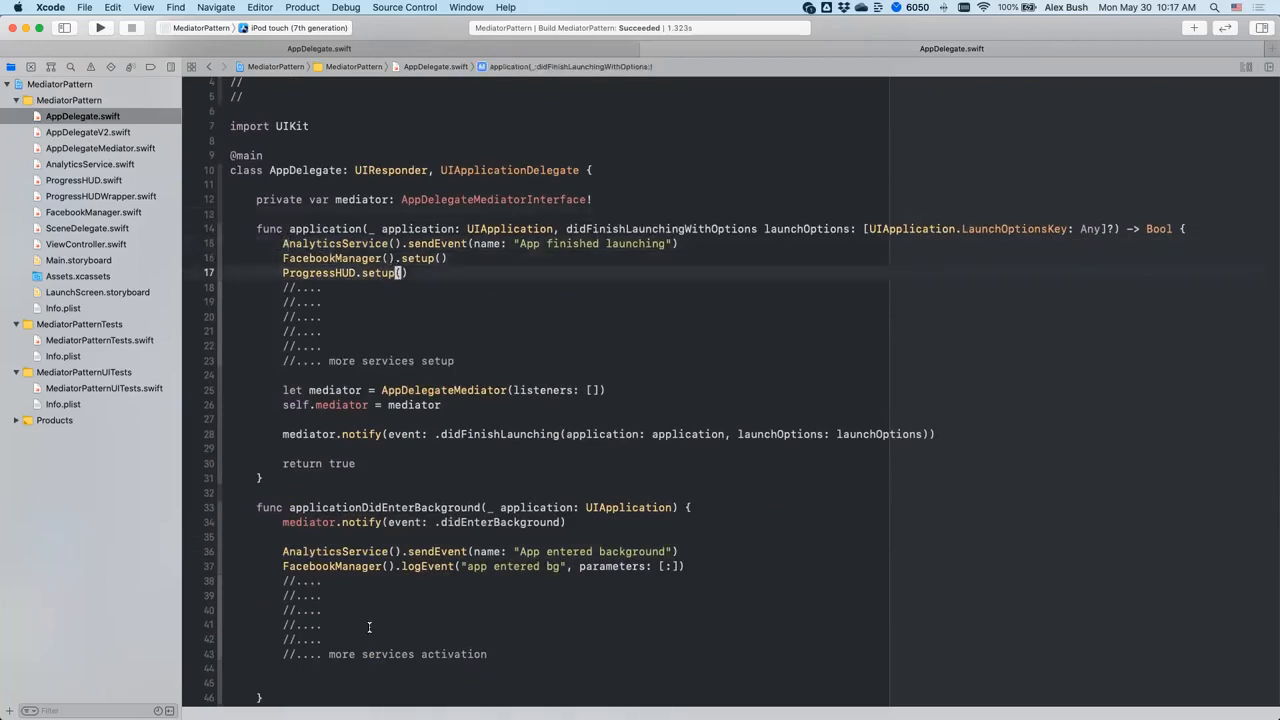
scroll("down", 3)
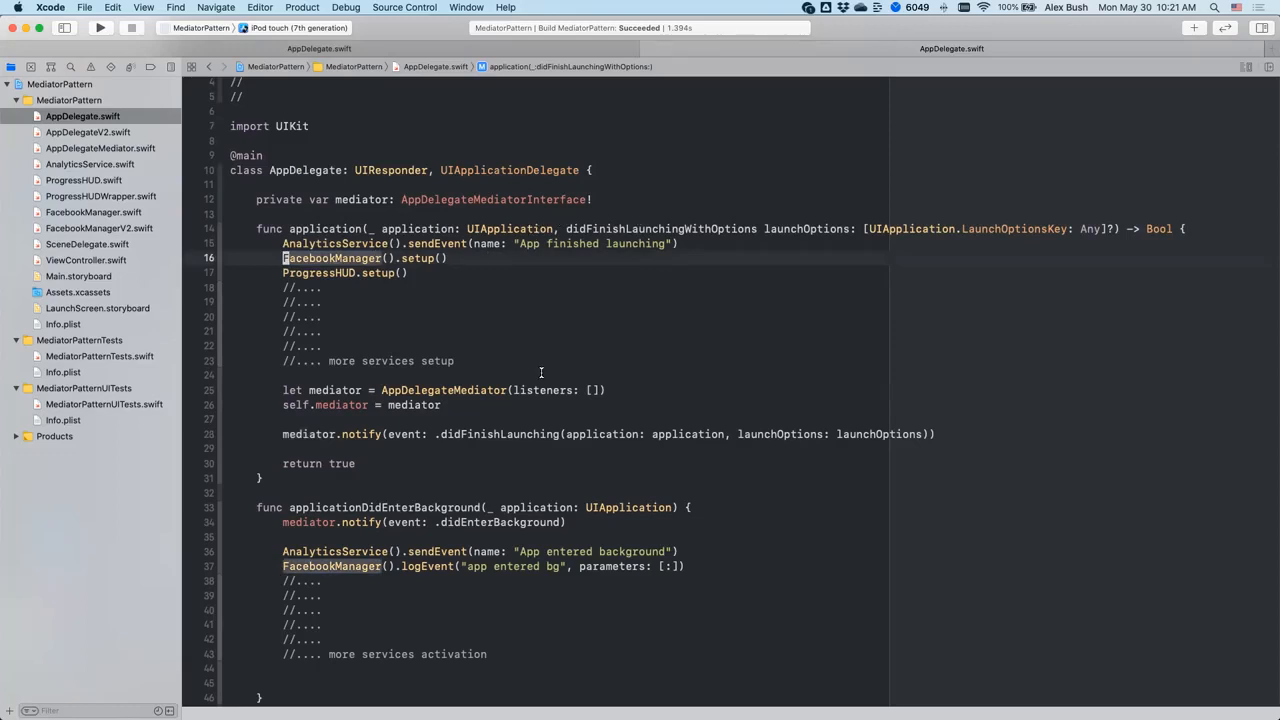
scroll("down", 3)
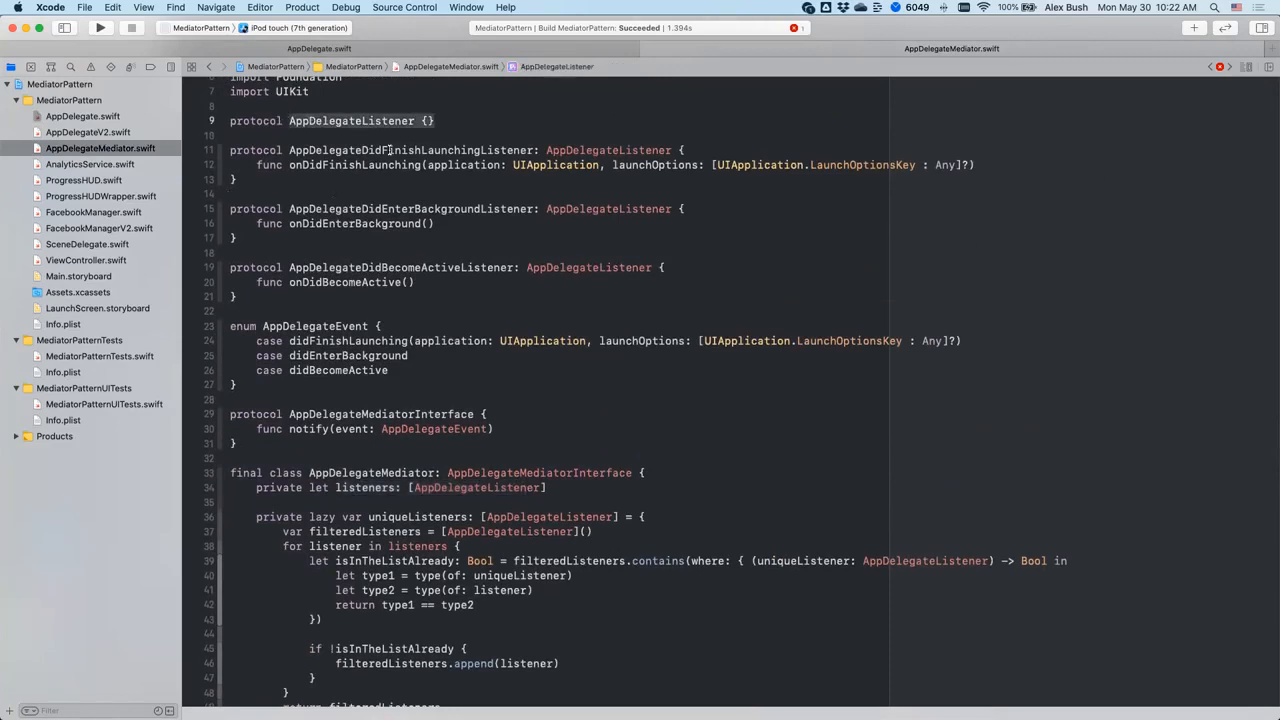
Pass FacebookManager into the listeners array and conform it to AppDelegateDidFinishLaunchingListener.
left_click(93, 212)
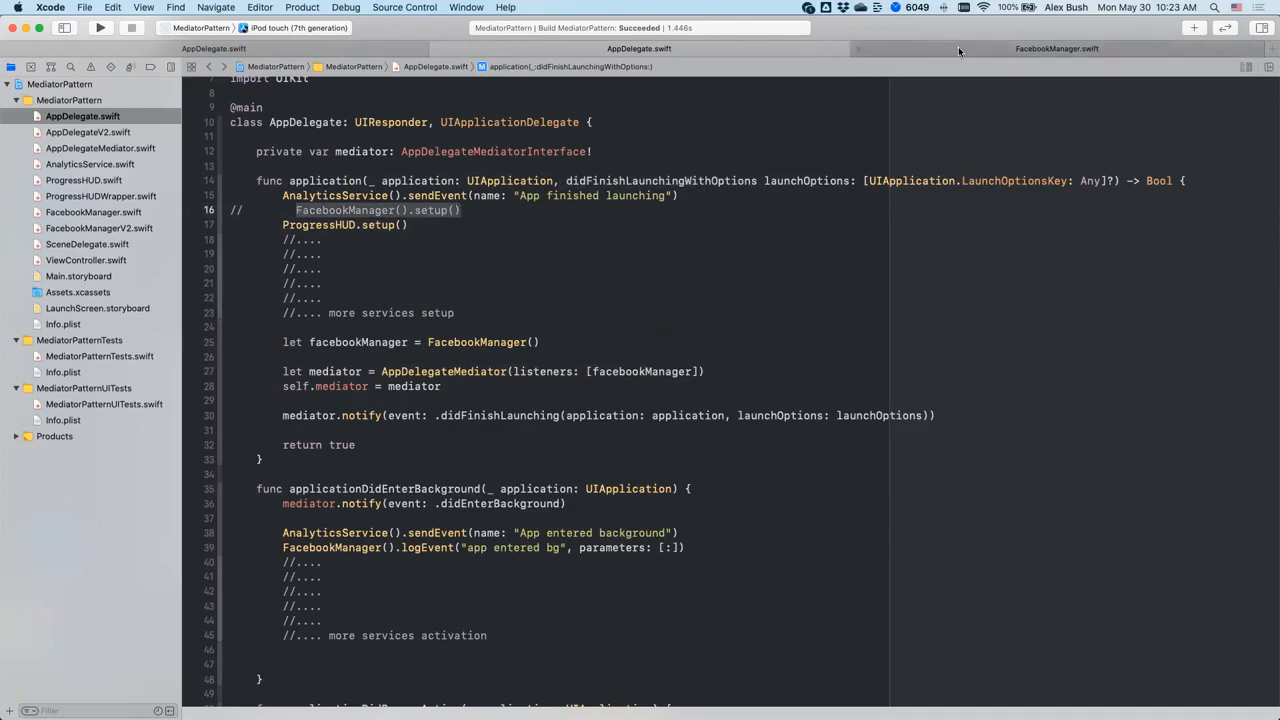
left_click(93, 212)
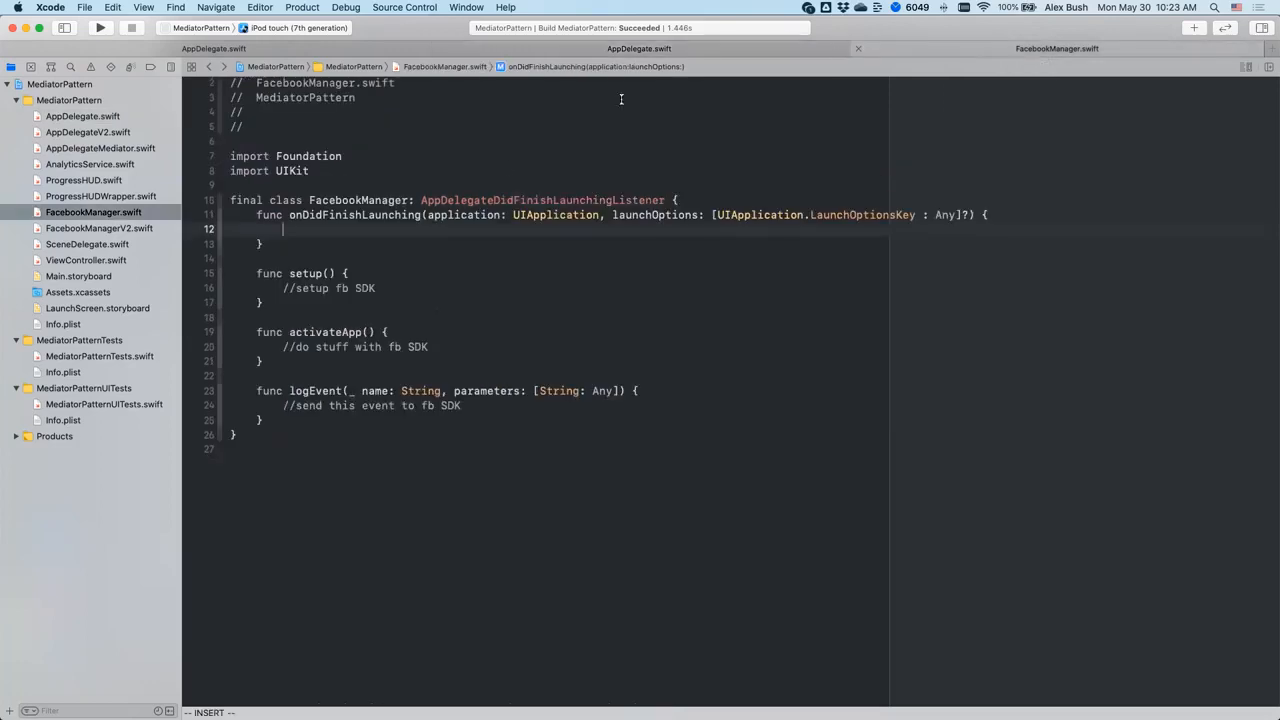
Call setup() in FacebookManager's onDidFinishLaunching, then return to AppDelegate's enter-background method.
type("setup")
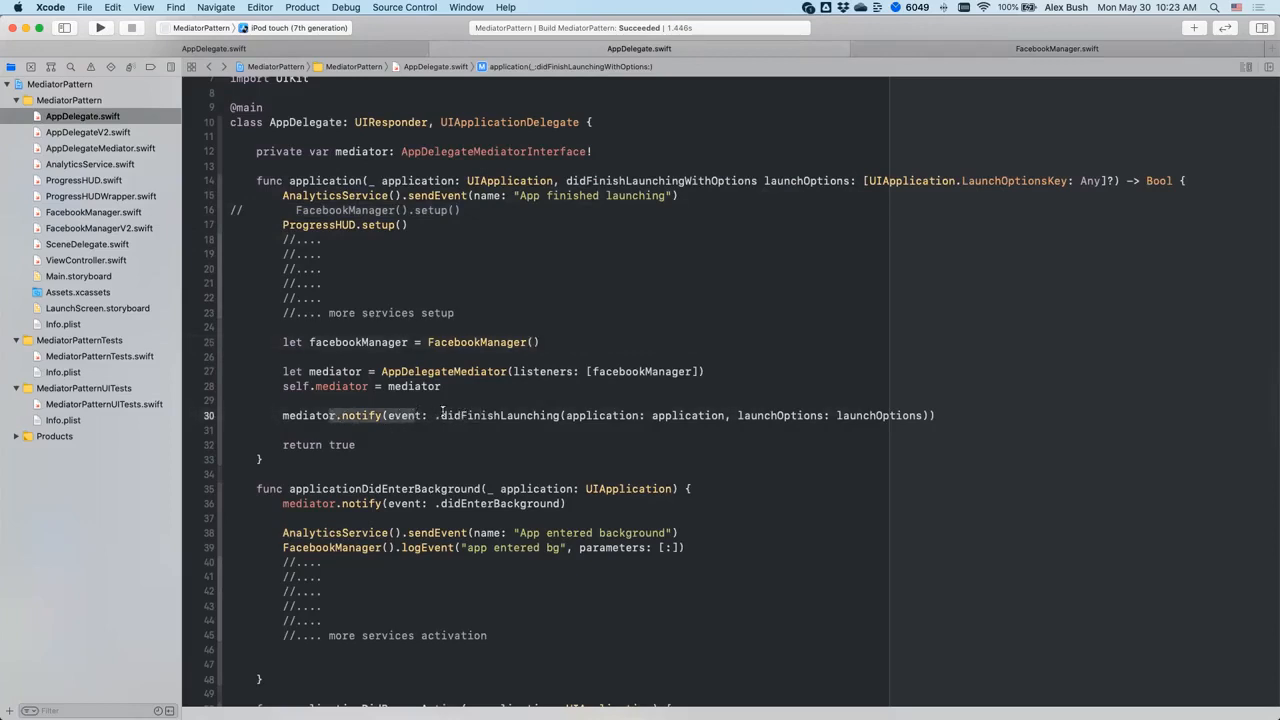
left_click(93, 212)
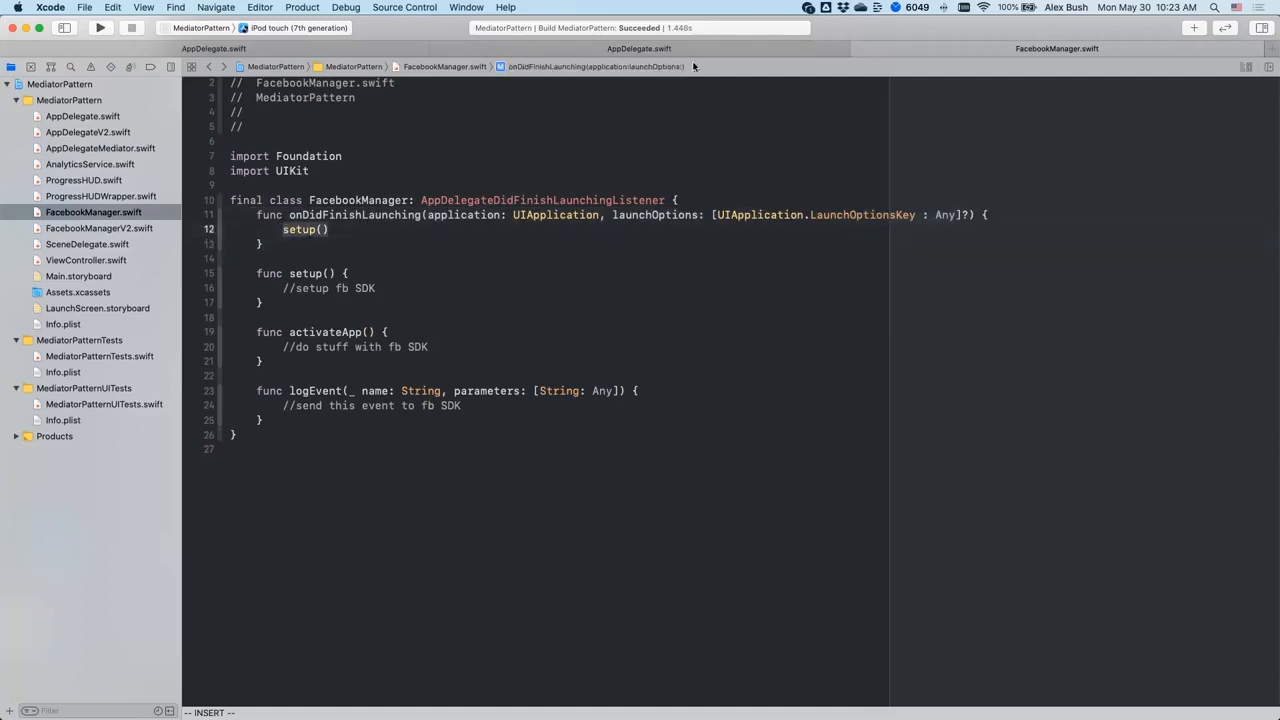
left_click(82, 116)
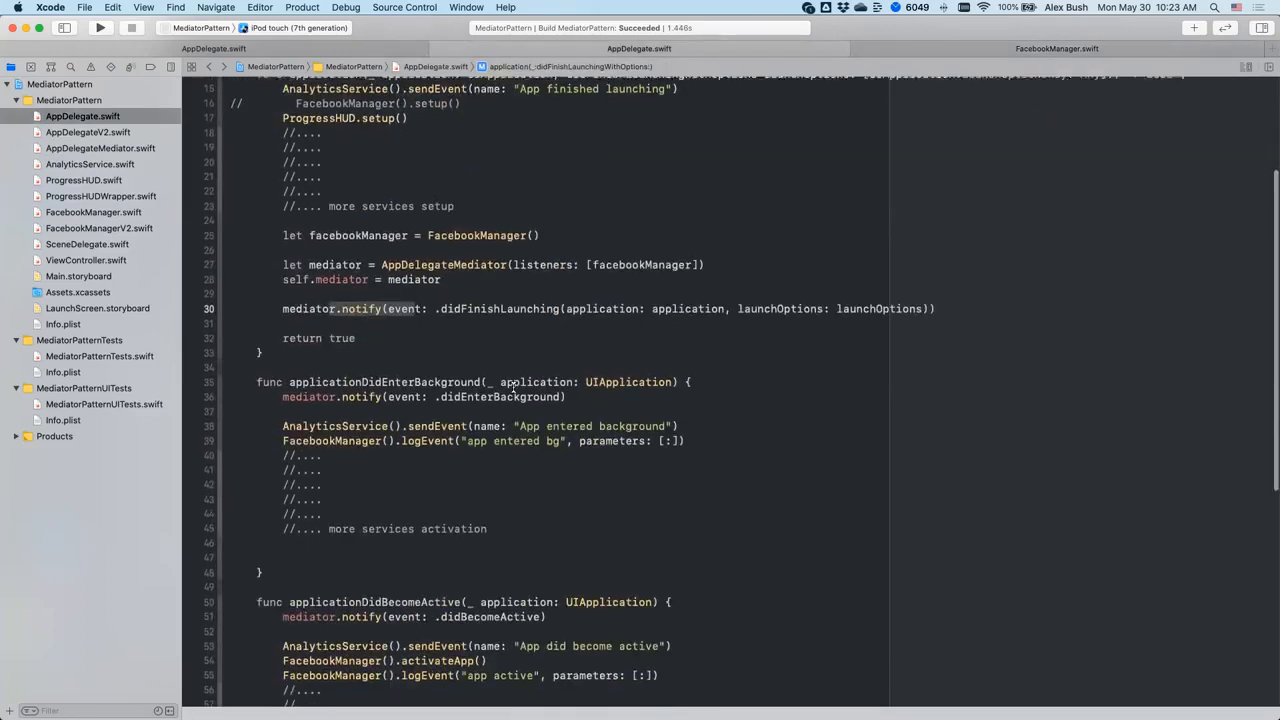
scroll("down", 3)
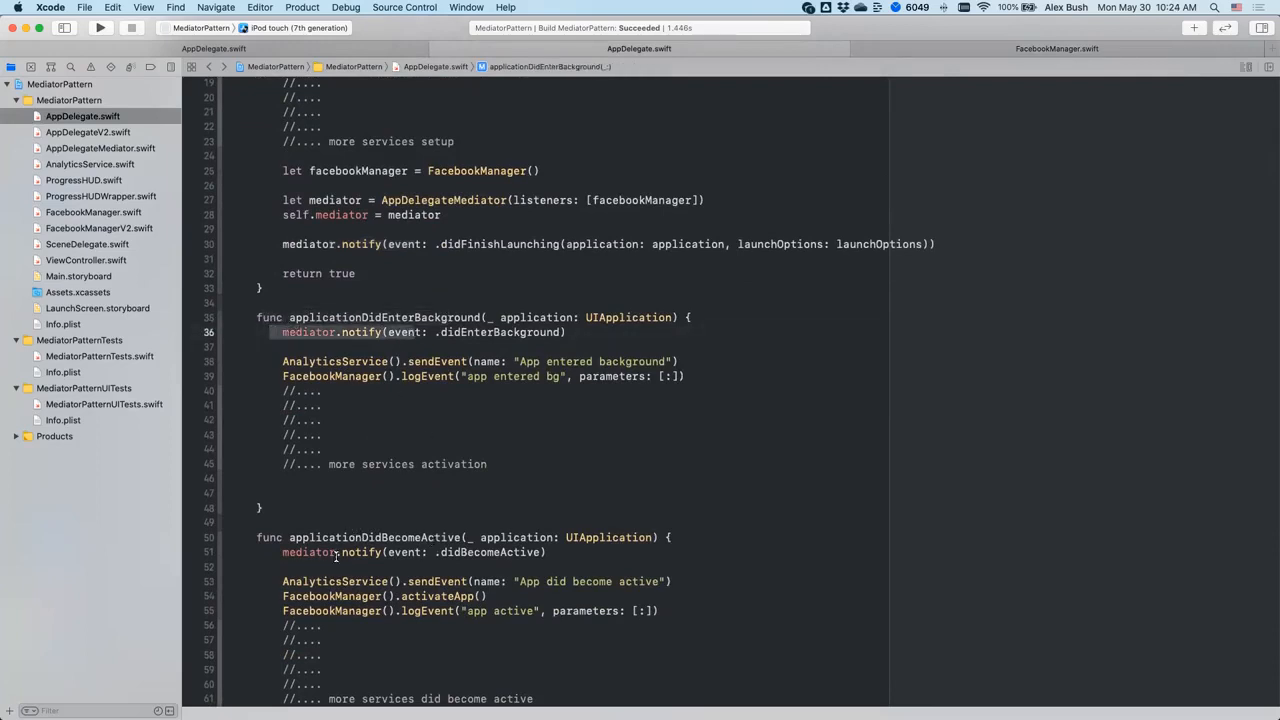
left_click(335, 552)
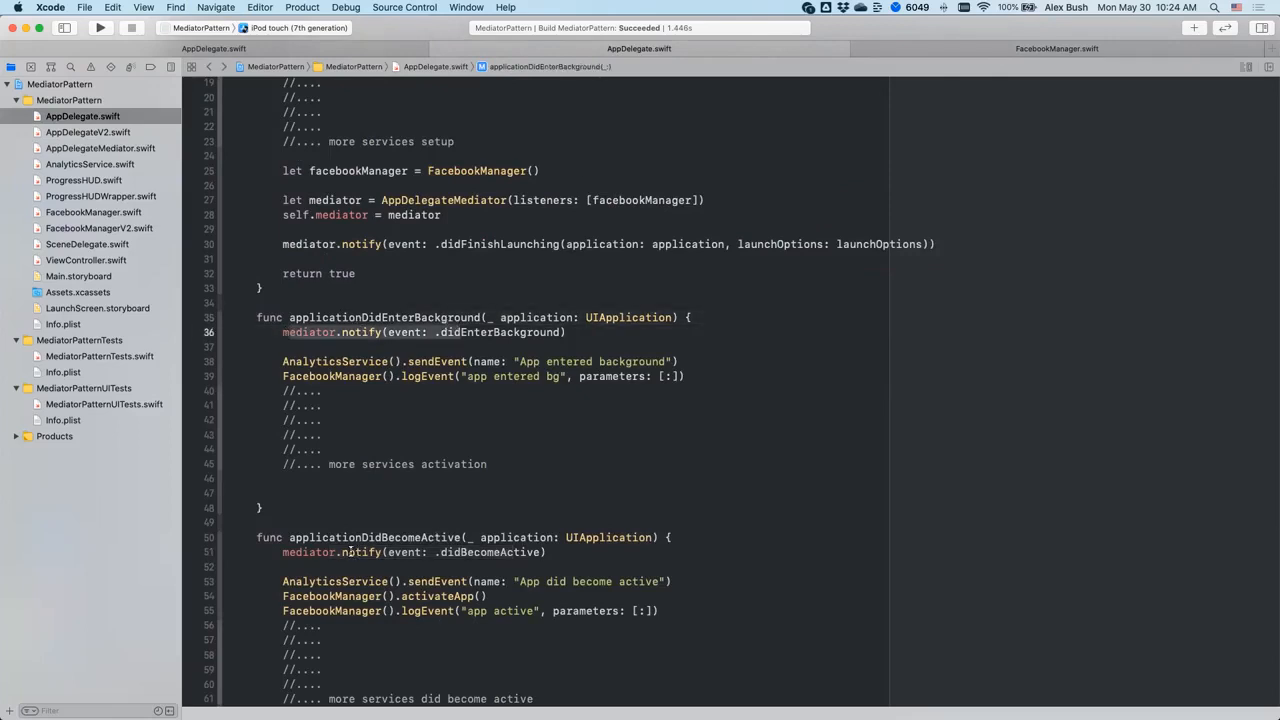
scroll("down", 3)
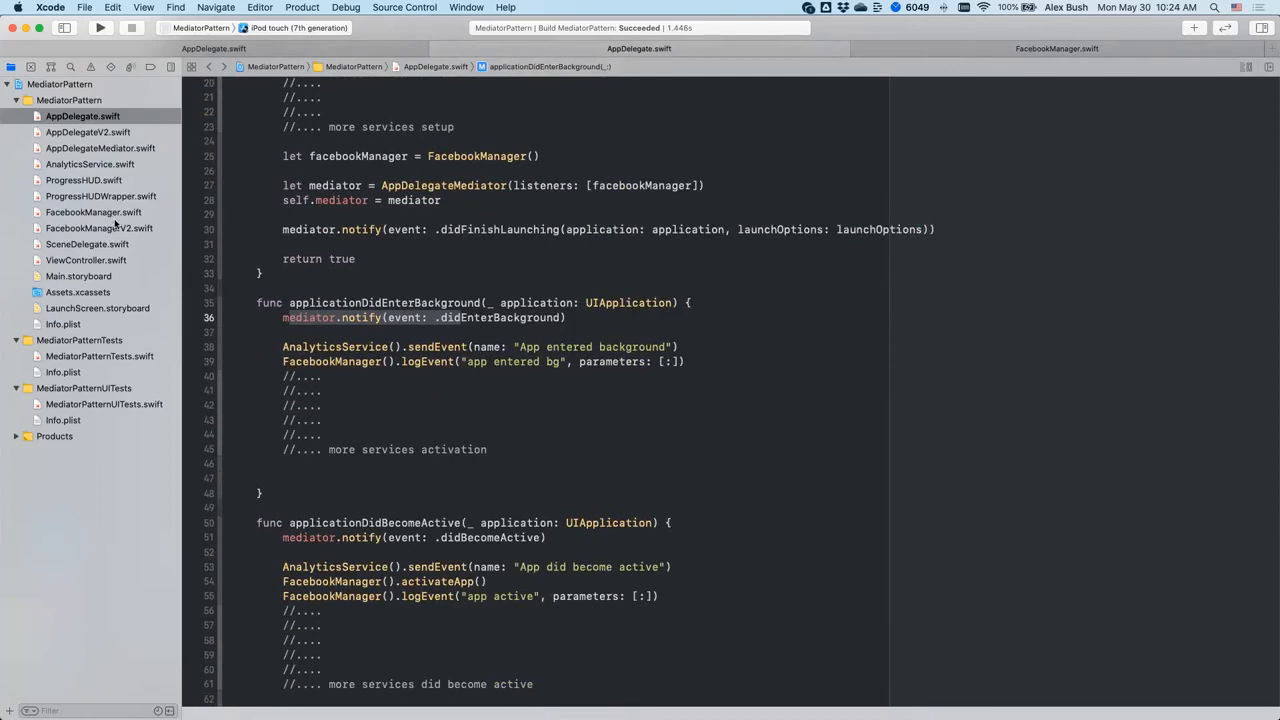
Review FacebookManager's listener conformances and its onDidEnterBackground and onDidBecomeActive methods.
left_click(93, 212)
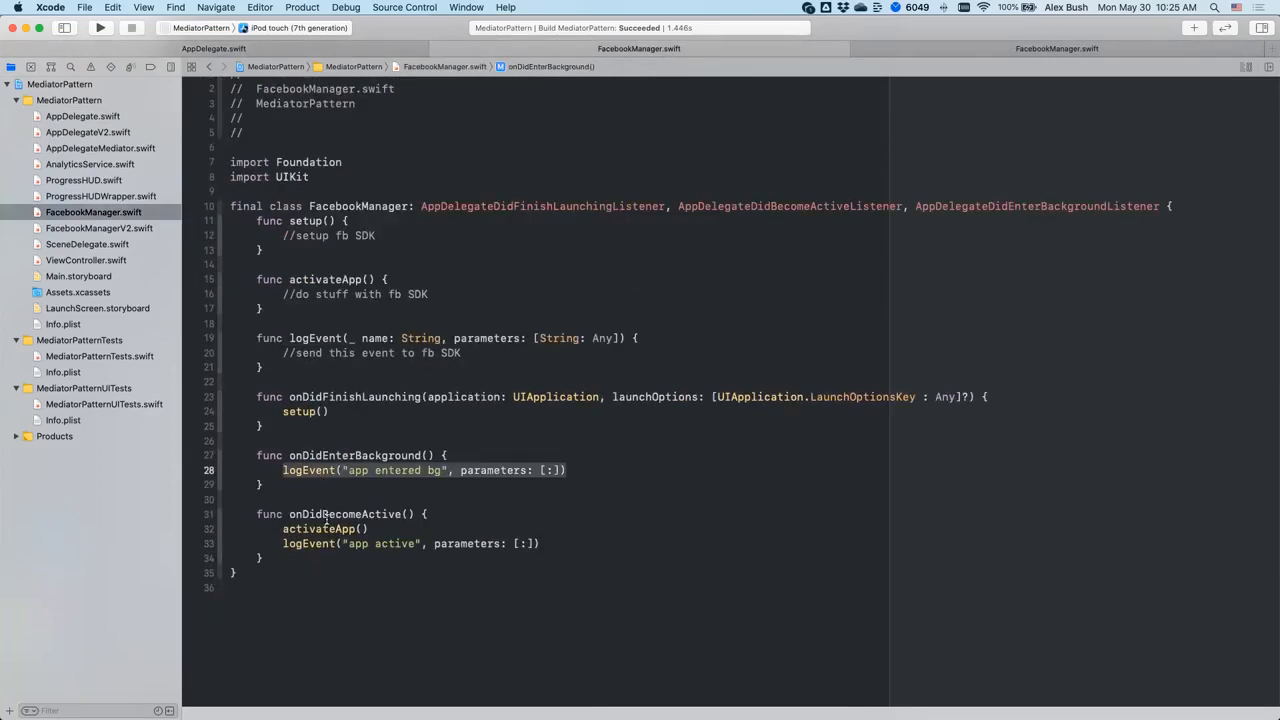
left_click(330, 528)
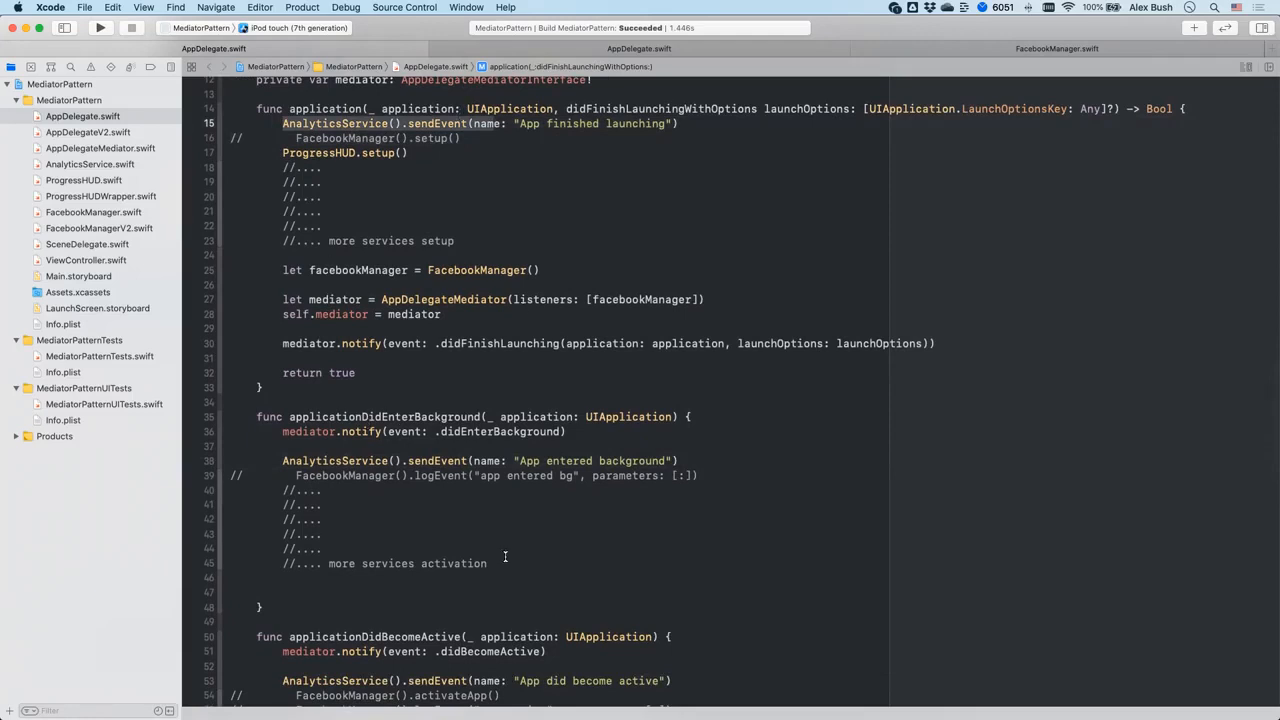
Add let analyticsService = AnalyticsService() to the listeners and comment out direct analytics calls.
scroll("down", 3)
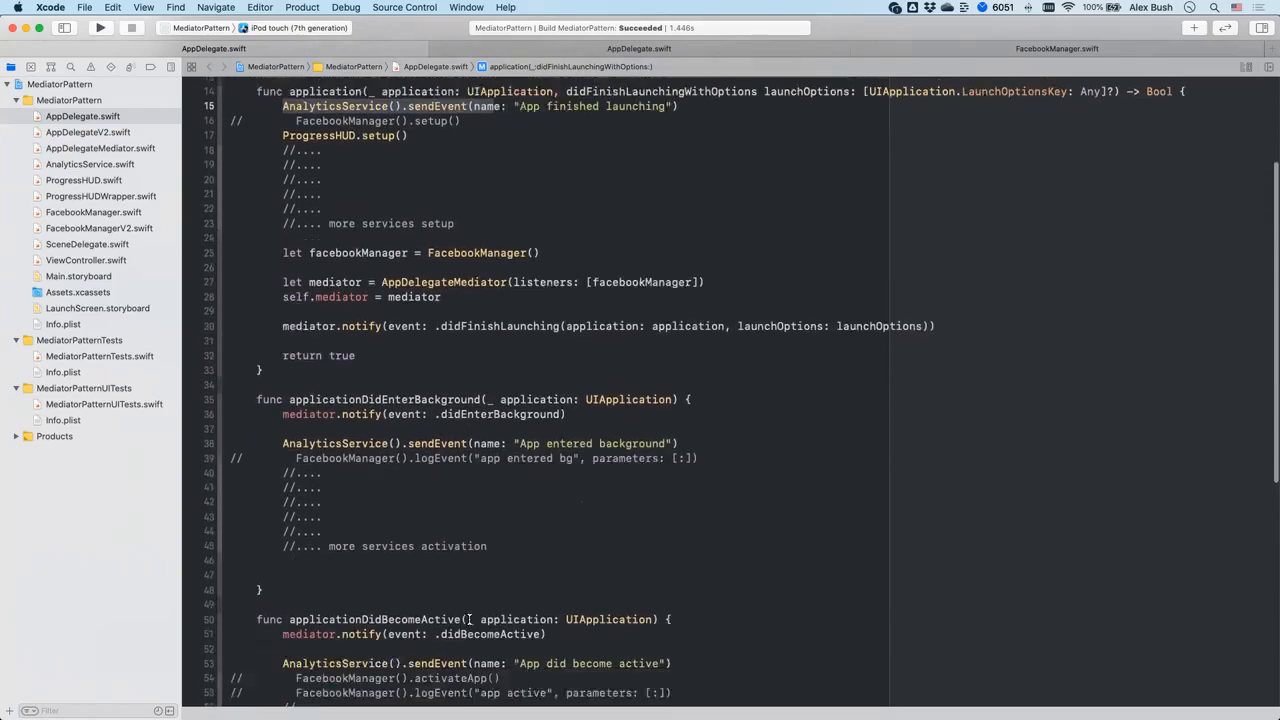
scroll("down", 3)
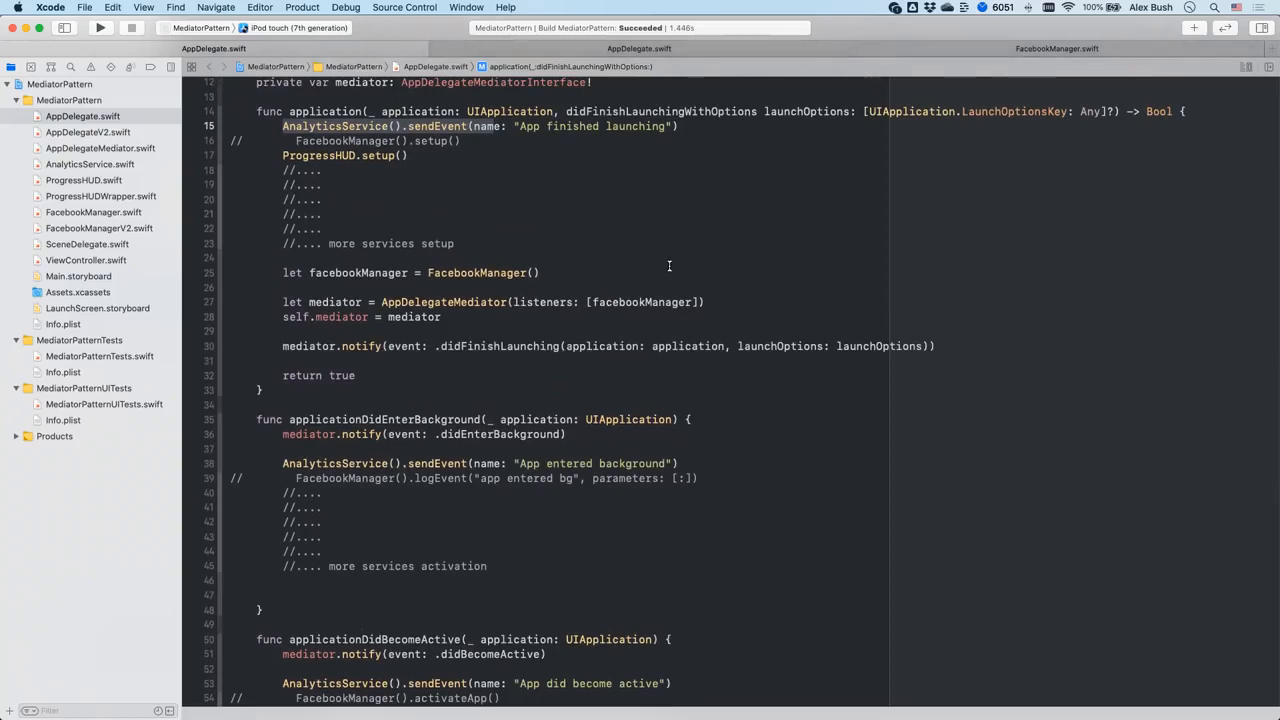
scroll("down", 3)
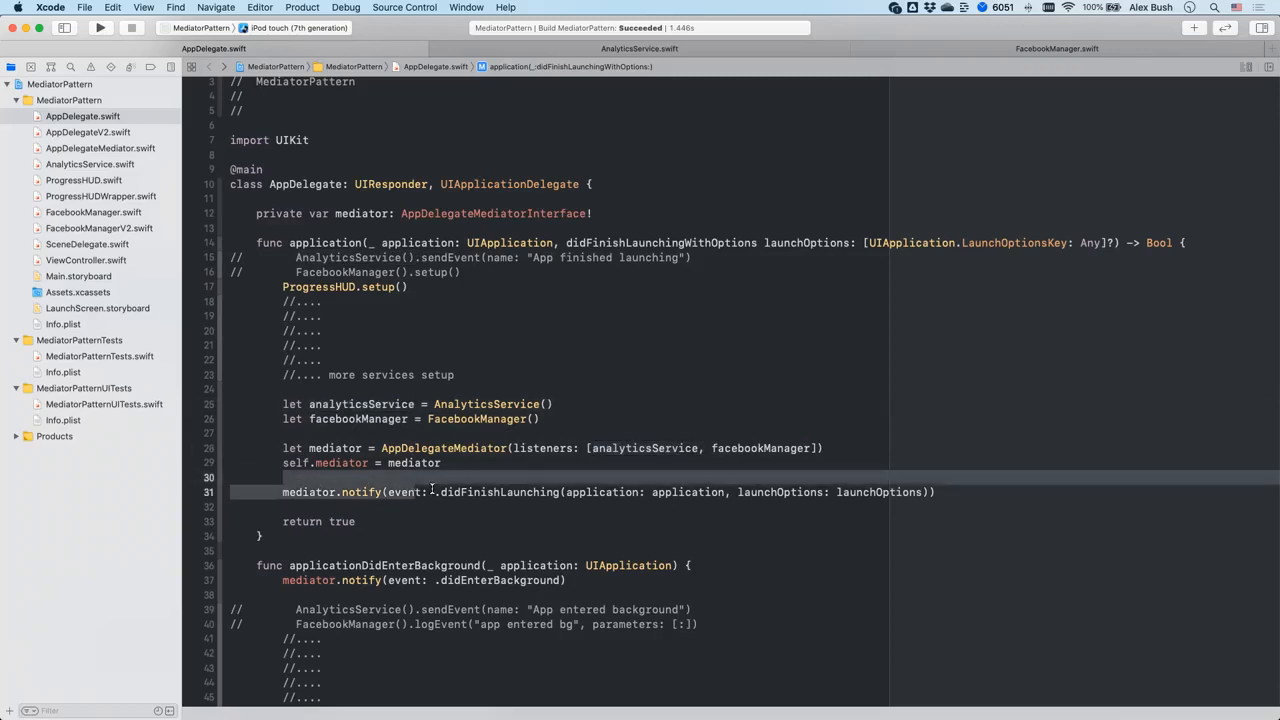
Comment out the remaining background and become-active service calls, then view ProgressHUD.swift.
scroll("down", 3)
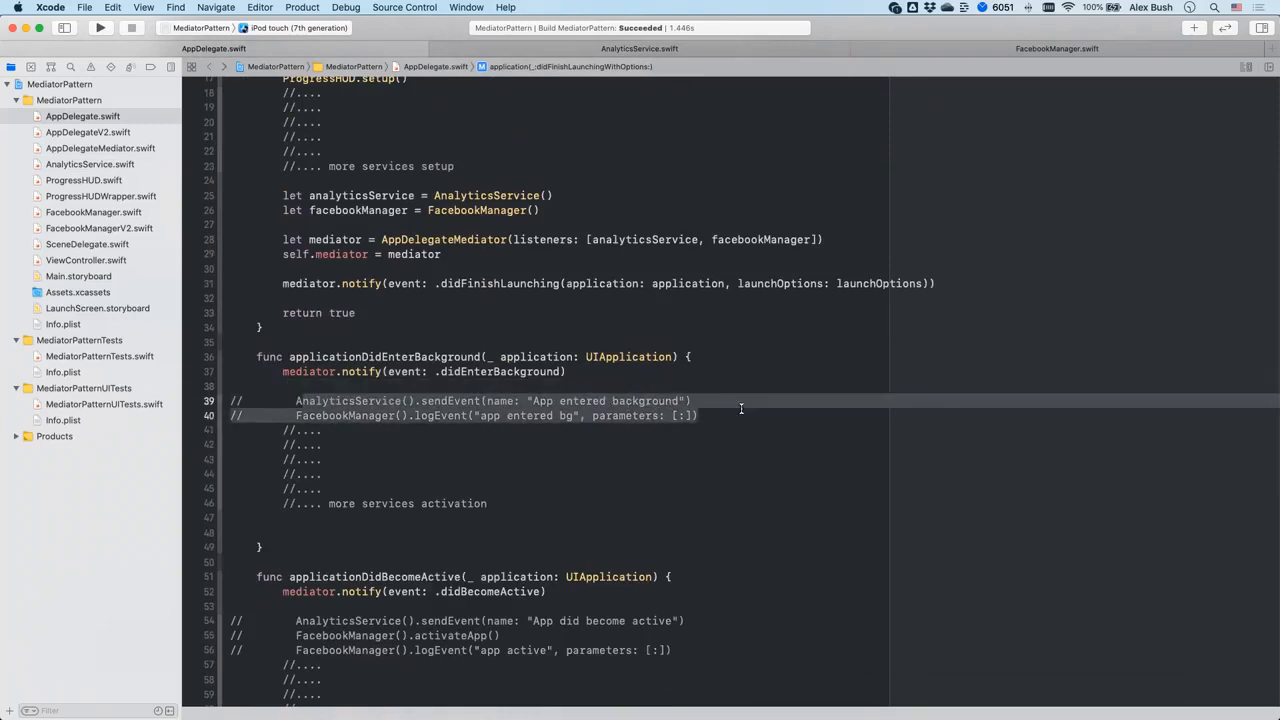
scroll("down", 3)
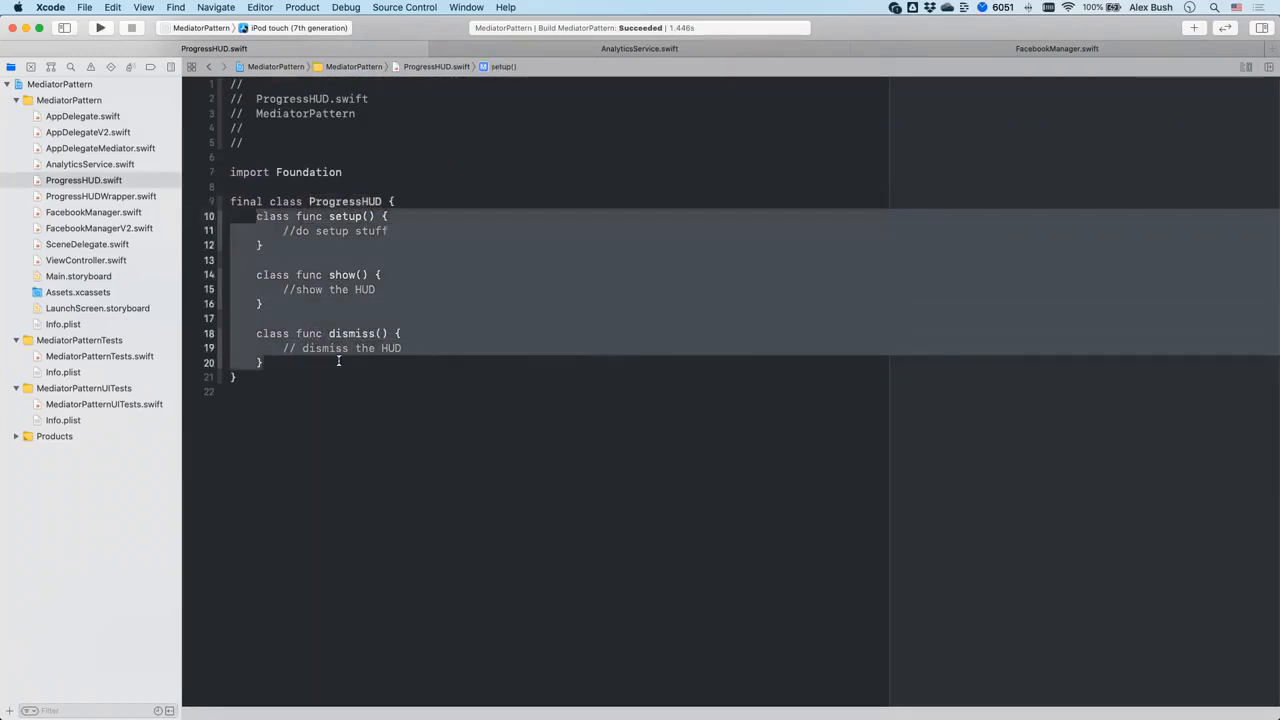
Inspect ProgressHUD's show function, then add let progressHUDWrapper = ProgressHUDWrapper() below facebookManager.
left_click(82, 116)
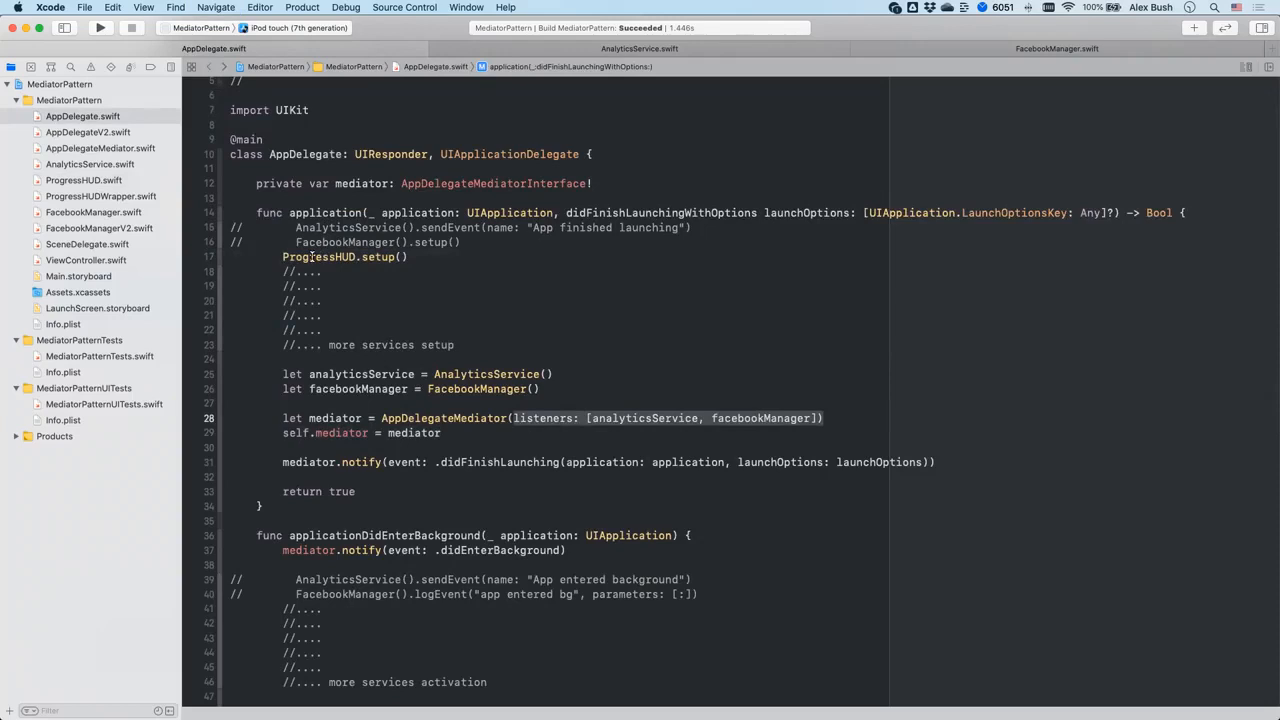
double_click(320, 257)
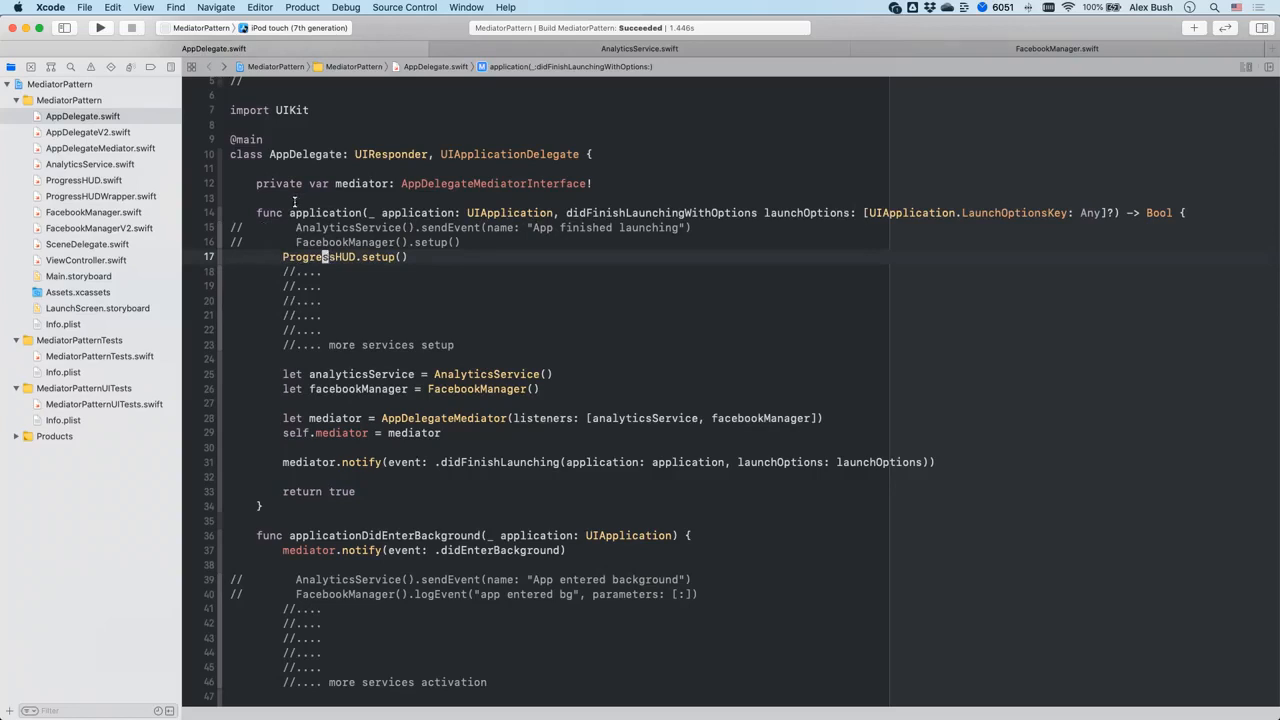
mouse_move(298, 256)
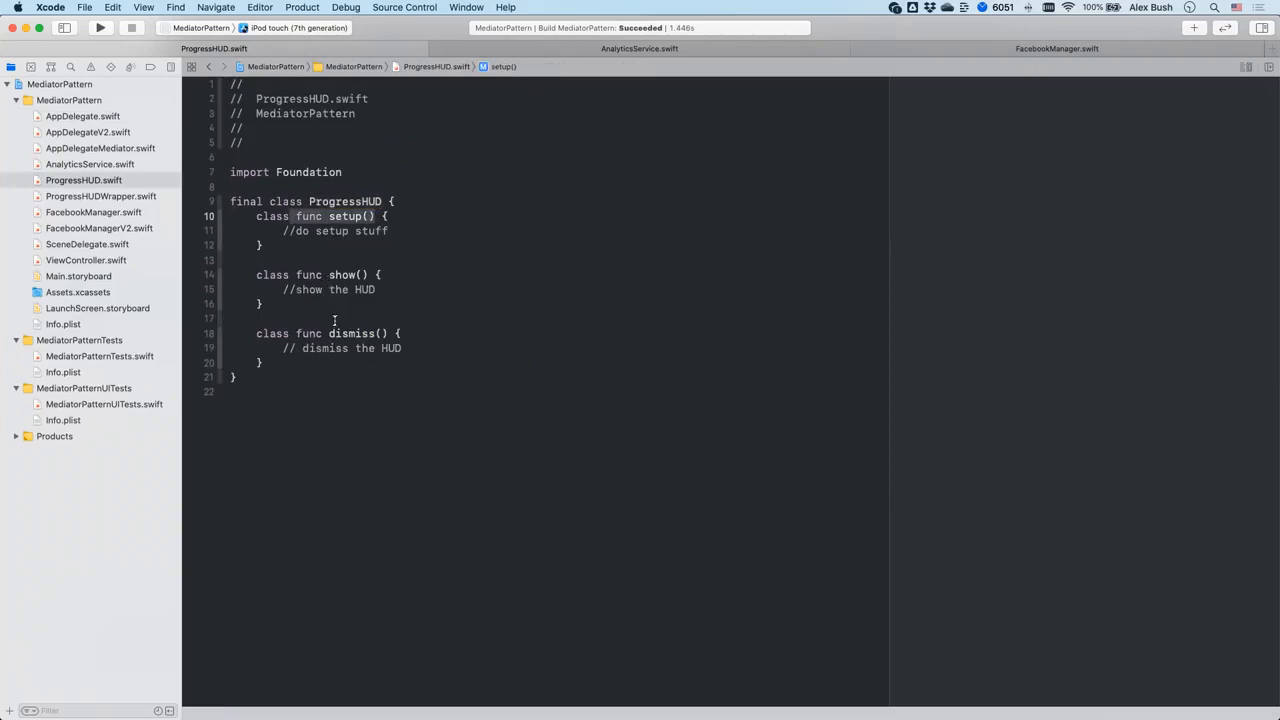
mouse_move(381, 297)
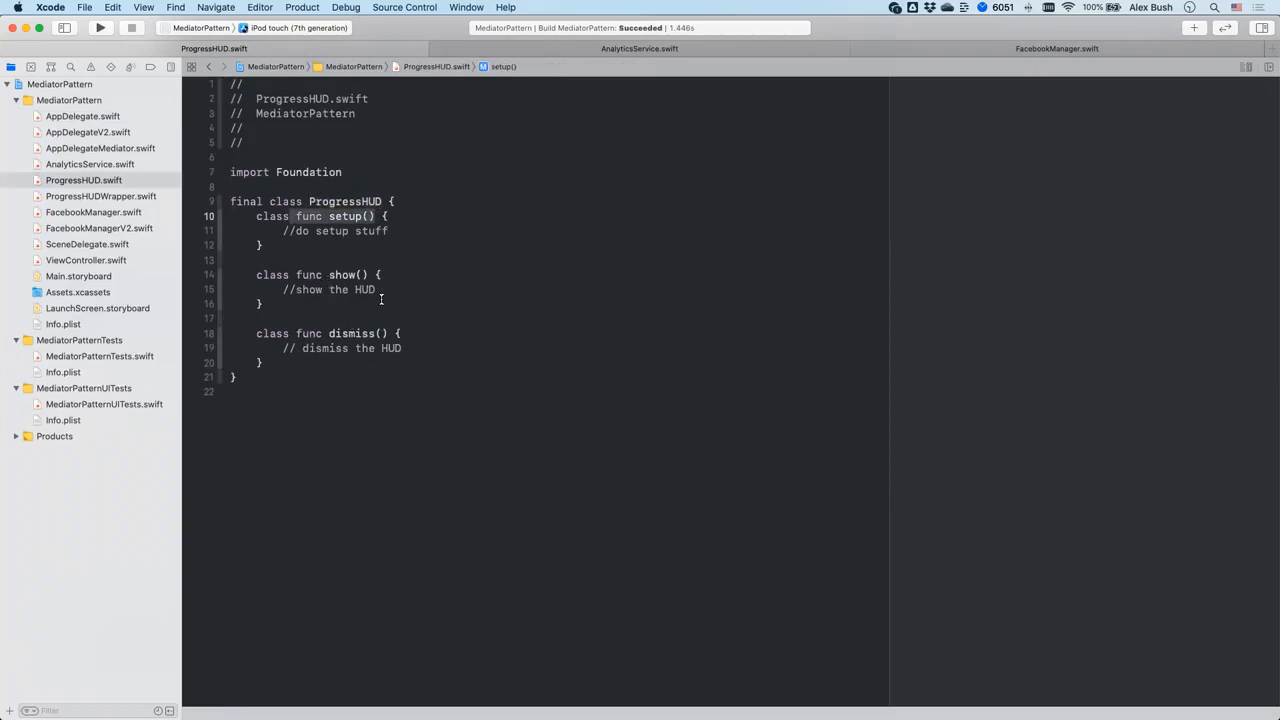
left_click(295, 274)
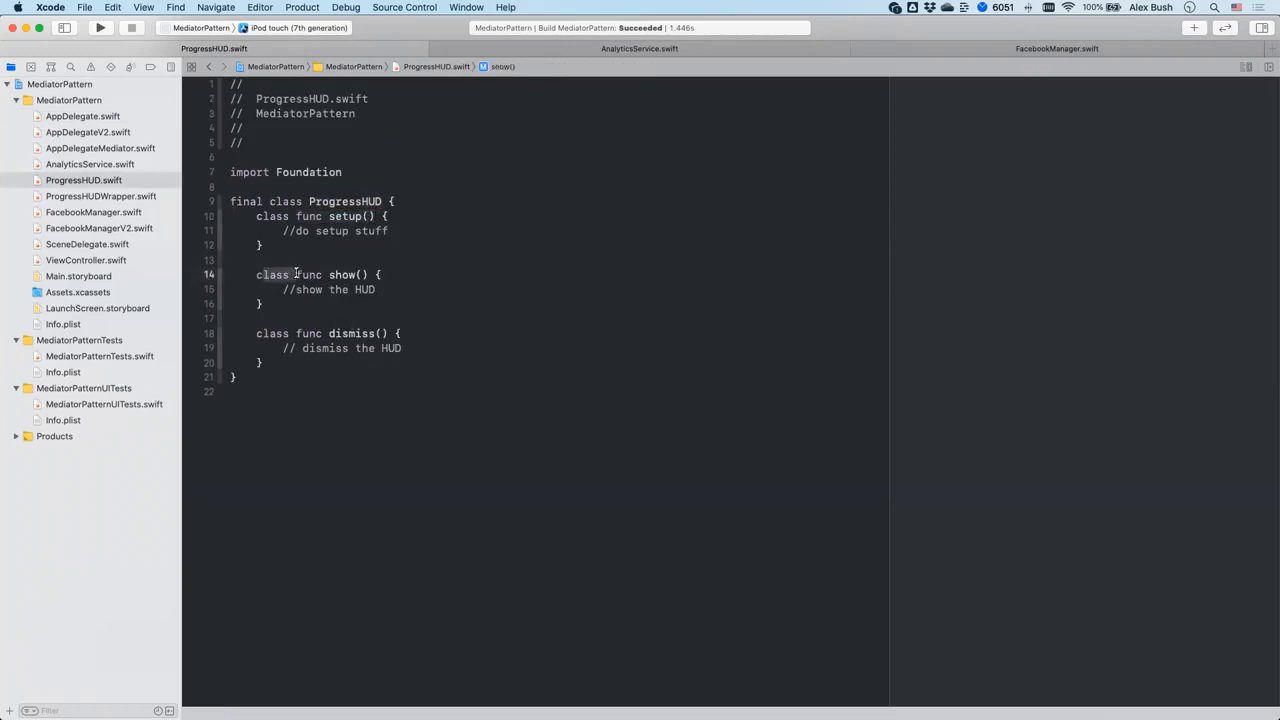
left_click(82, 116)
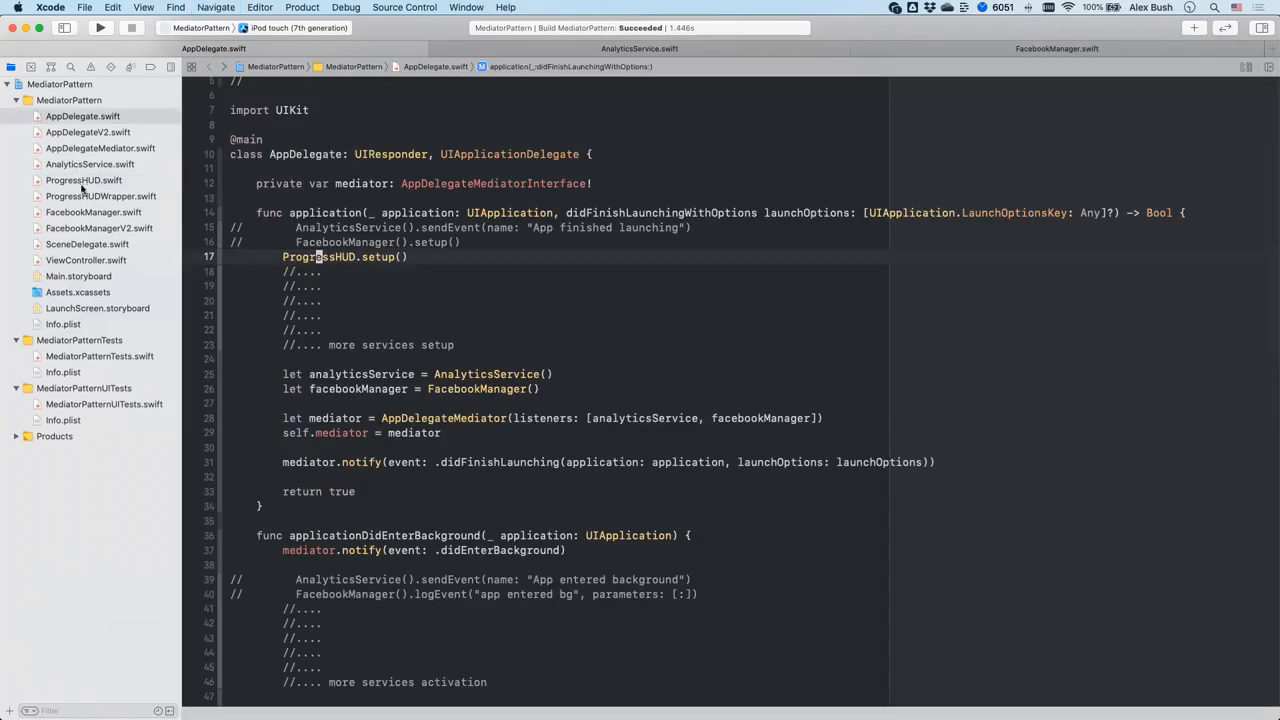
left_click(101, 196)
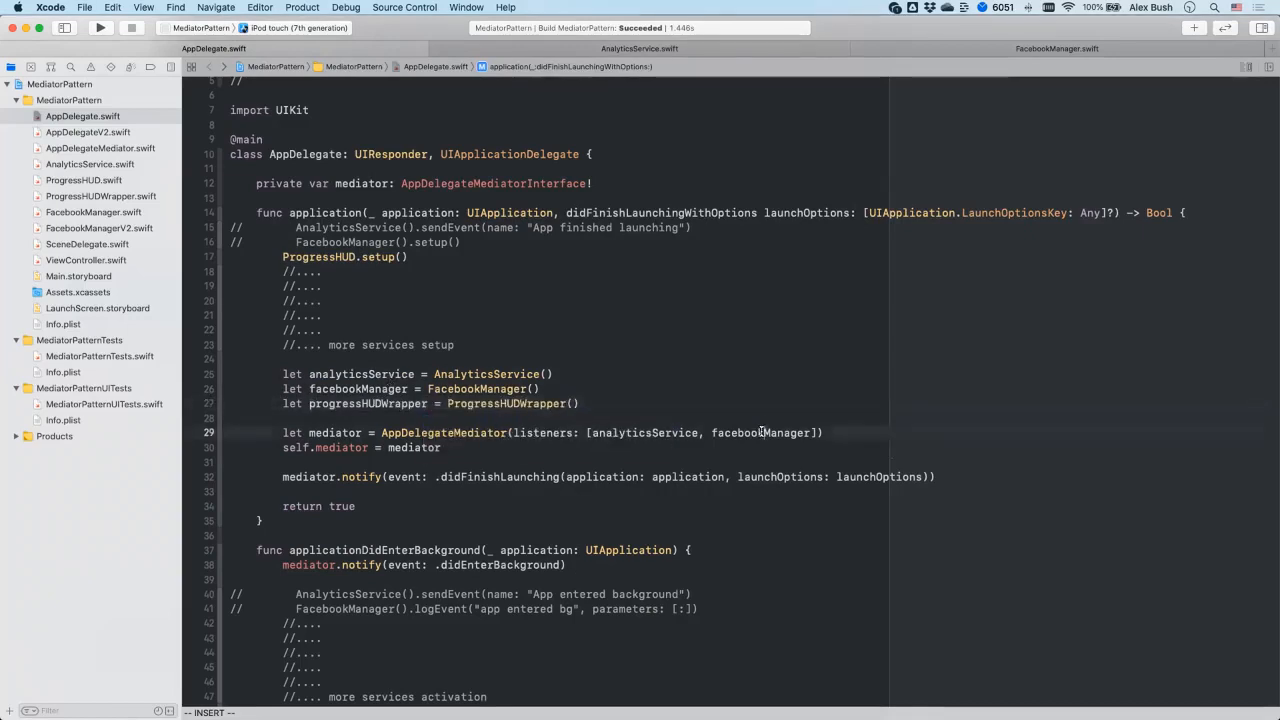
Append progressHUDWrapper to the listeners array and select the commented-out service calls for deletion.
type(", progressHUDWrapper")
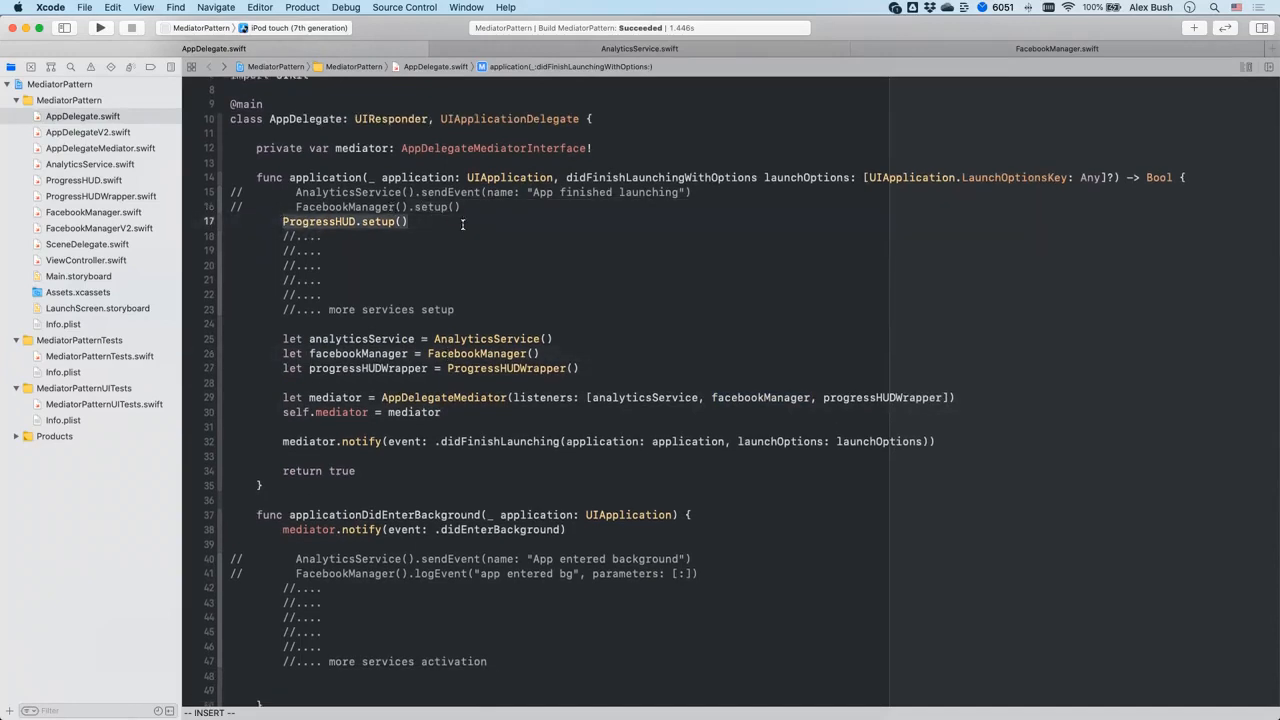
scroll("down", 3)
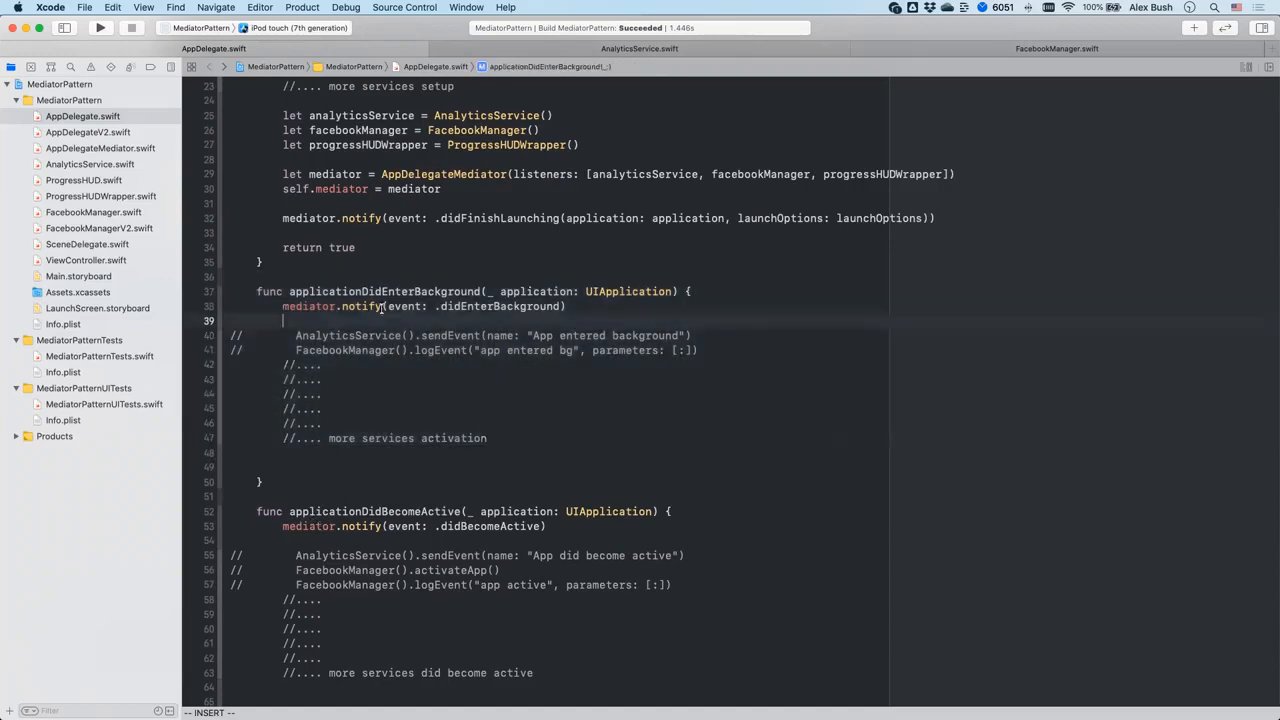
scroll("down", 3)
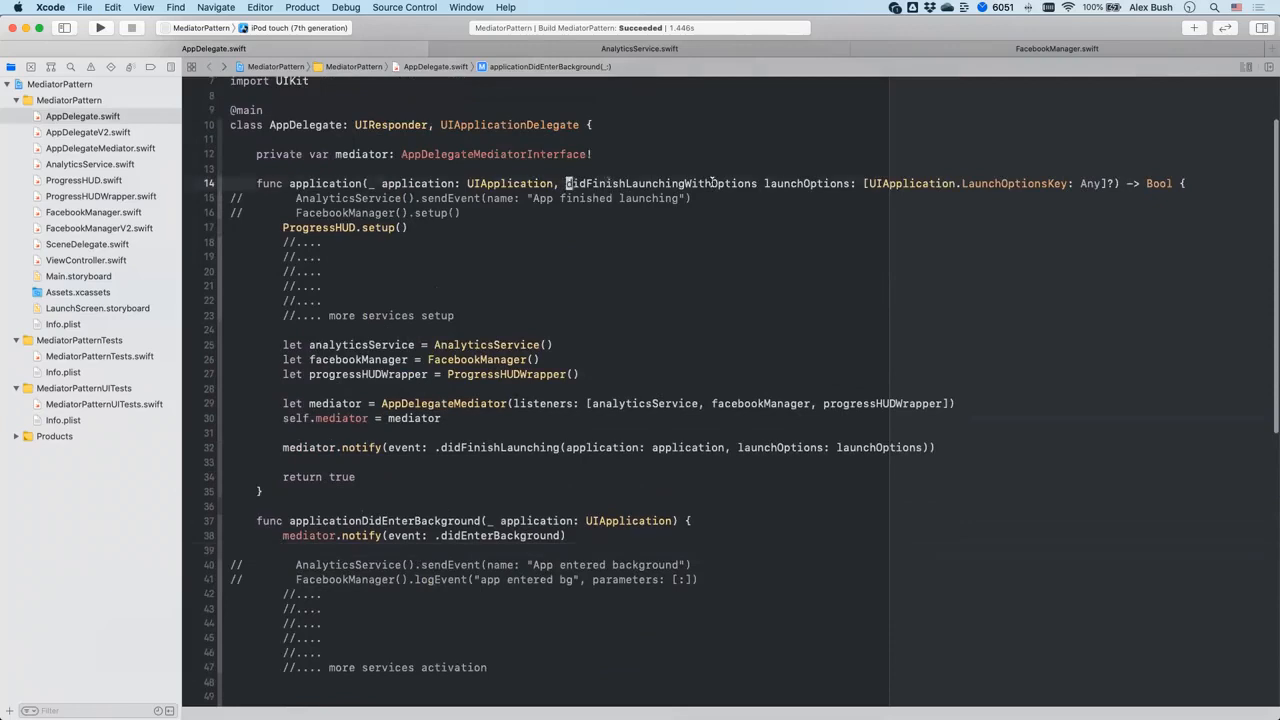
scroll("down", 3)
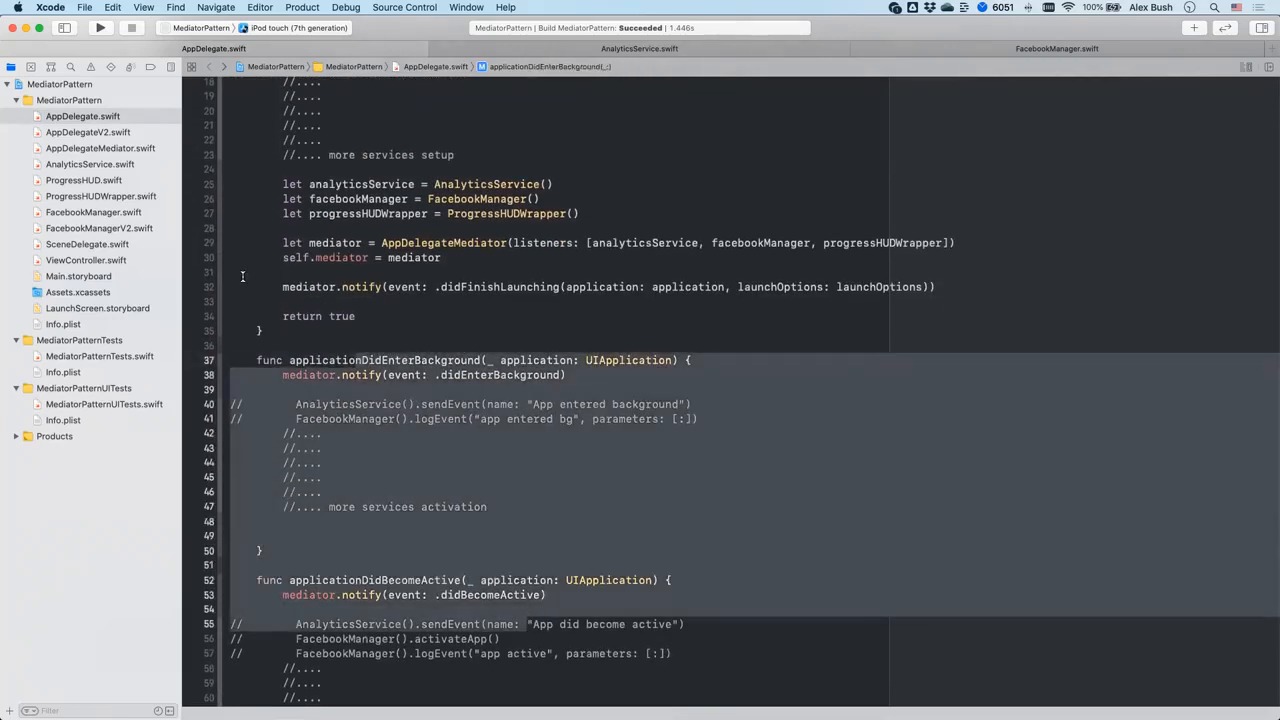
left_click(100, 196)
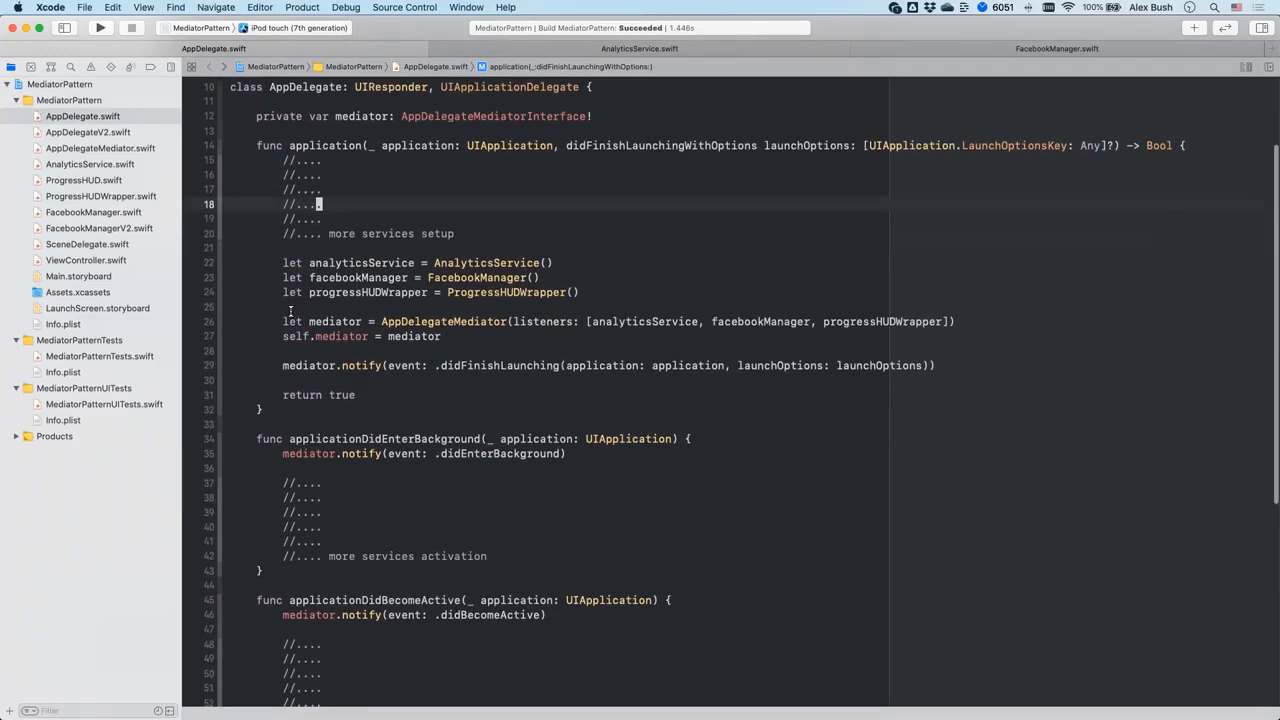
Scroll through AppDelegateMediator.swift to the uniqueListeners filtering and notify switch.
scroll("down", 3)
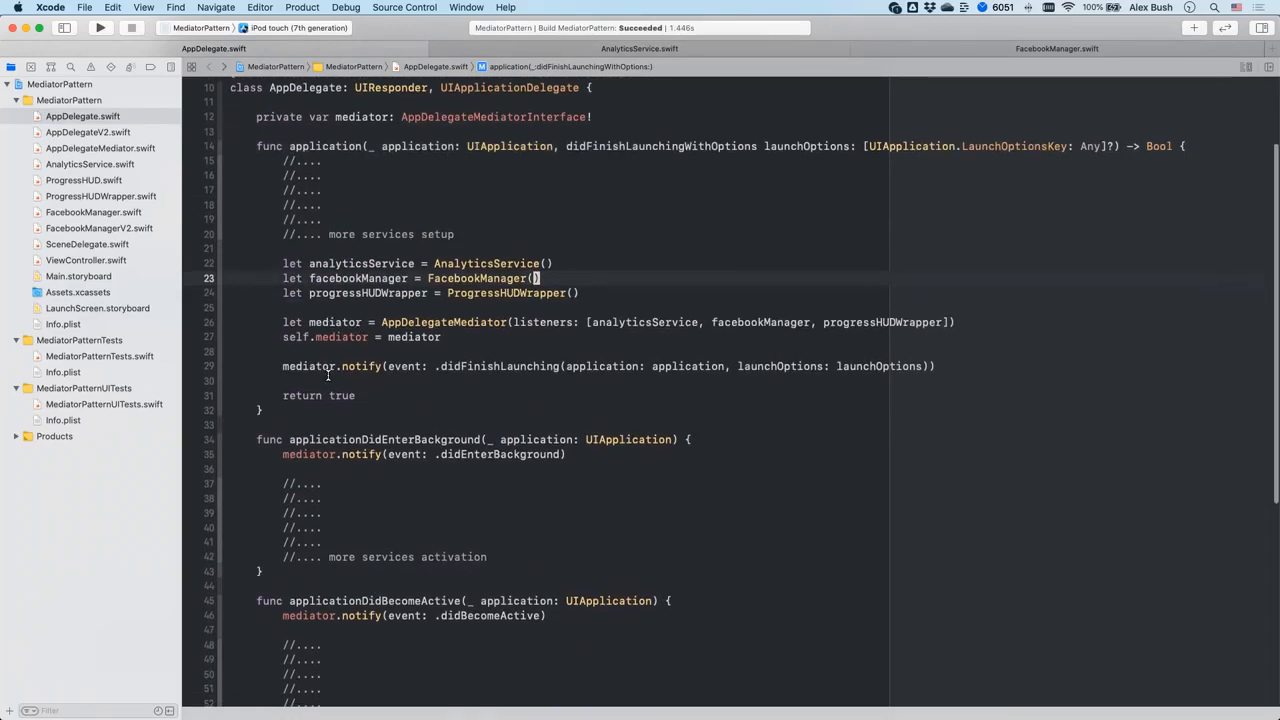
scroll("down", 3)
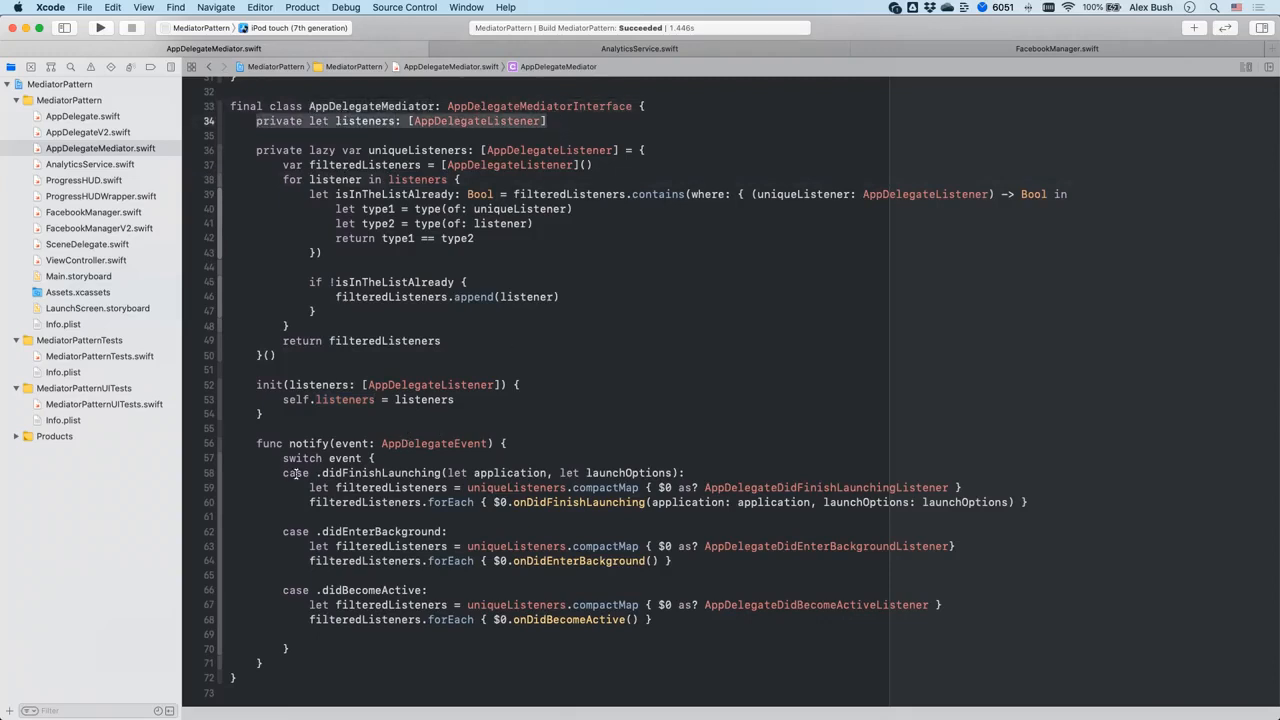
Highlight the listeners property, uniqueListeners, and the init's listeners parameter in AppDelegateMediator.
double_click(375, 487)
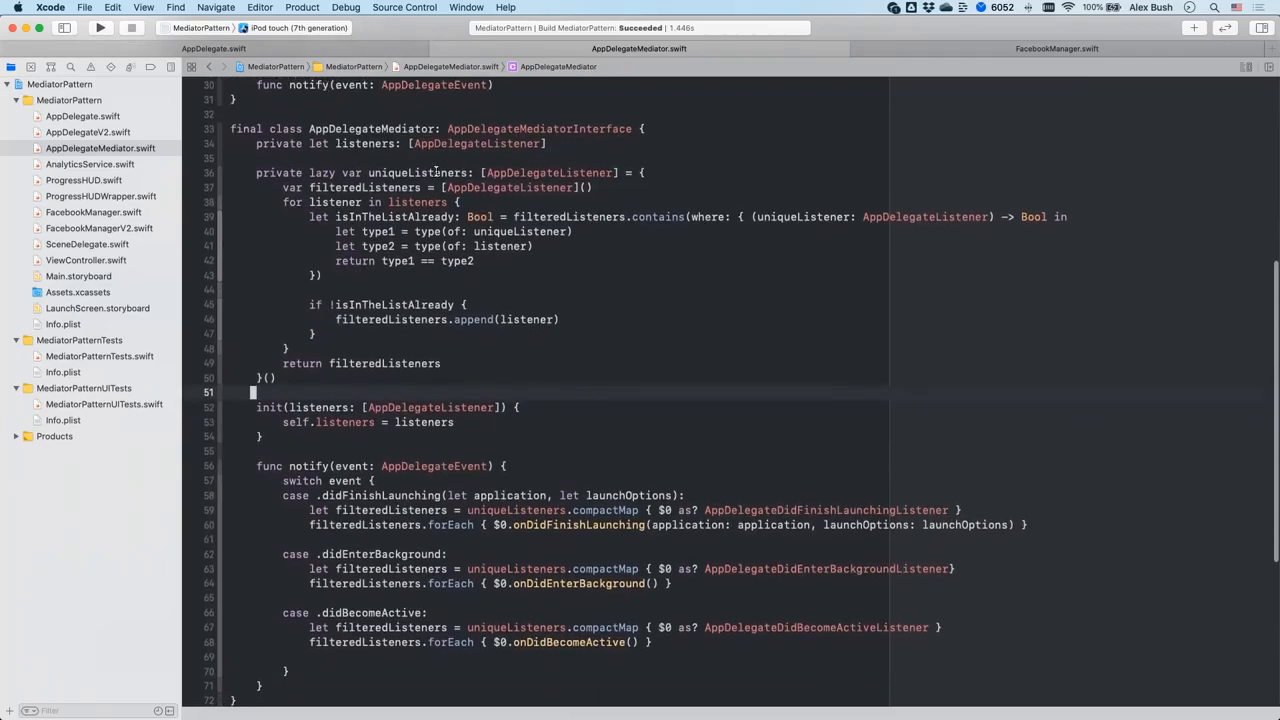
double_click(416, 172)
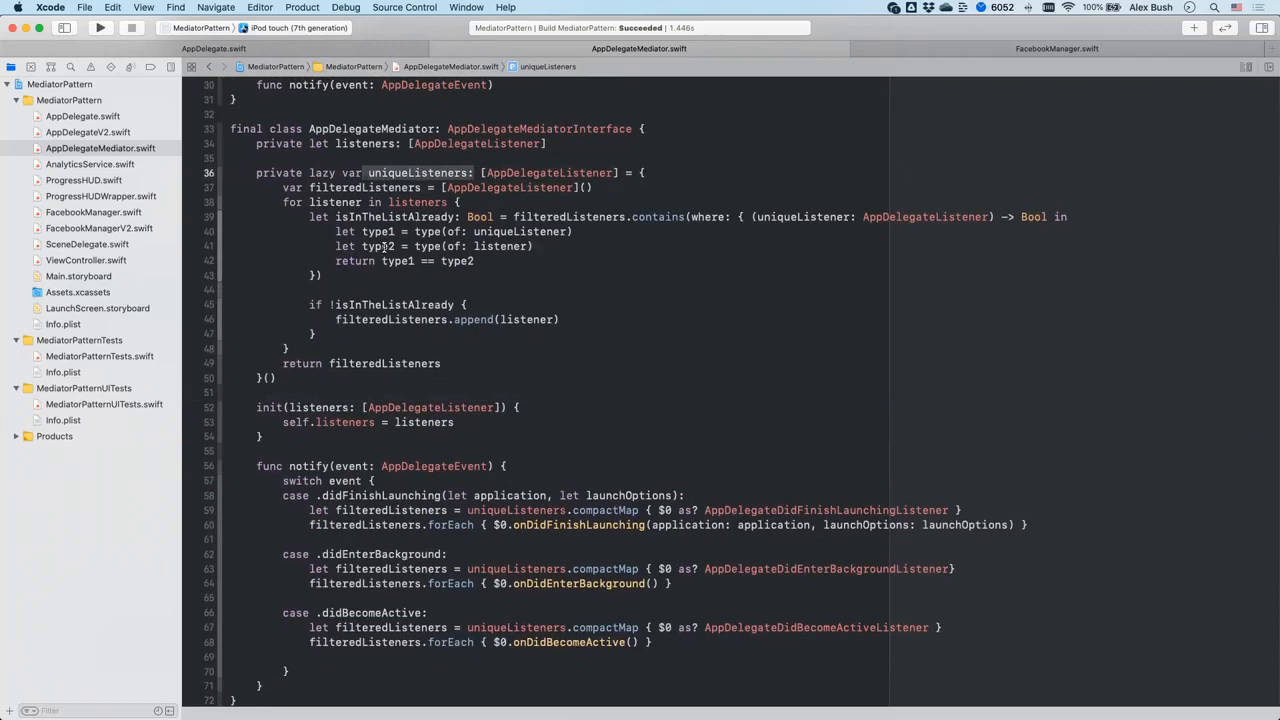
left_click(378, 246)
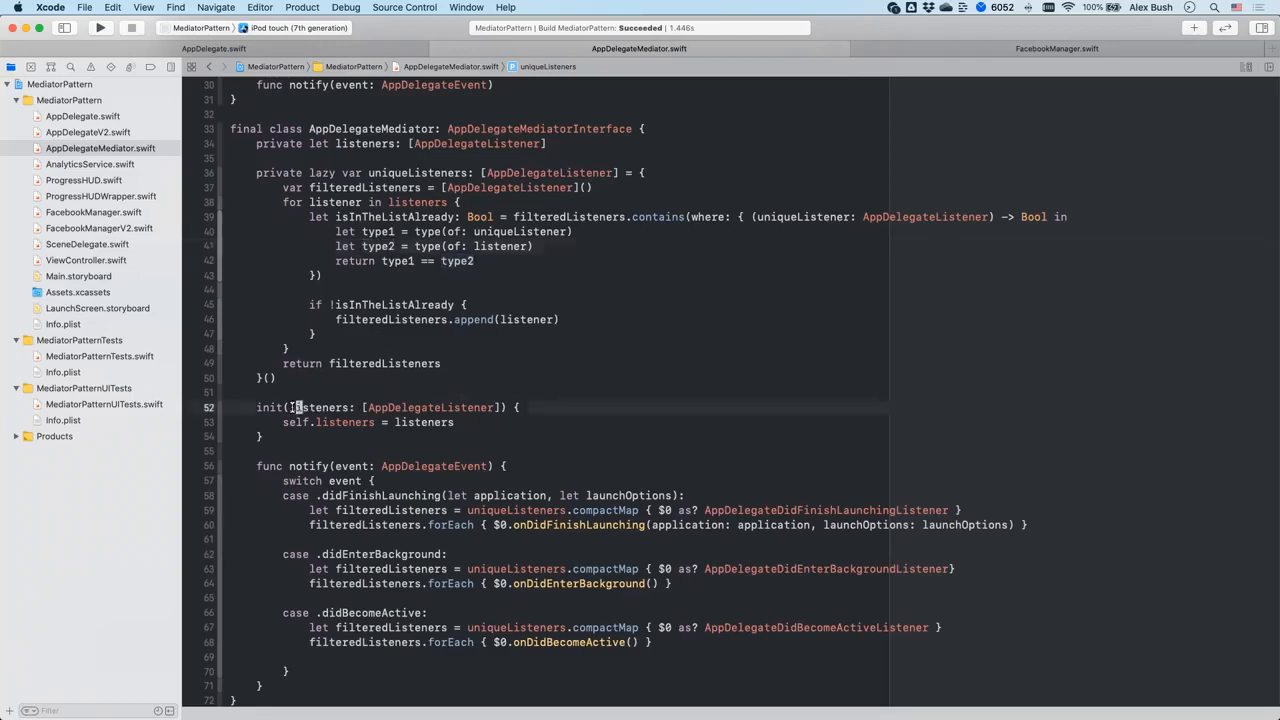
double_click(320, 407)
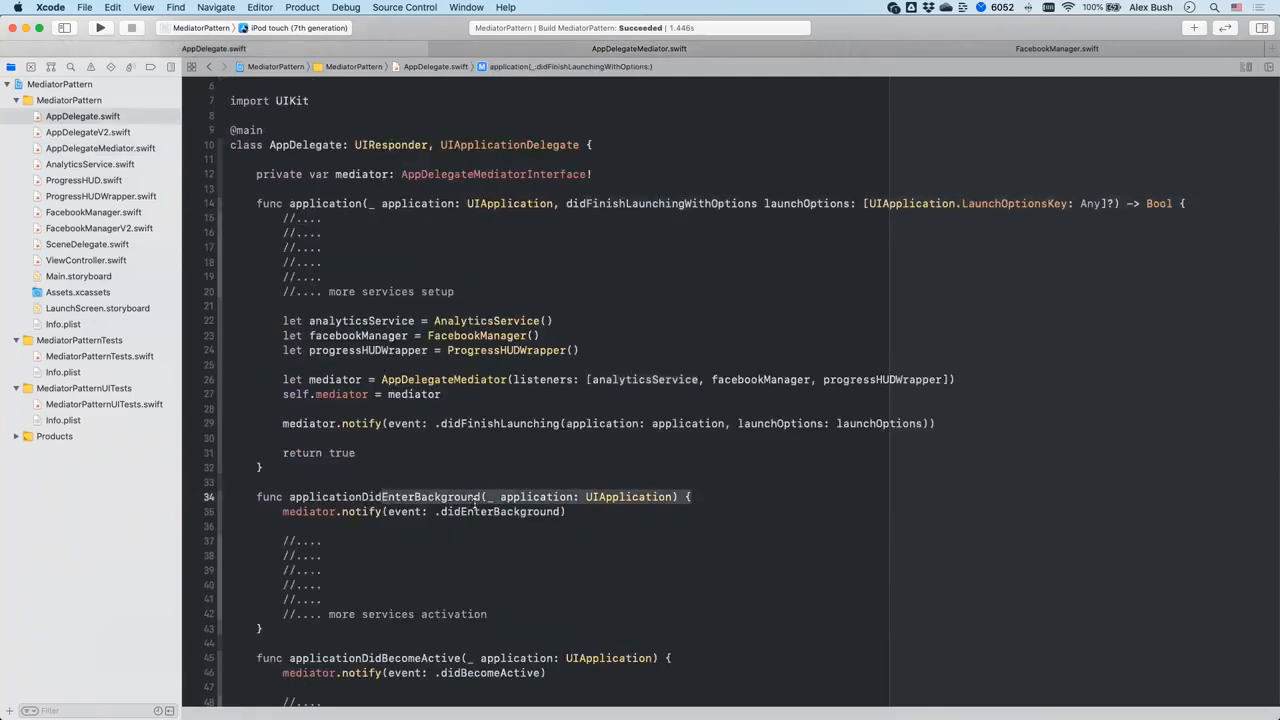
Inspect the facebookManager listener constant, then scroll through the mediator's listeners code.
left_click(638, 48)
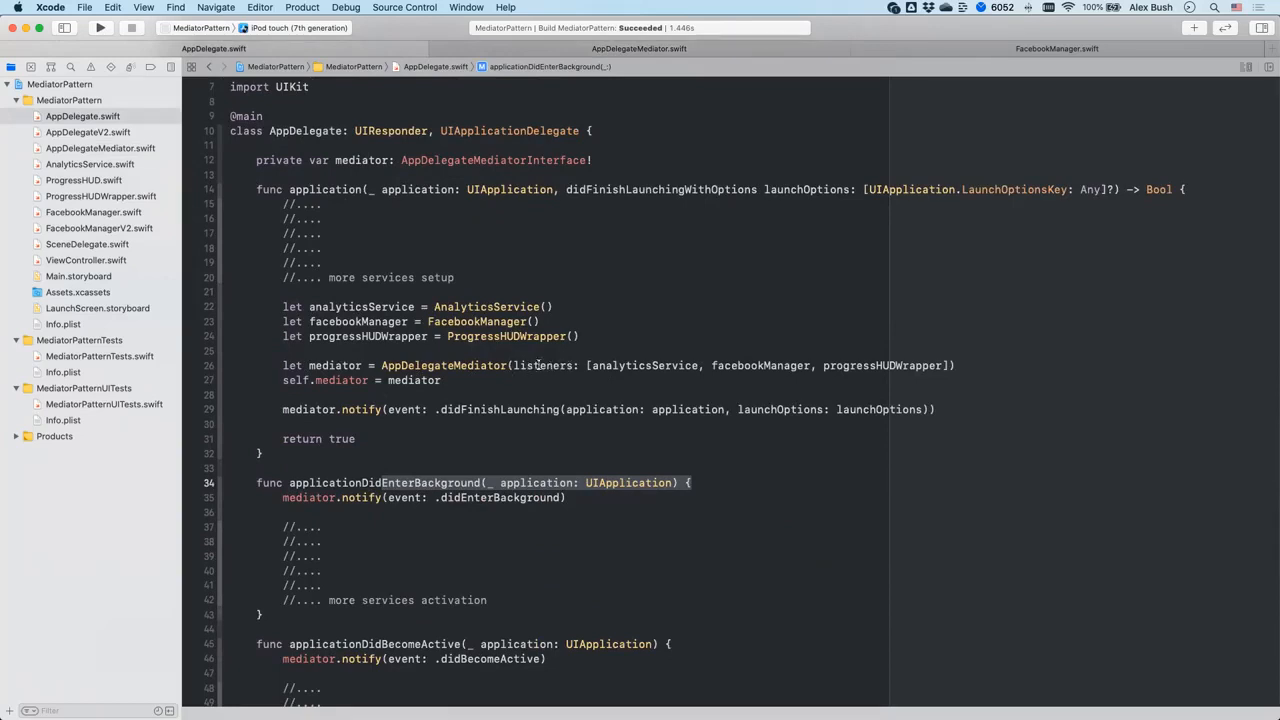
left_click(587, 365)
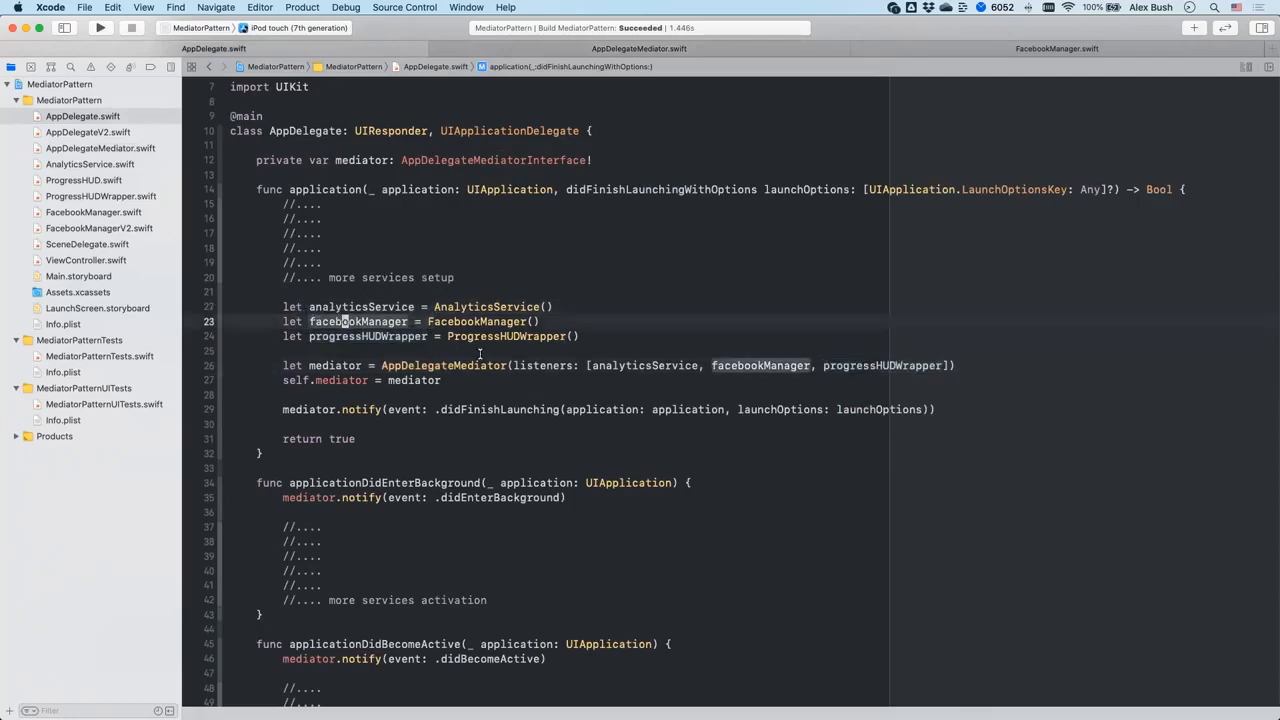
mouse_move(600, 243)
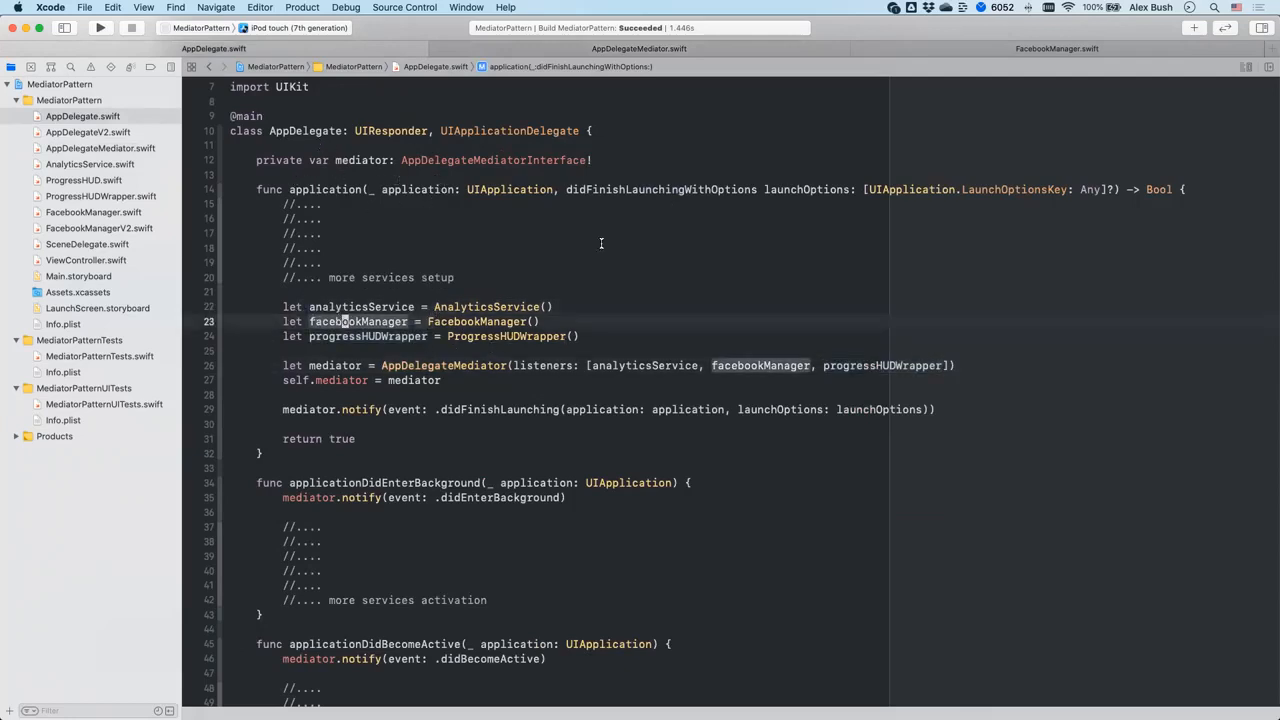
mouse_move(650, 414)
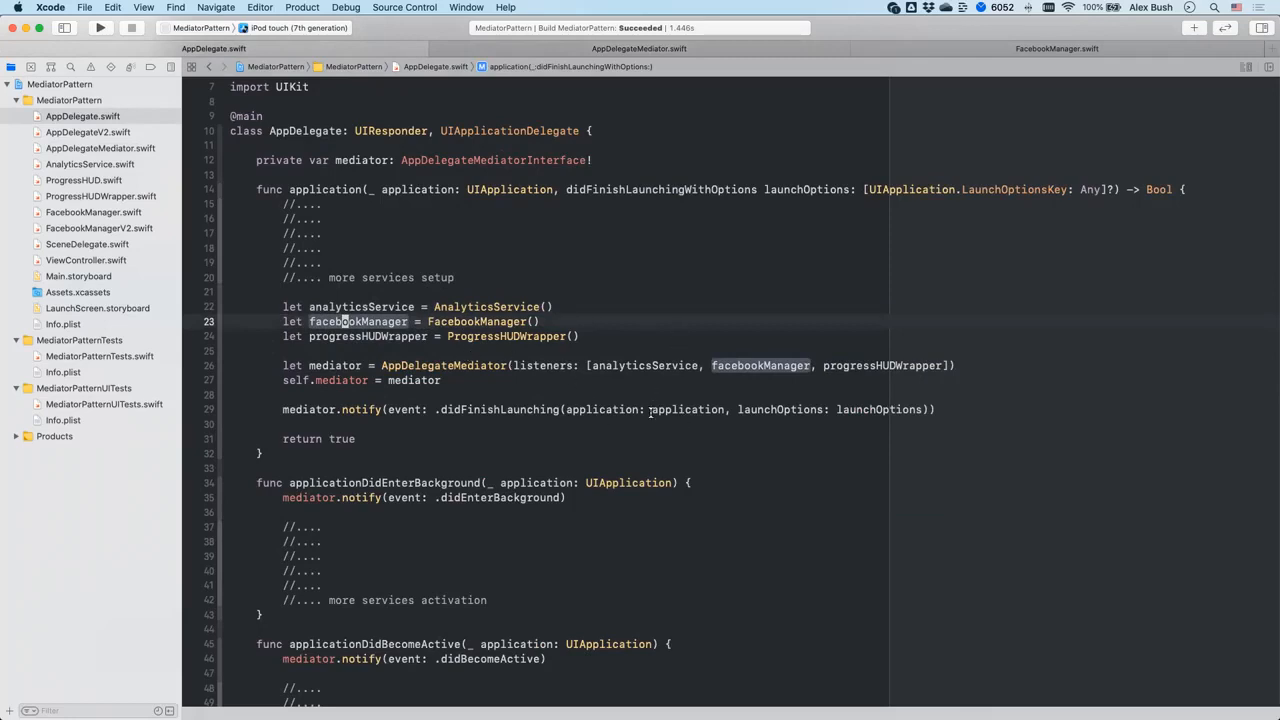
mouse_move(617, 432)
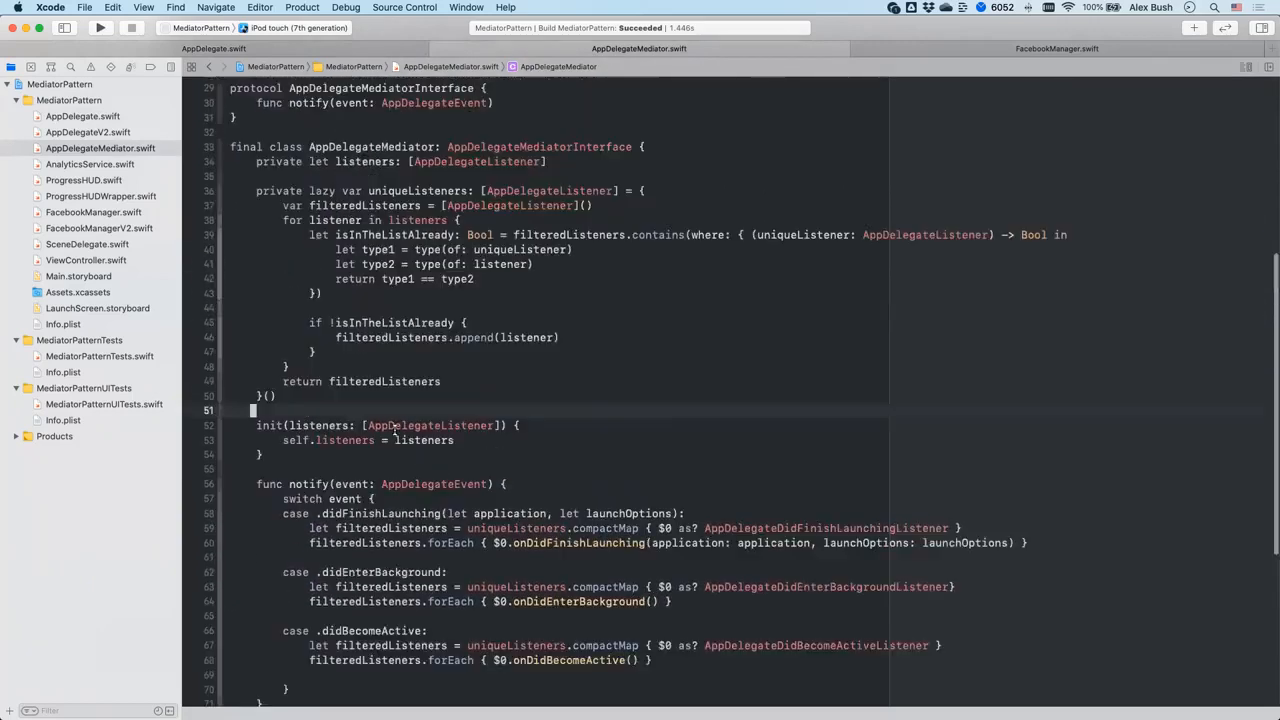
scroll("down", 3)
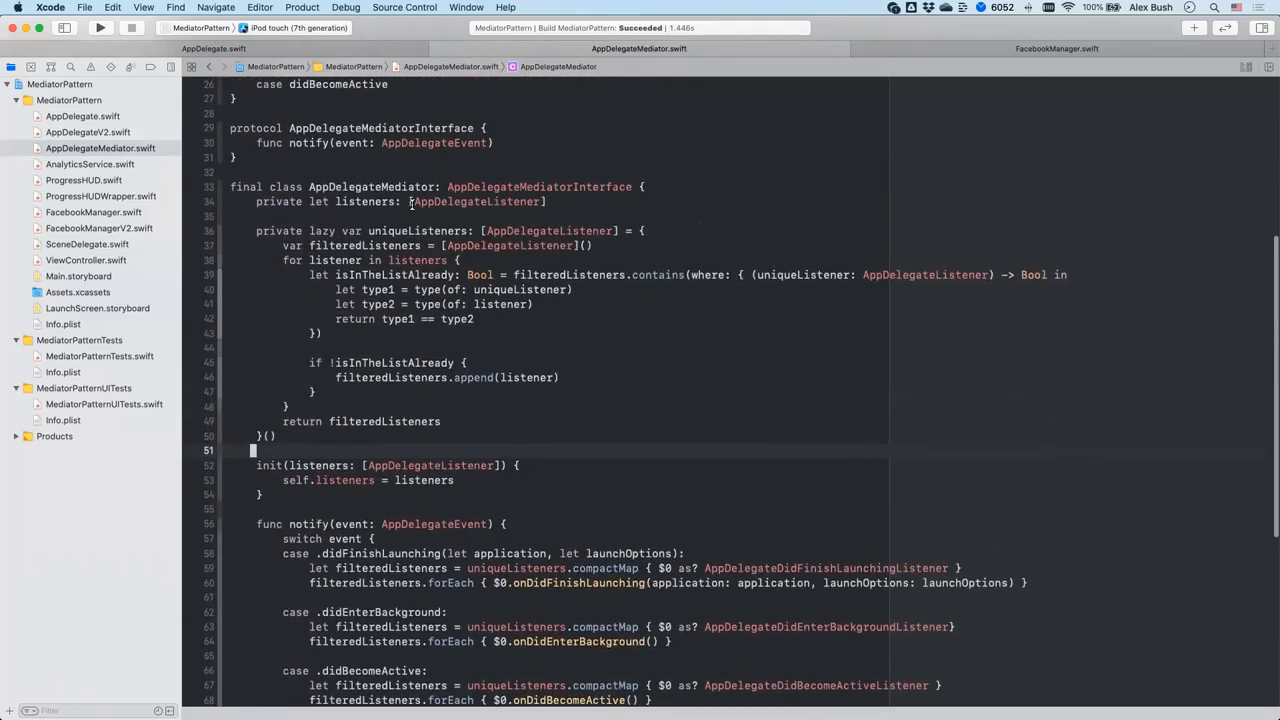